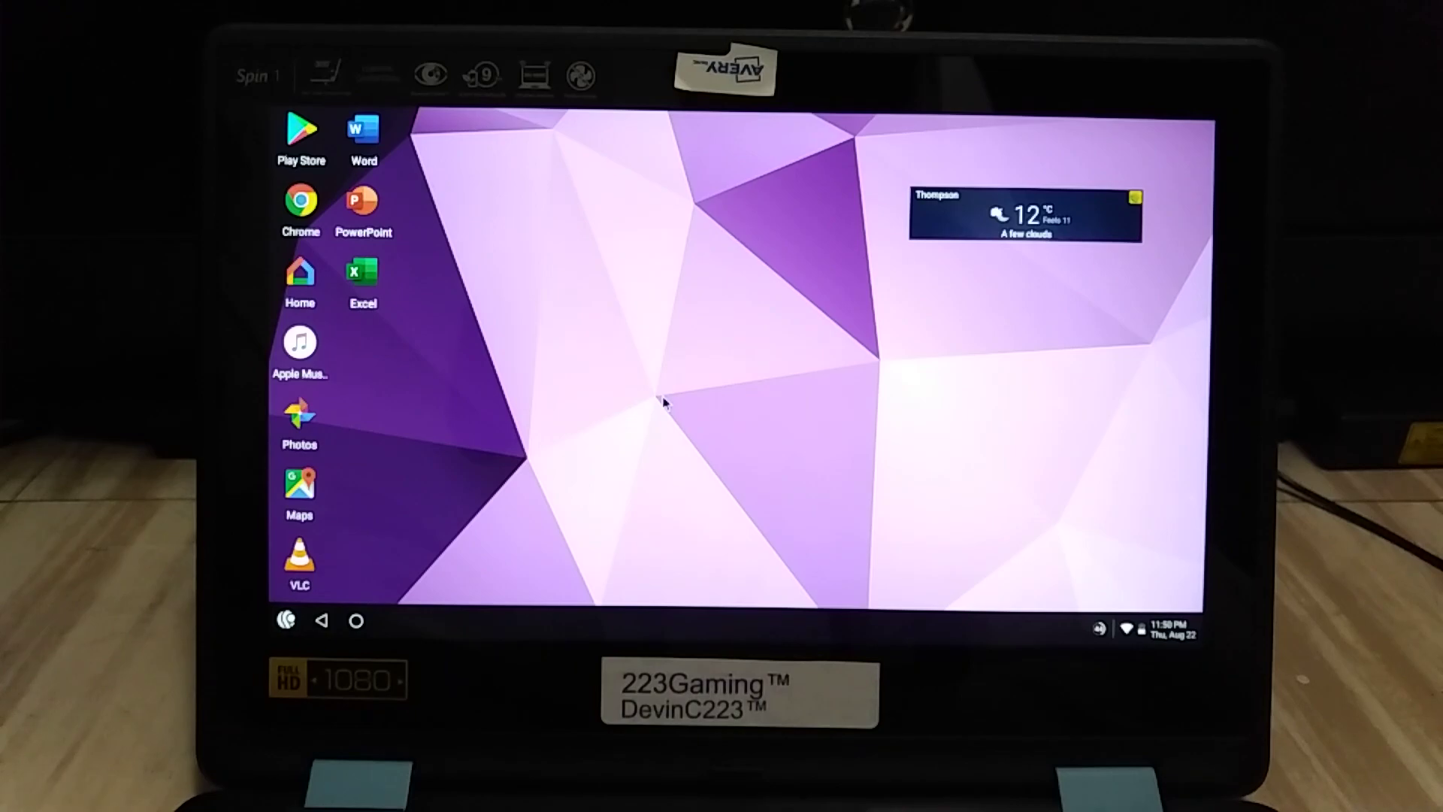
{"action": "mouse_move", "coordinate": [711, 399]}
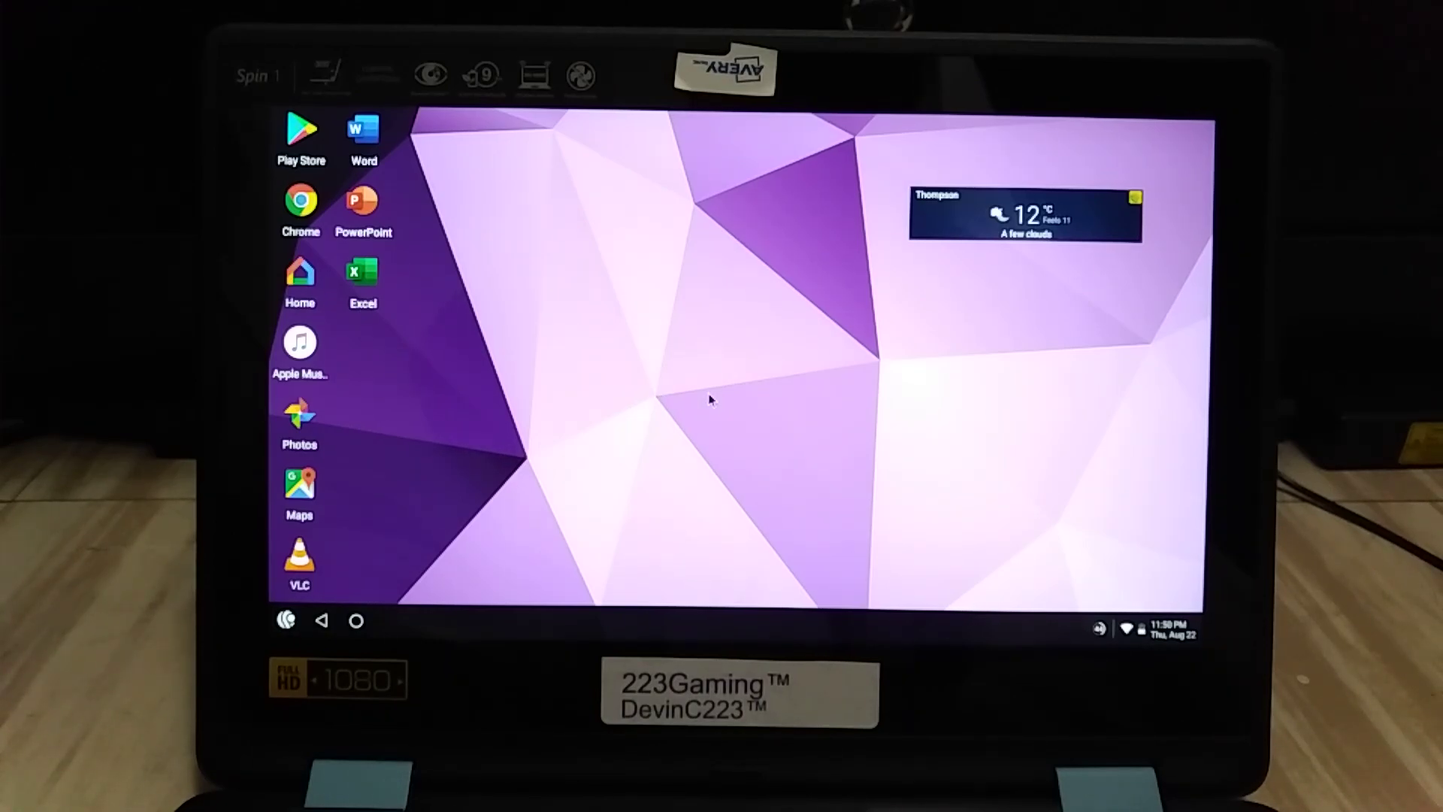
{"action": "mouse_move", "coordinate": [698, 463]}
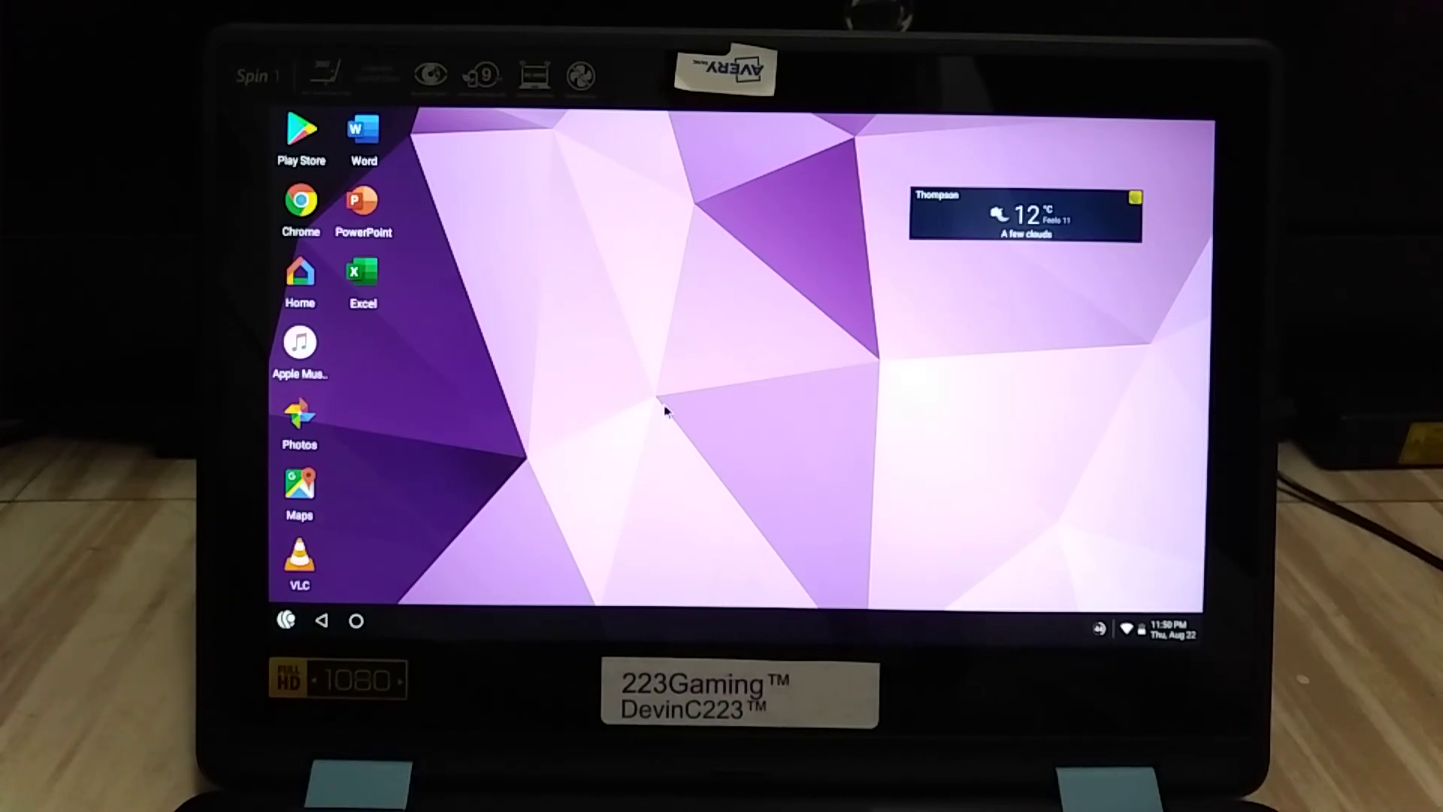
{"action": "mouse_move", "coordinate": [563, 424]}
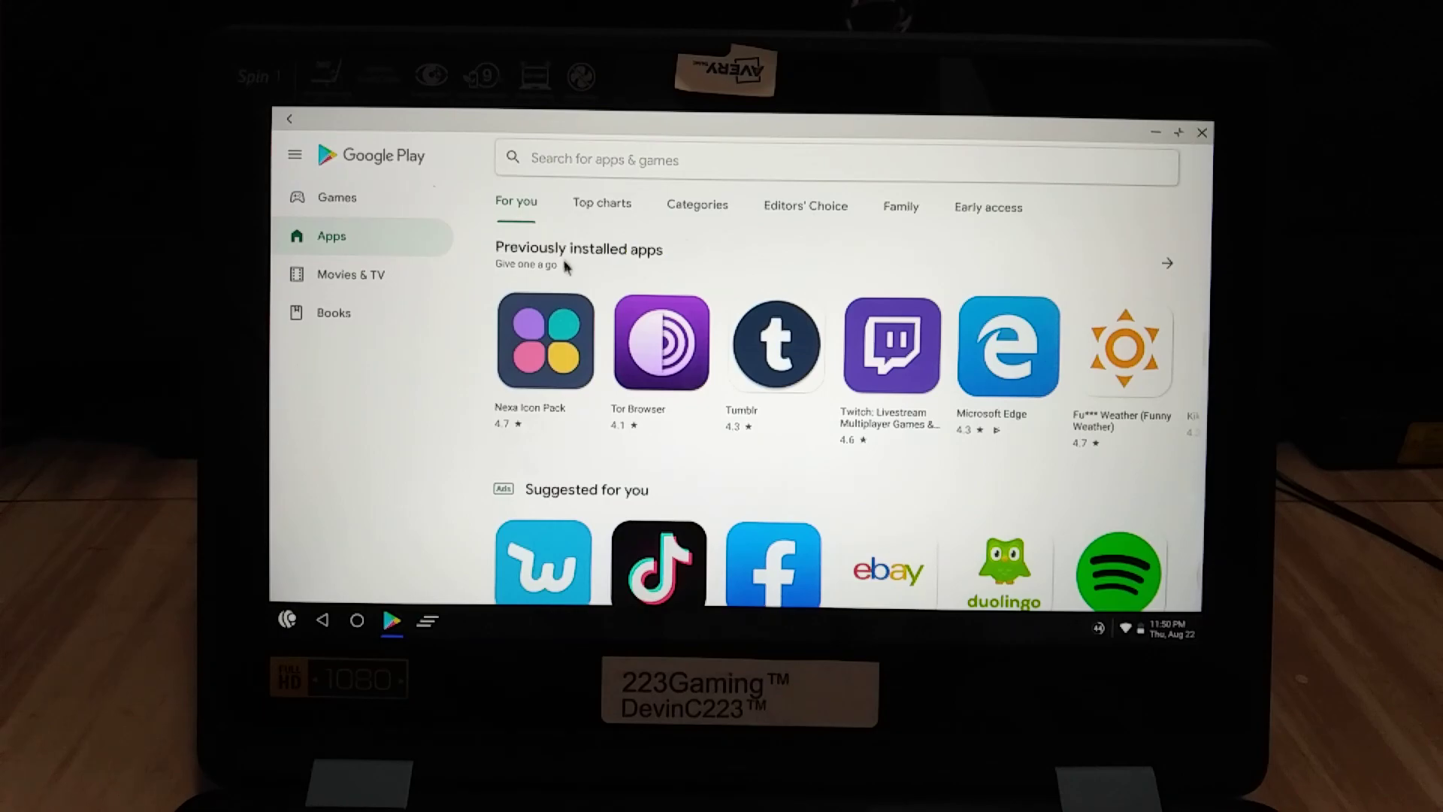
Scroll the Play Store 'For you' apps page through rows like Video editors and Music & audio.
{"action": "scroll", "scroll_direction": "down", "scroll_amount": 3}
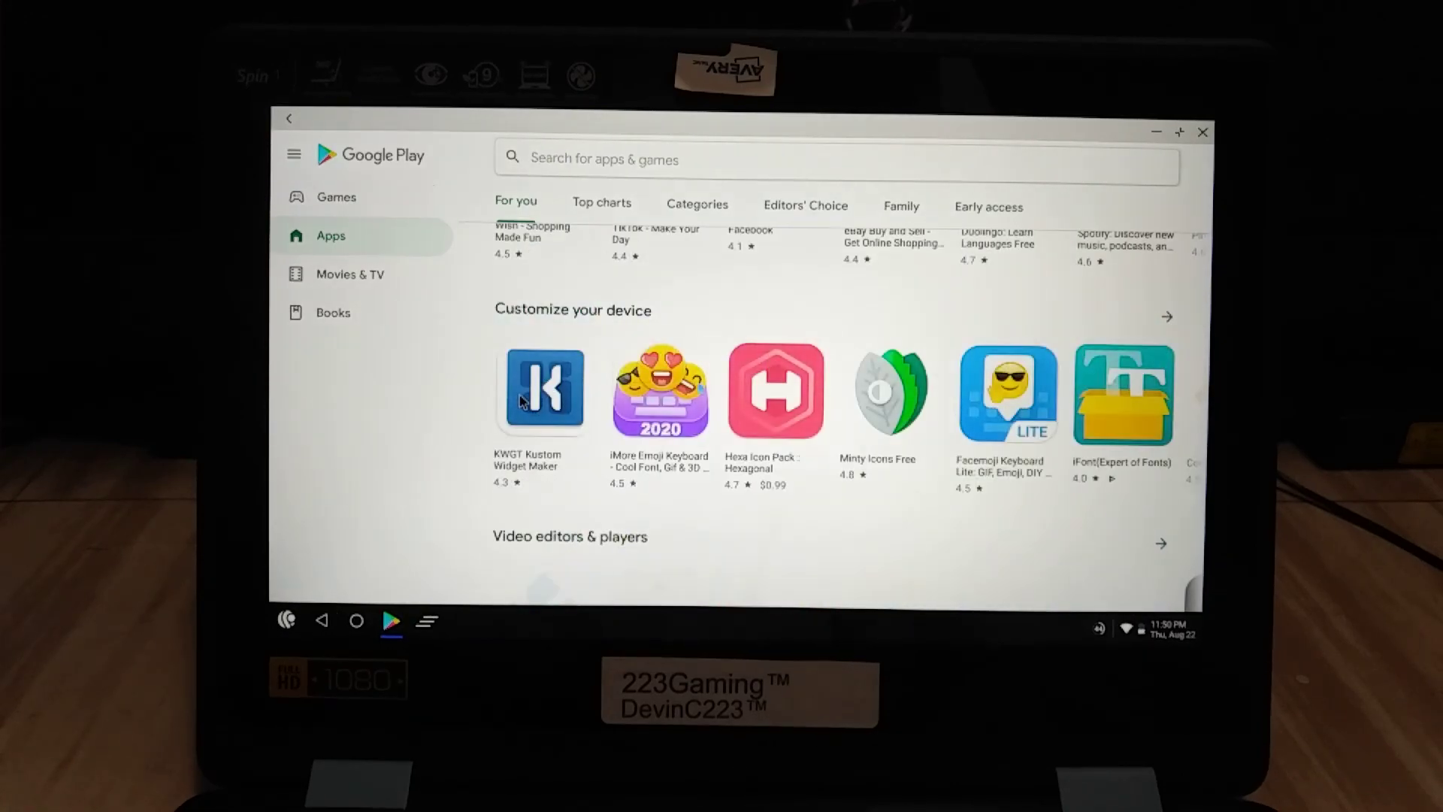
{"action": "scroll", "scroll_direction": "down", "scroll_amount": 3}
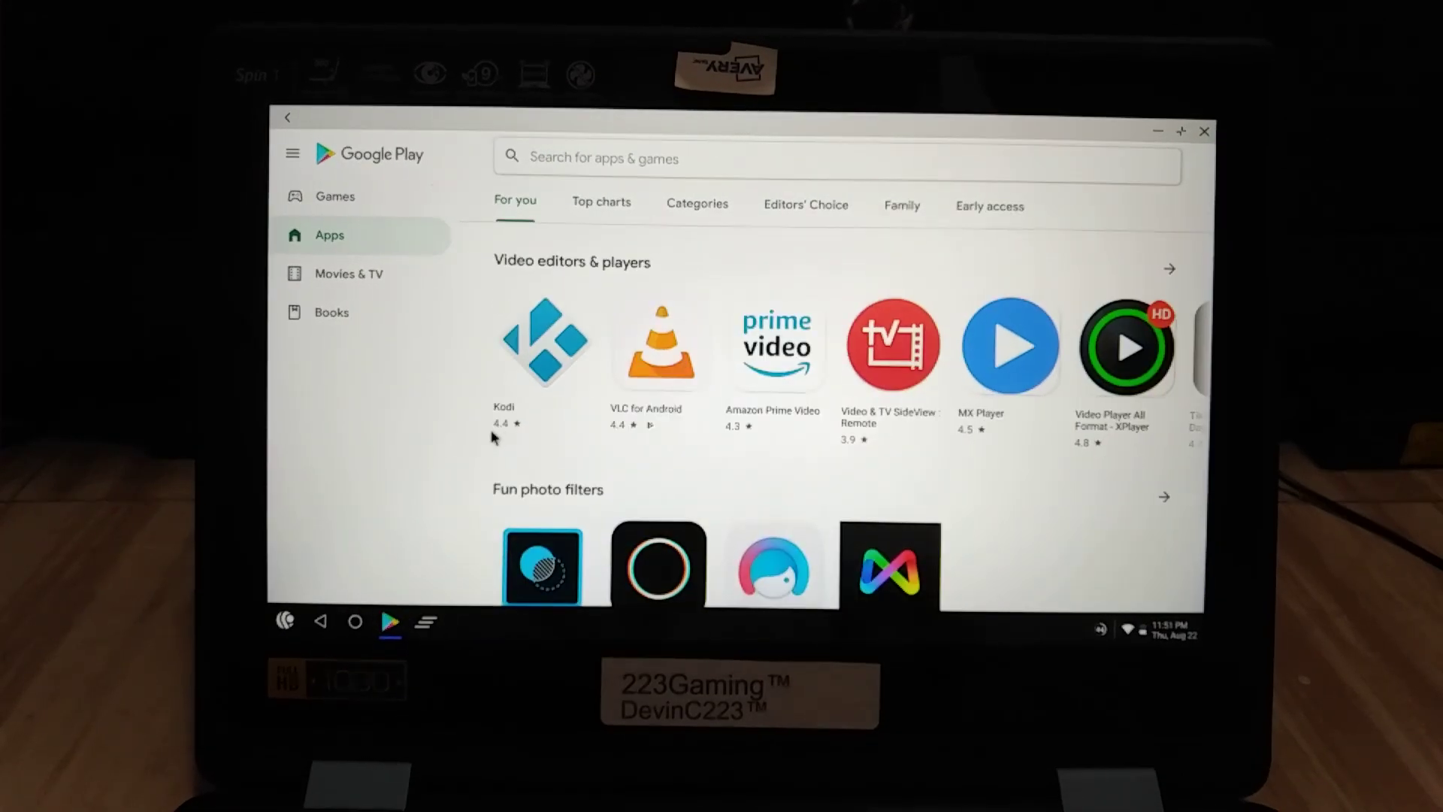
{"action": "scroll", "scroll_direction": "down", "scroll_amount": 3}
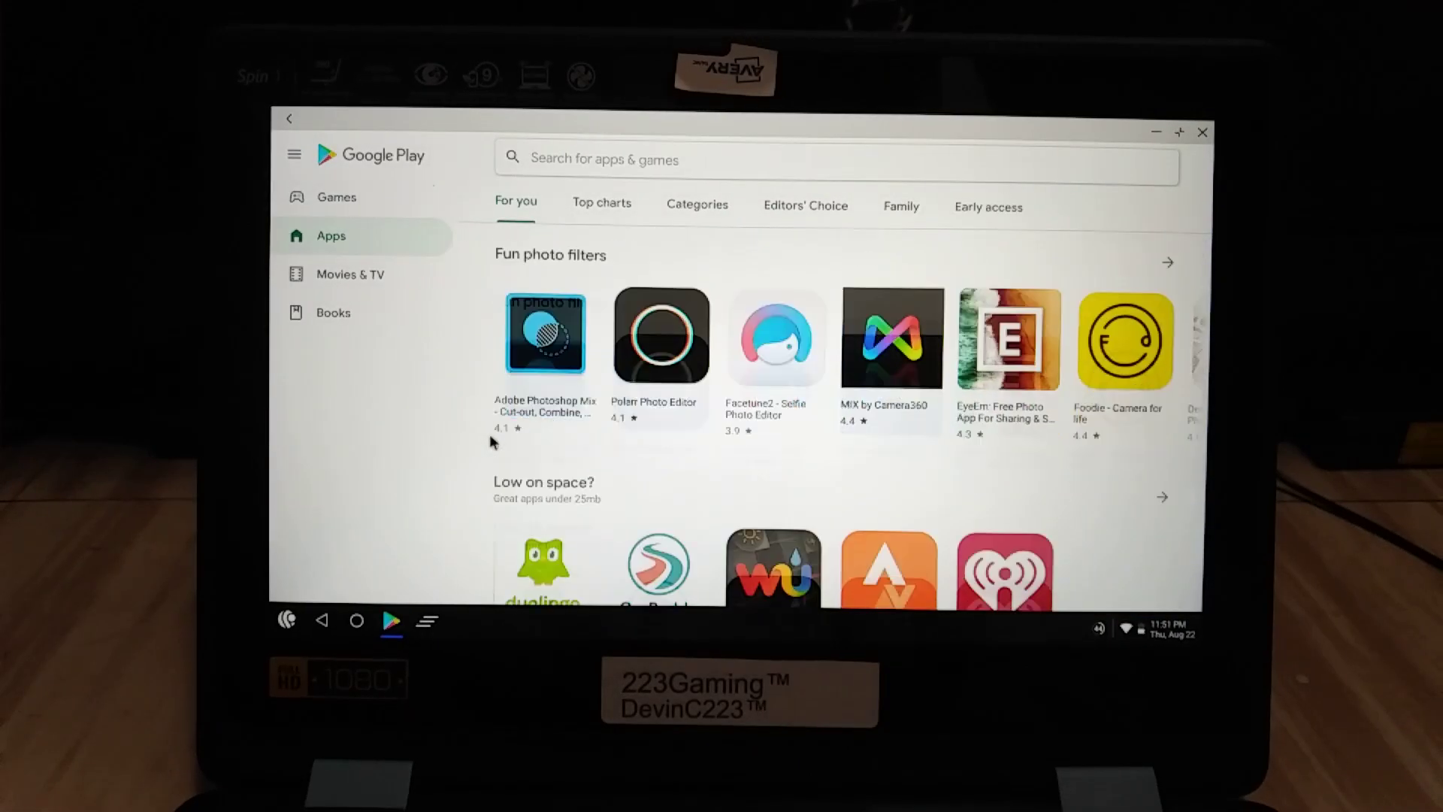
{"action": "scroll", "scroll_direction": "down", "scroll_amount": 3}
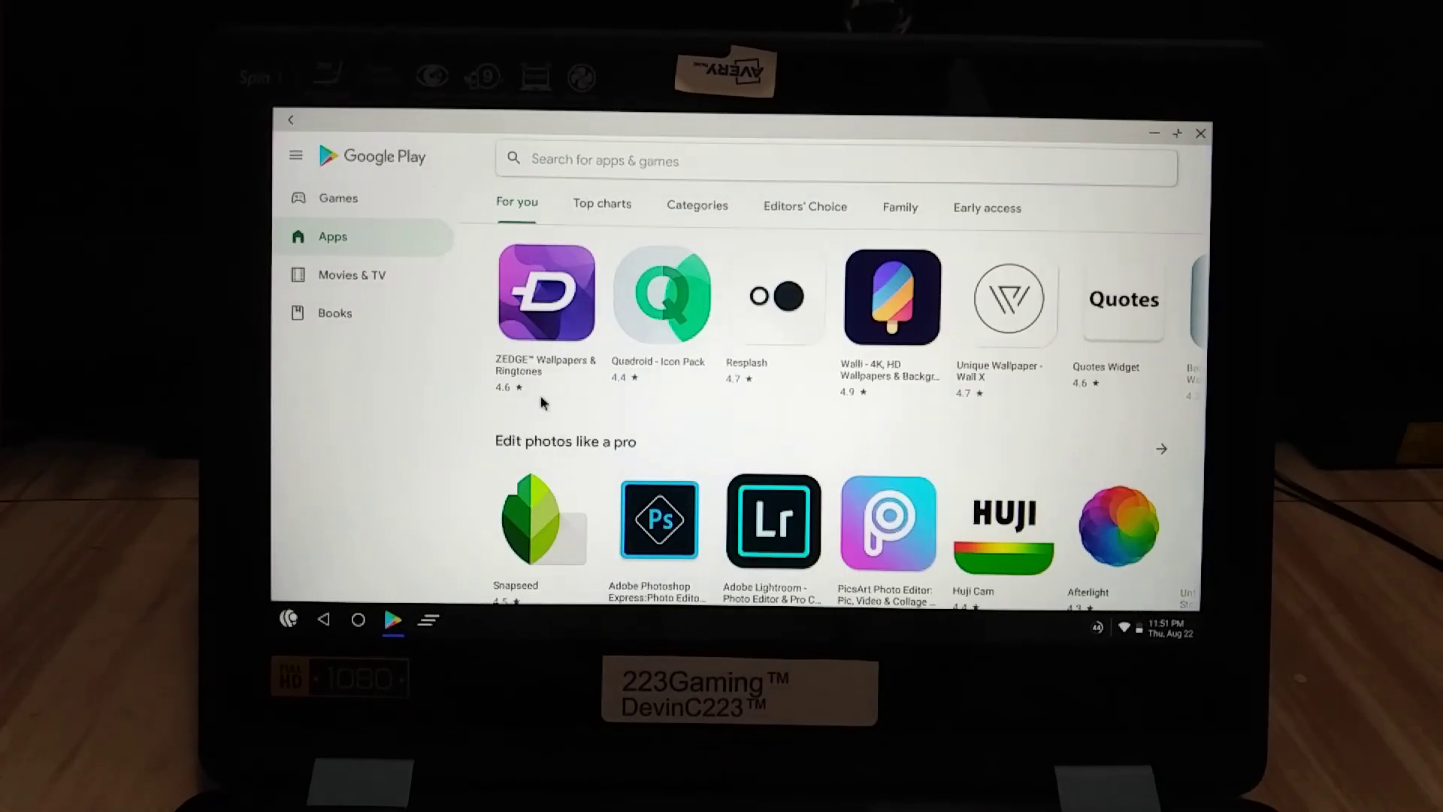
{"action": "scroll", "scroll_direction": "down", "scroll_amount": 3}
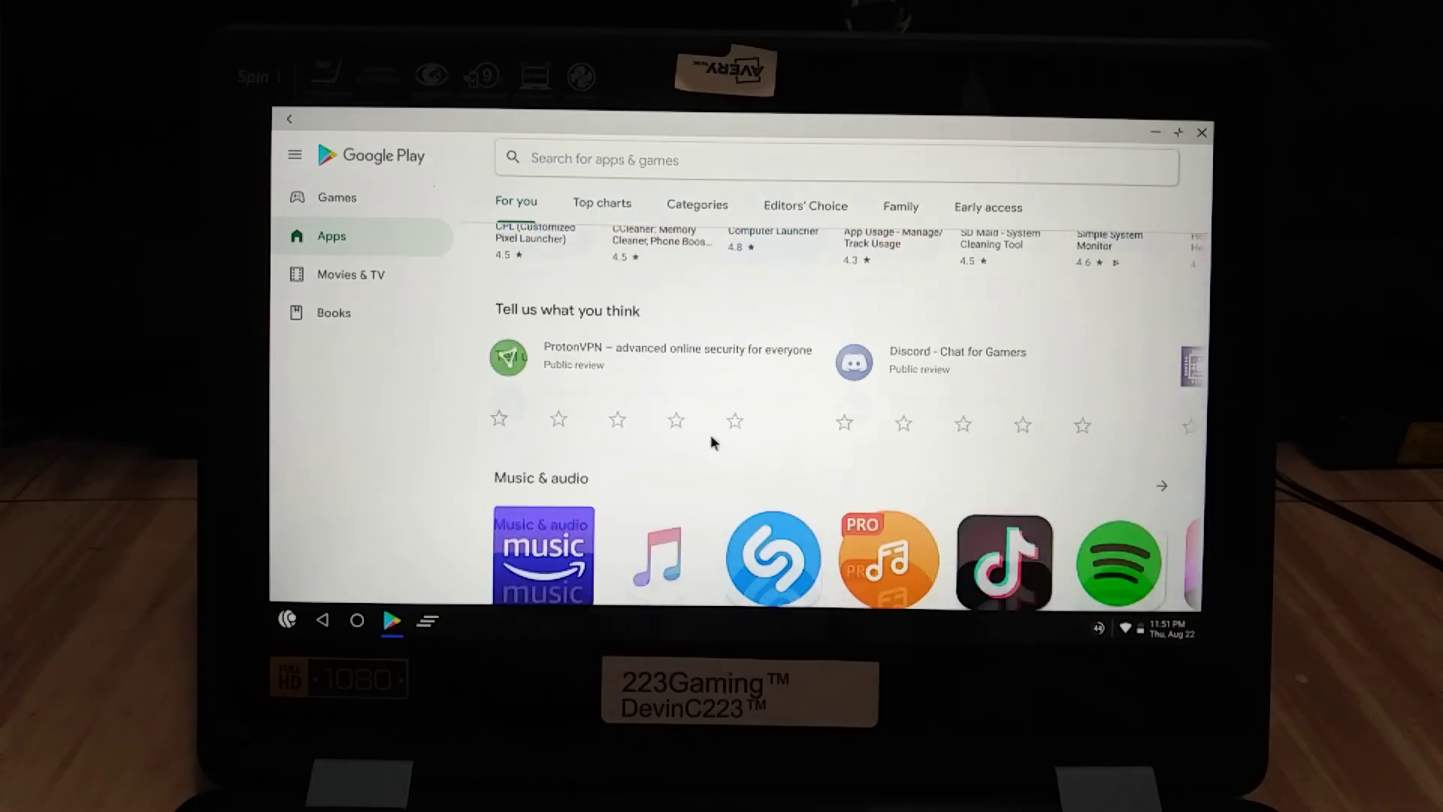
{"action": "scroll", "scroll_direction": "down", "scroll_amount": 3}
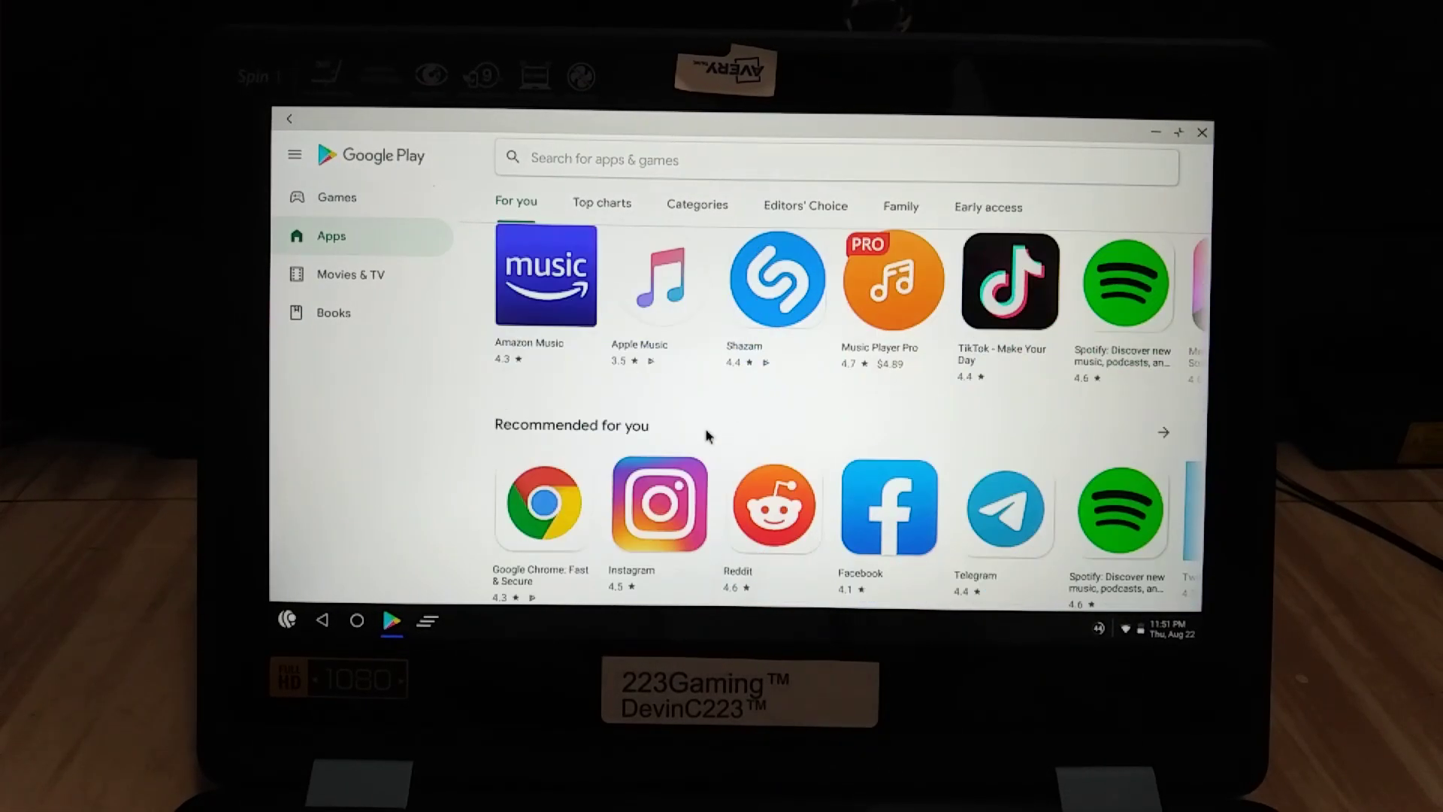
{"action": "scroll", "scroll_direction": "down", "scroll_amount": 3}
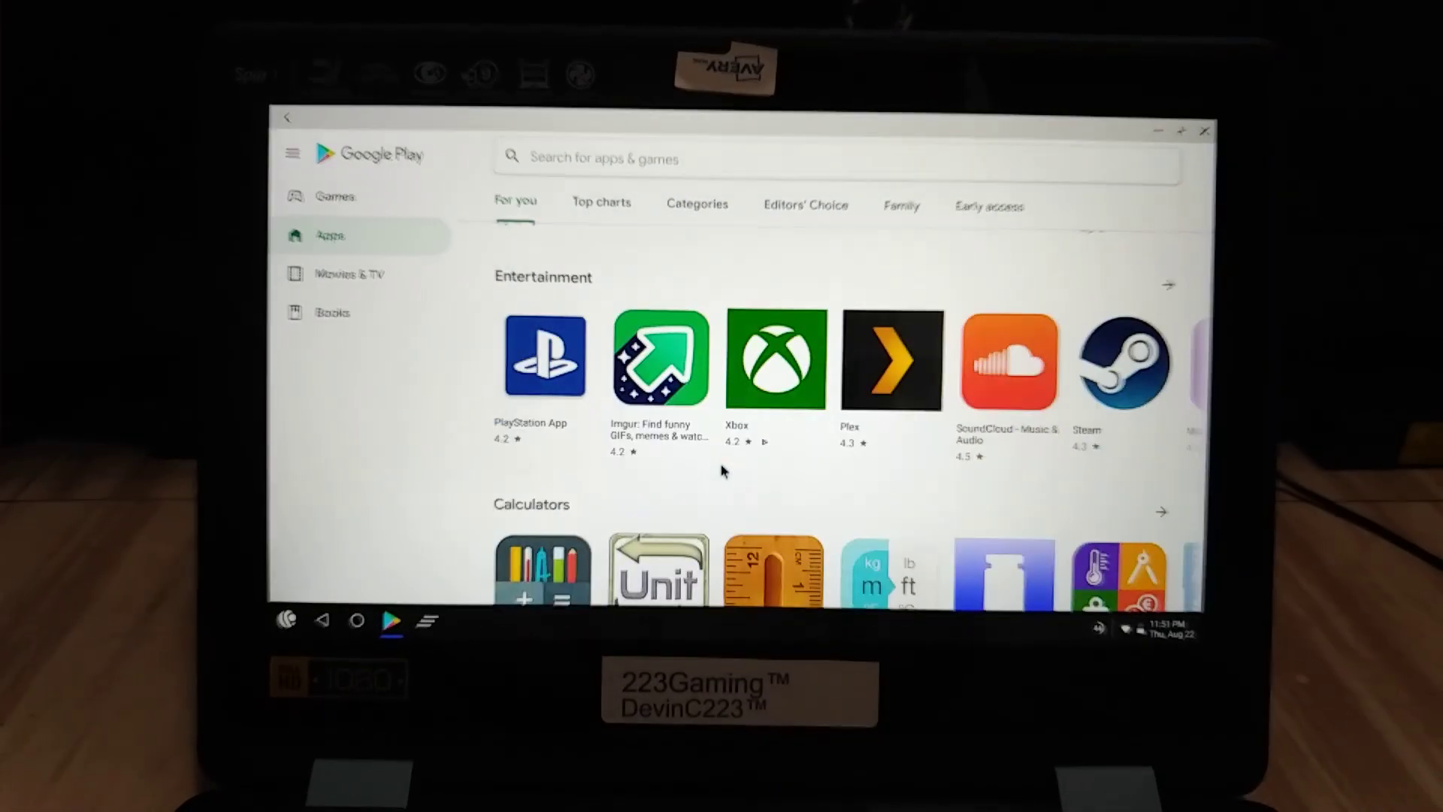
{"action": "scroll", "scroll_direction": "down", "scroll_amount": 3}
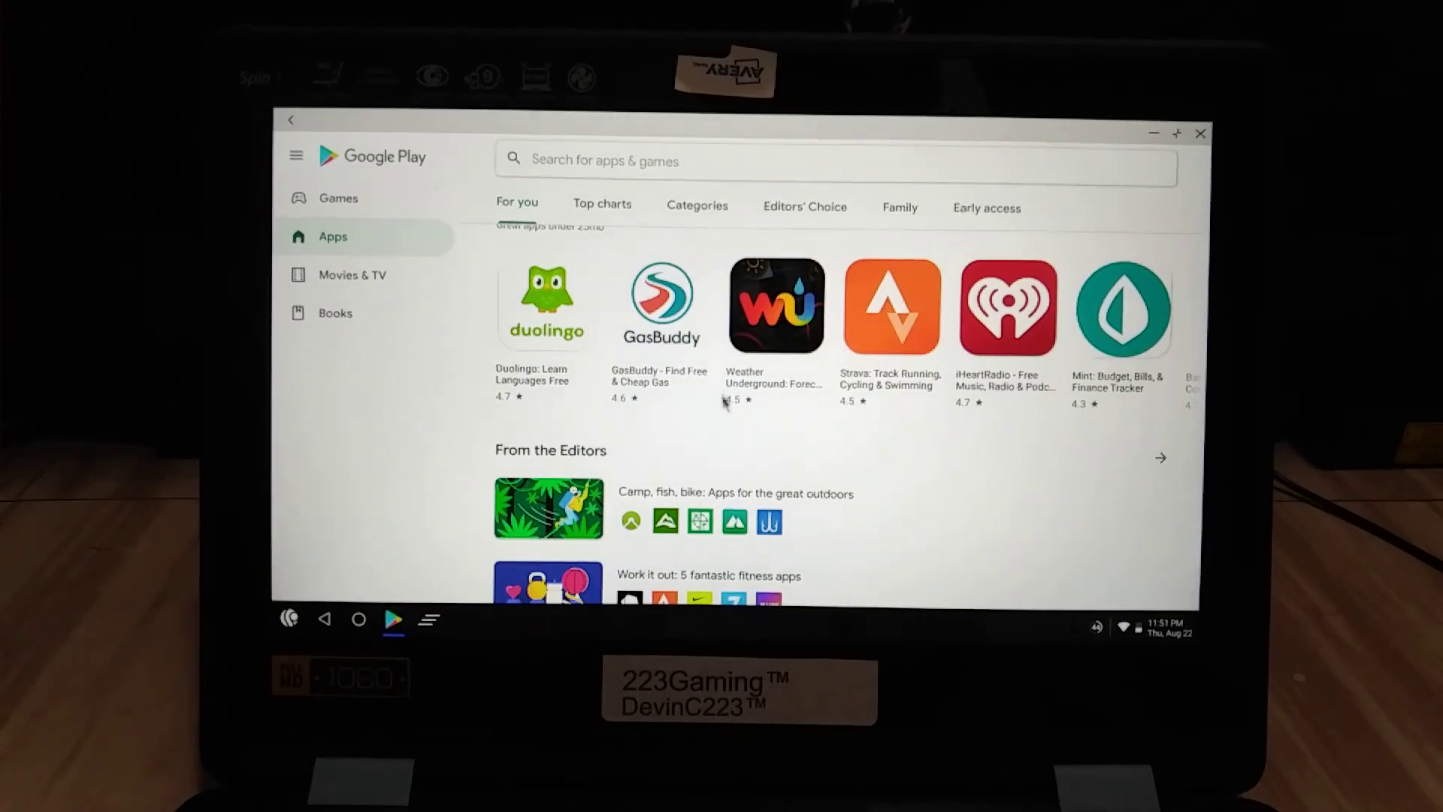
{"action": "scroll", "scroll_direction": "down", "scroll_amount": 3}
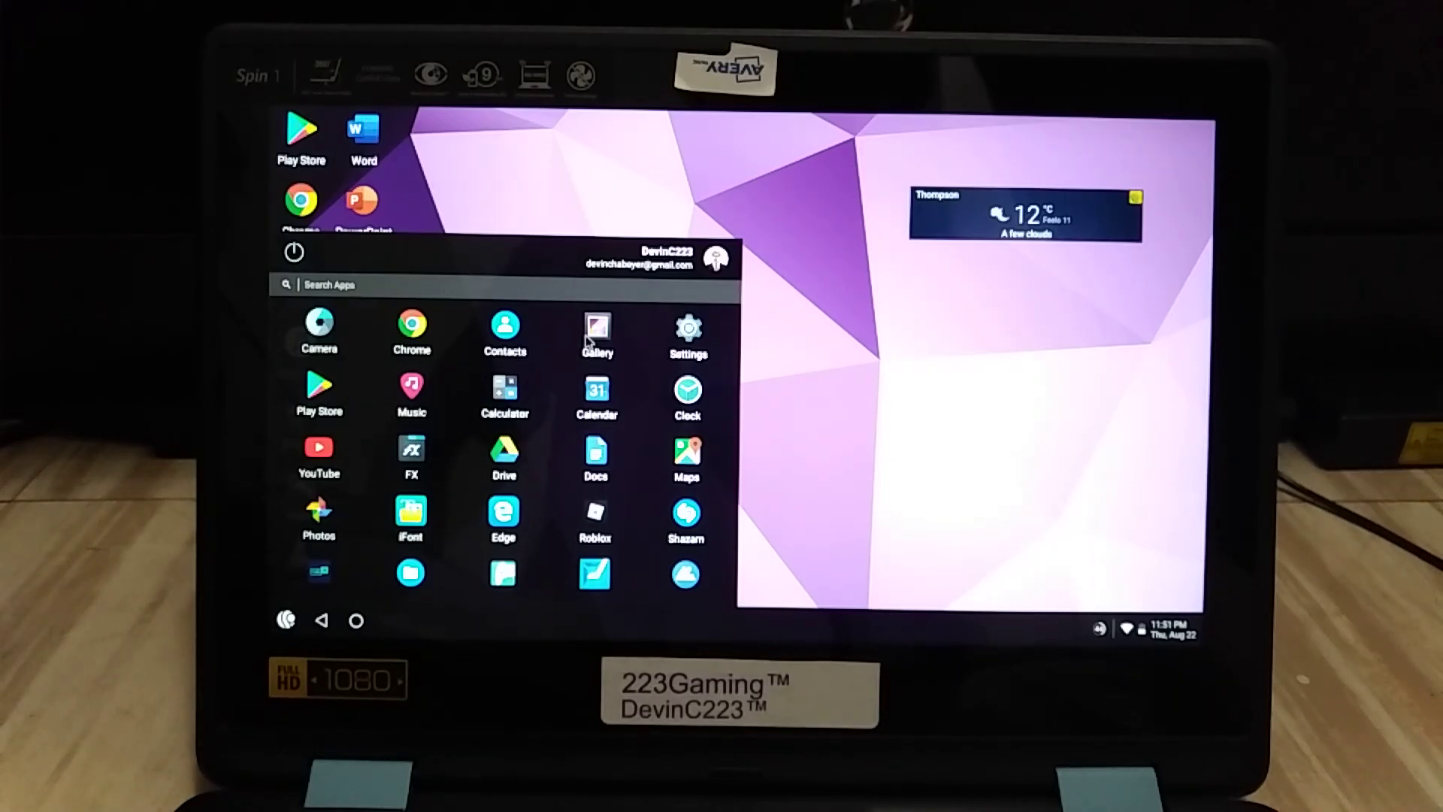
Show the Geekbench screenshot scoring 2946 in Gallery, then scroll the app list.
{"action": "left_click", "coordinate": [597, 326]}
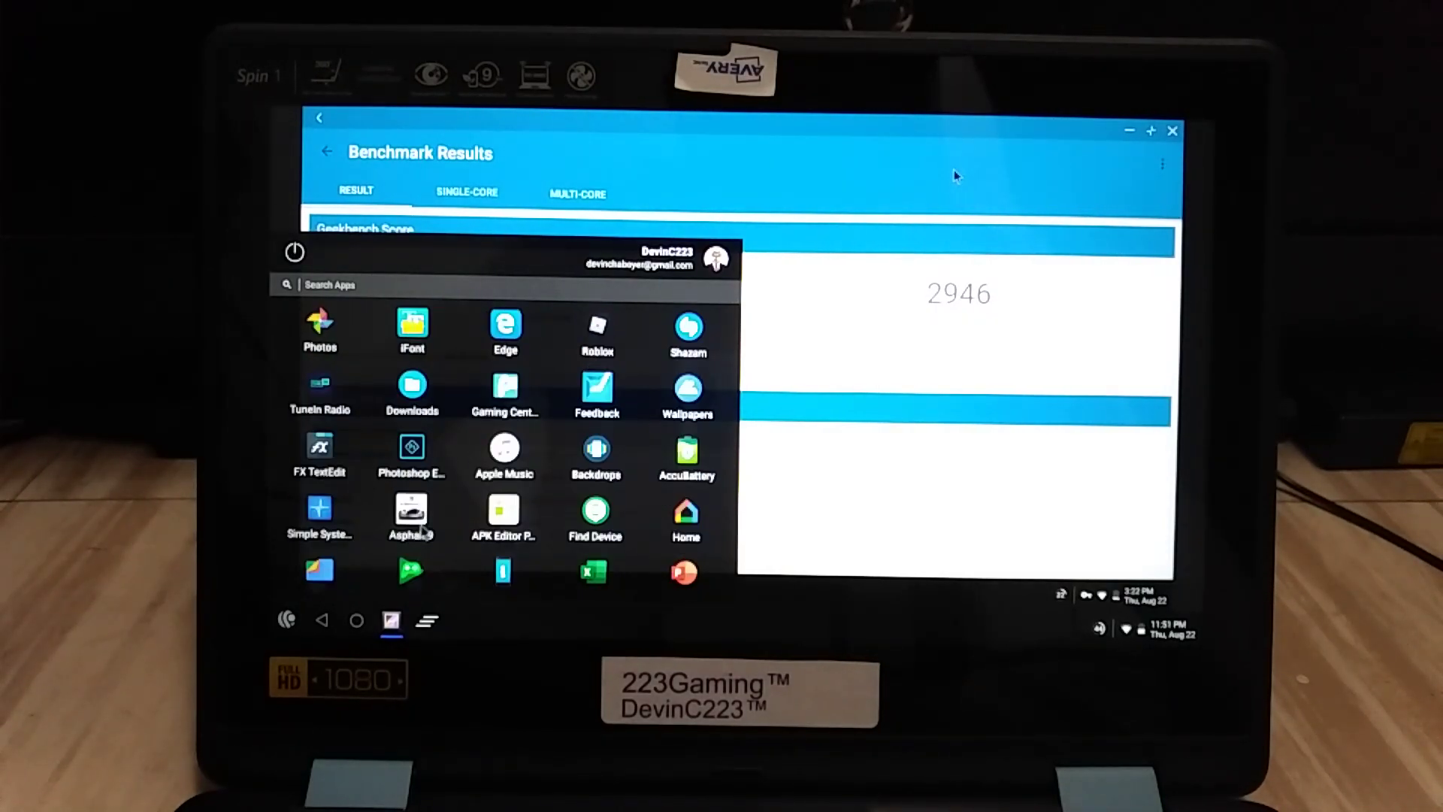
{"action": "scroll", "scroll_direction": "down", "scroll_amount": 3}
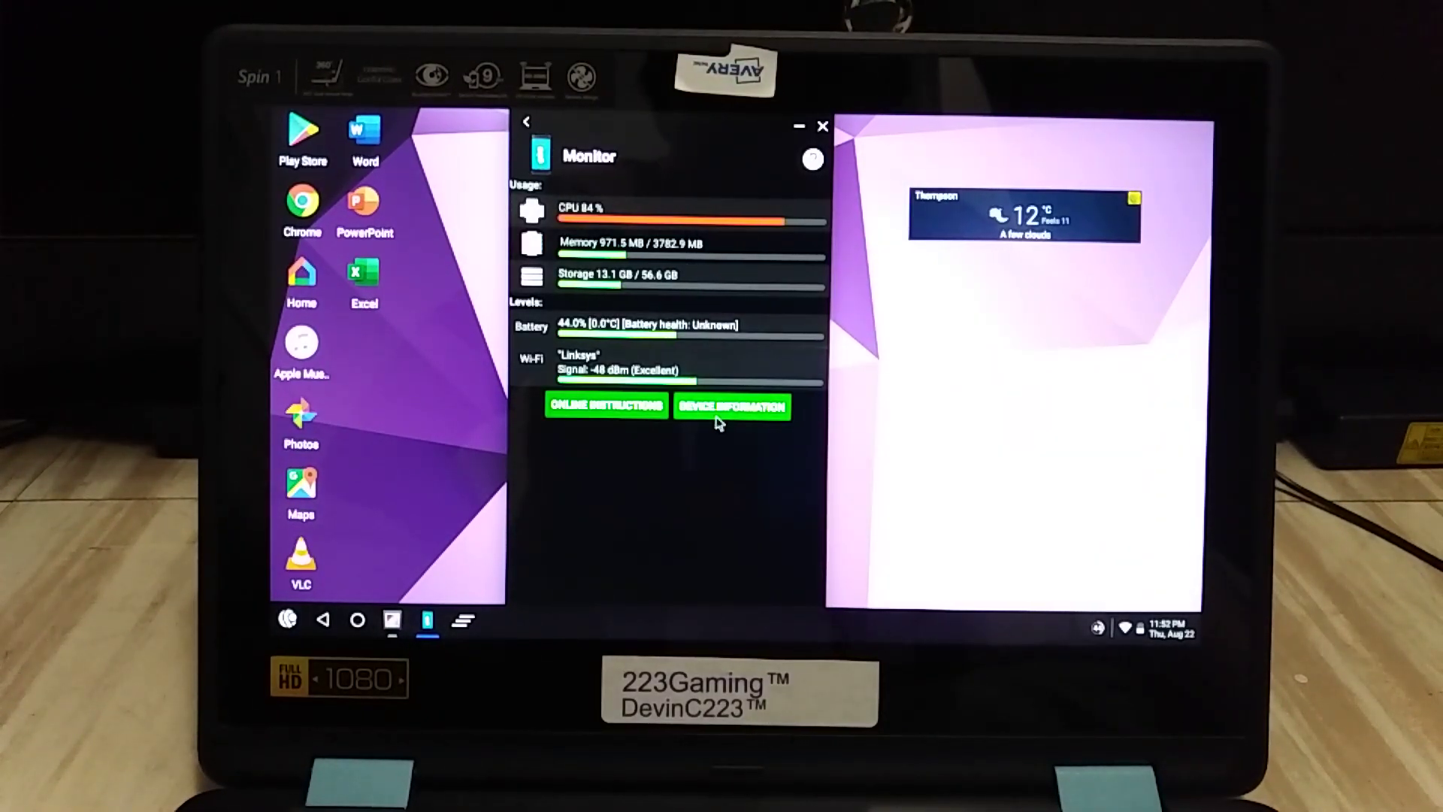
Review the Acer Spin SP111-31 specs under Device Information, then leave the page.
{"action": "left_click", "coordinate": [732, 406]}
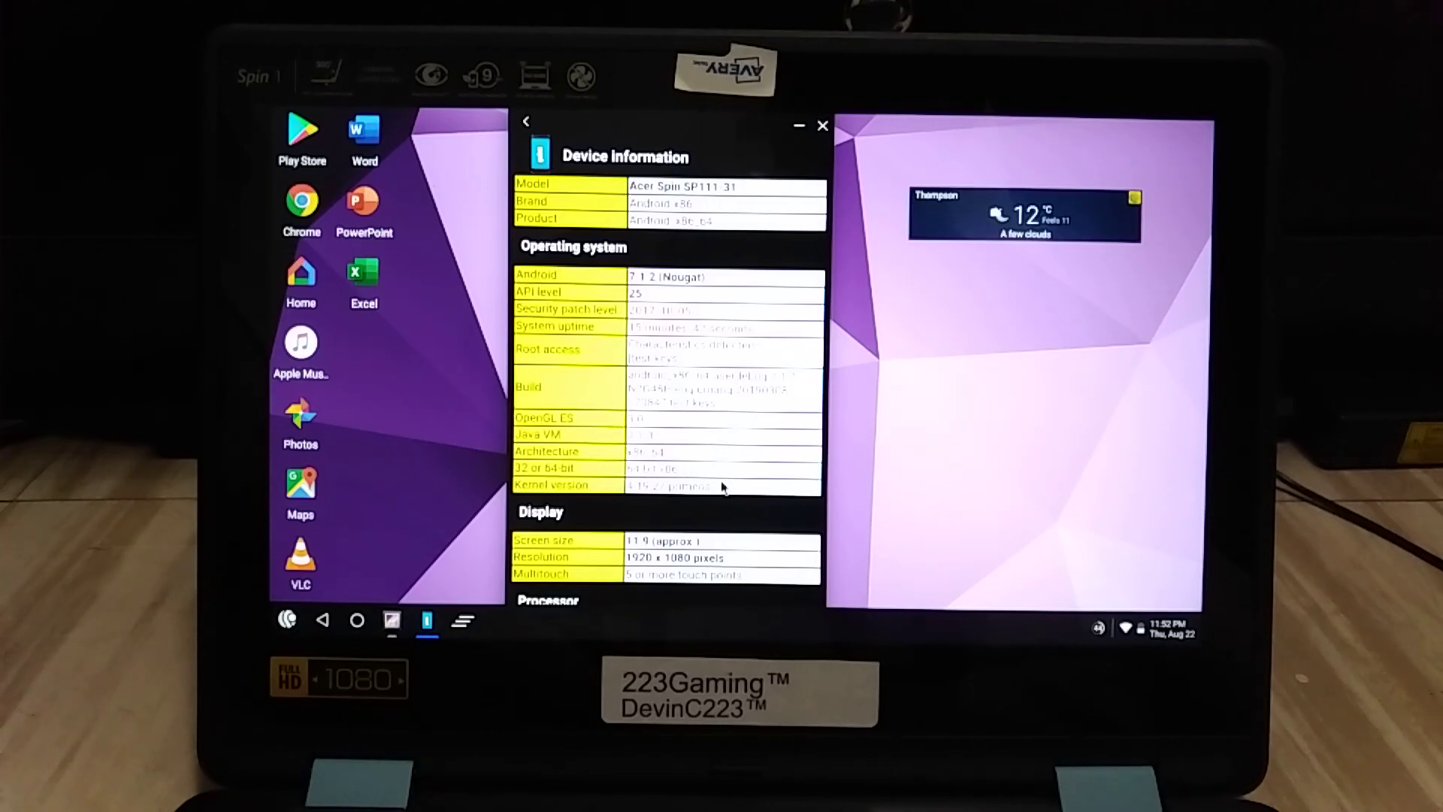
{"action": "scroll", "scroll_direction": "down", "scroll_amount": 3}
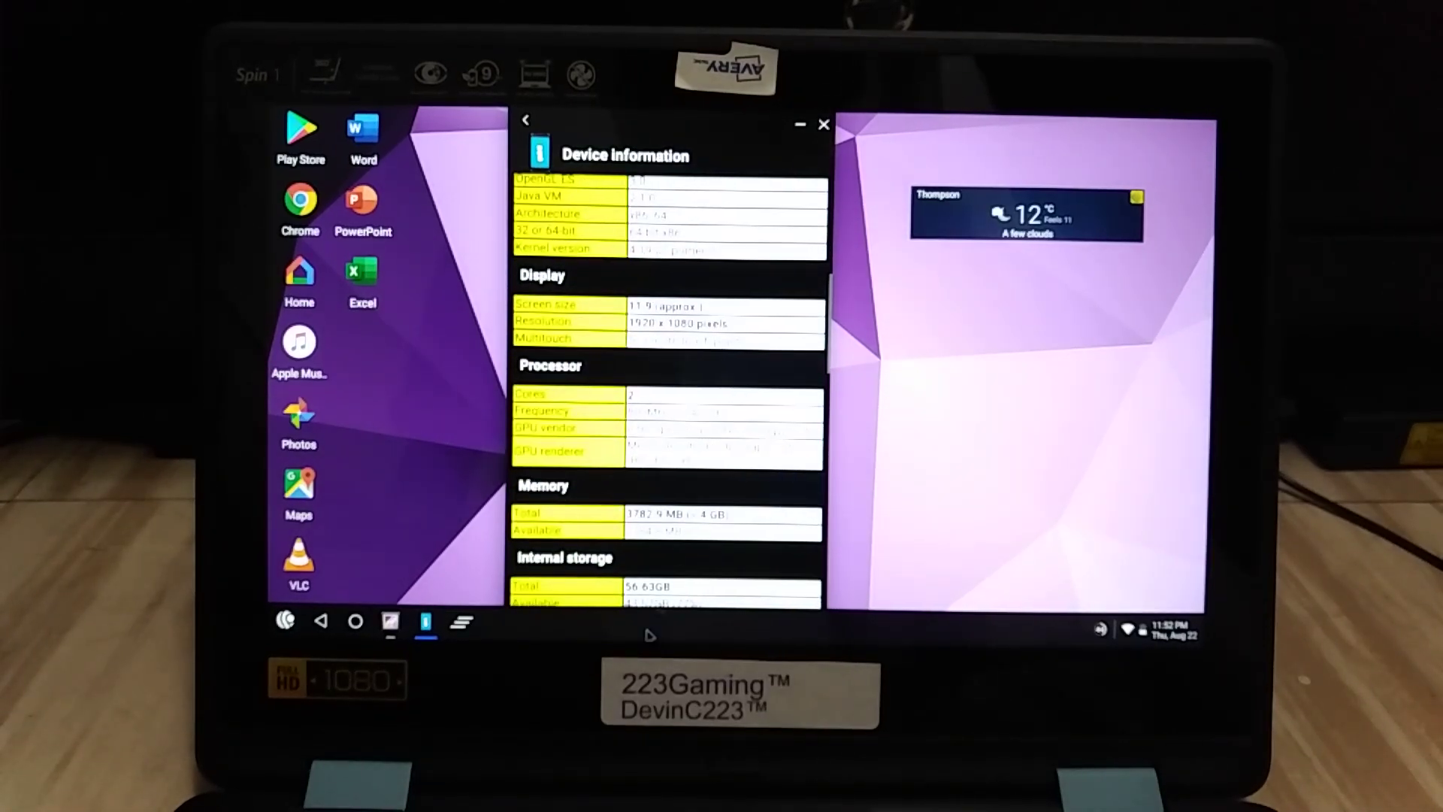
{"action": "scroll", "scroll_direction": "down", "scroll_amount": 3}
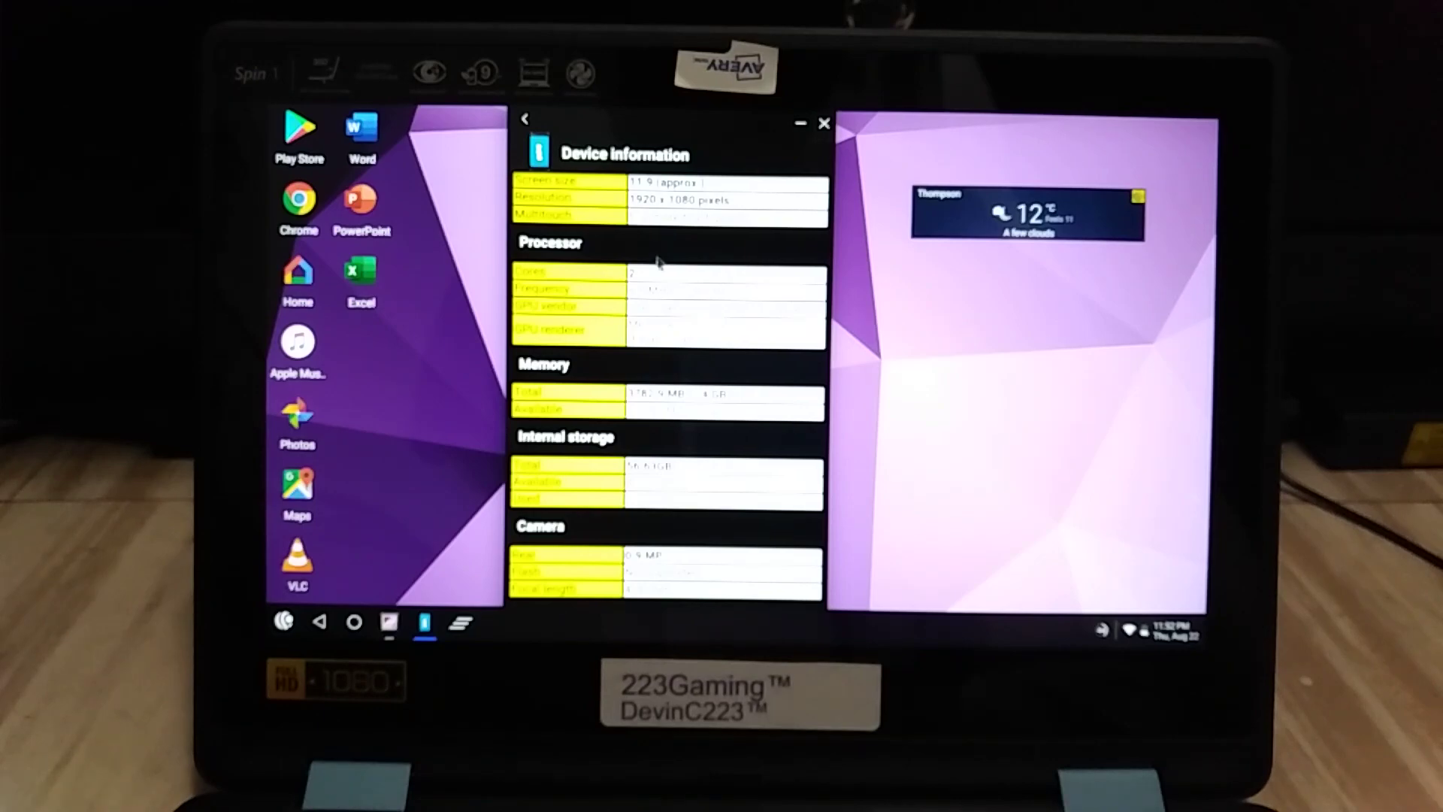
{"action": "mouse_move", "coordinate": [735, 371]}
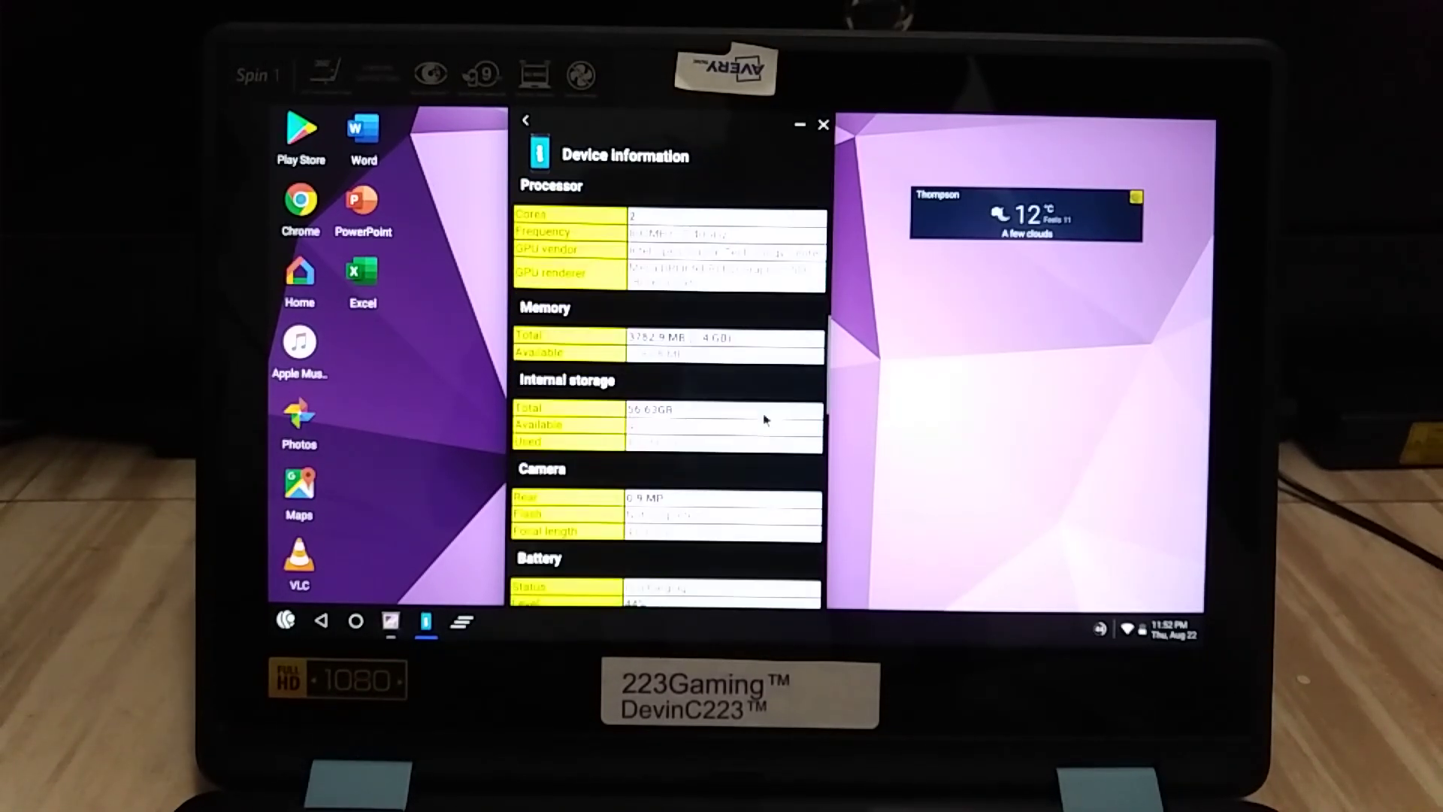
{"action": "scroll", "scroll_direction": "down", "scroll_amount": 3}
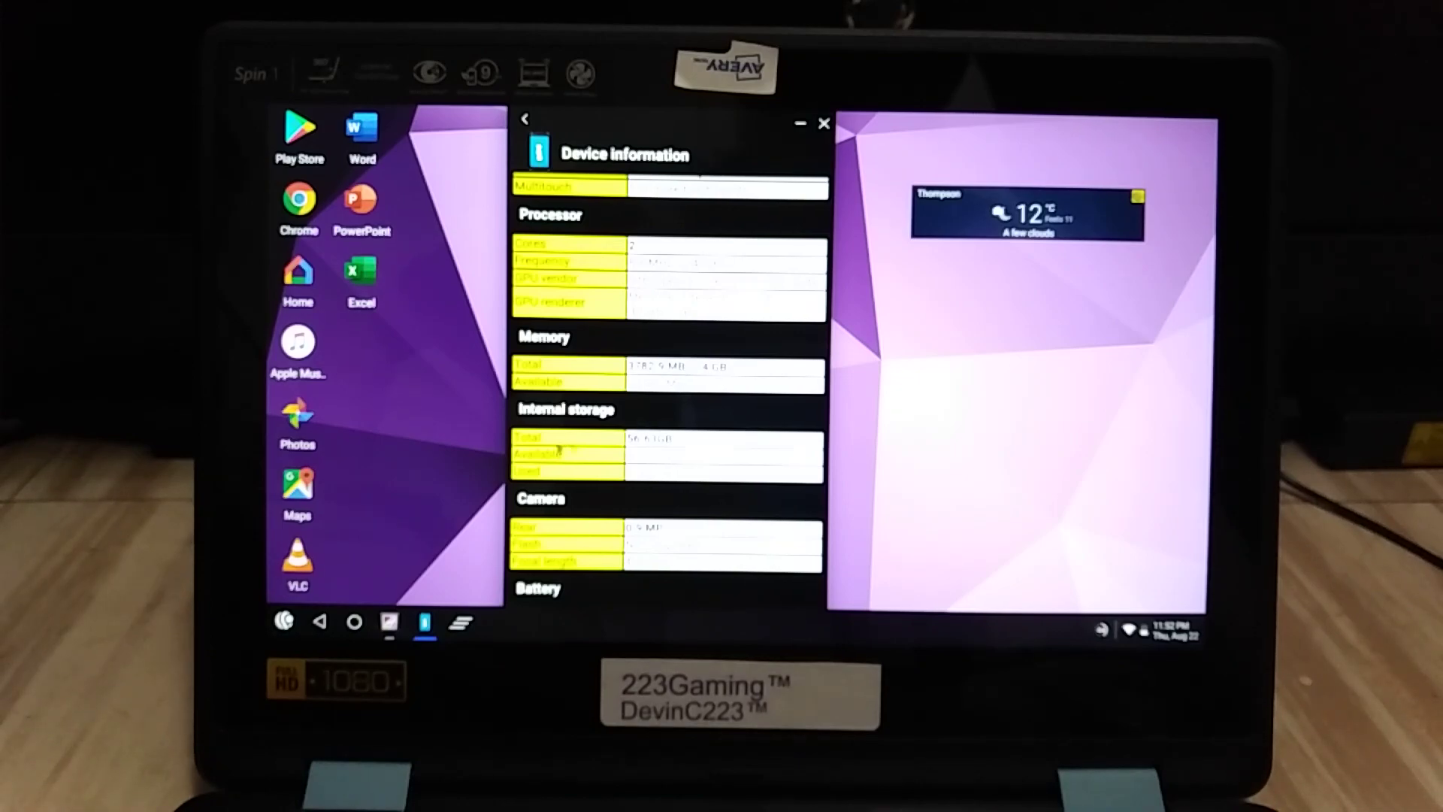
{"action": "scroll", "scroll_direction": "down", "scroll_amount": 3}
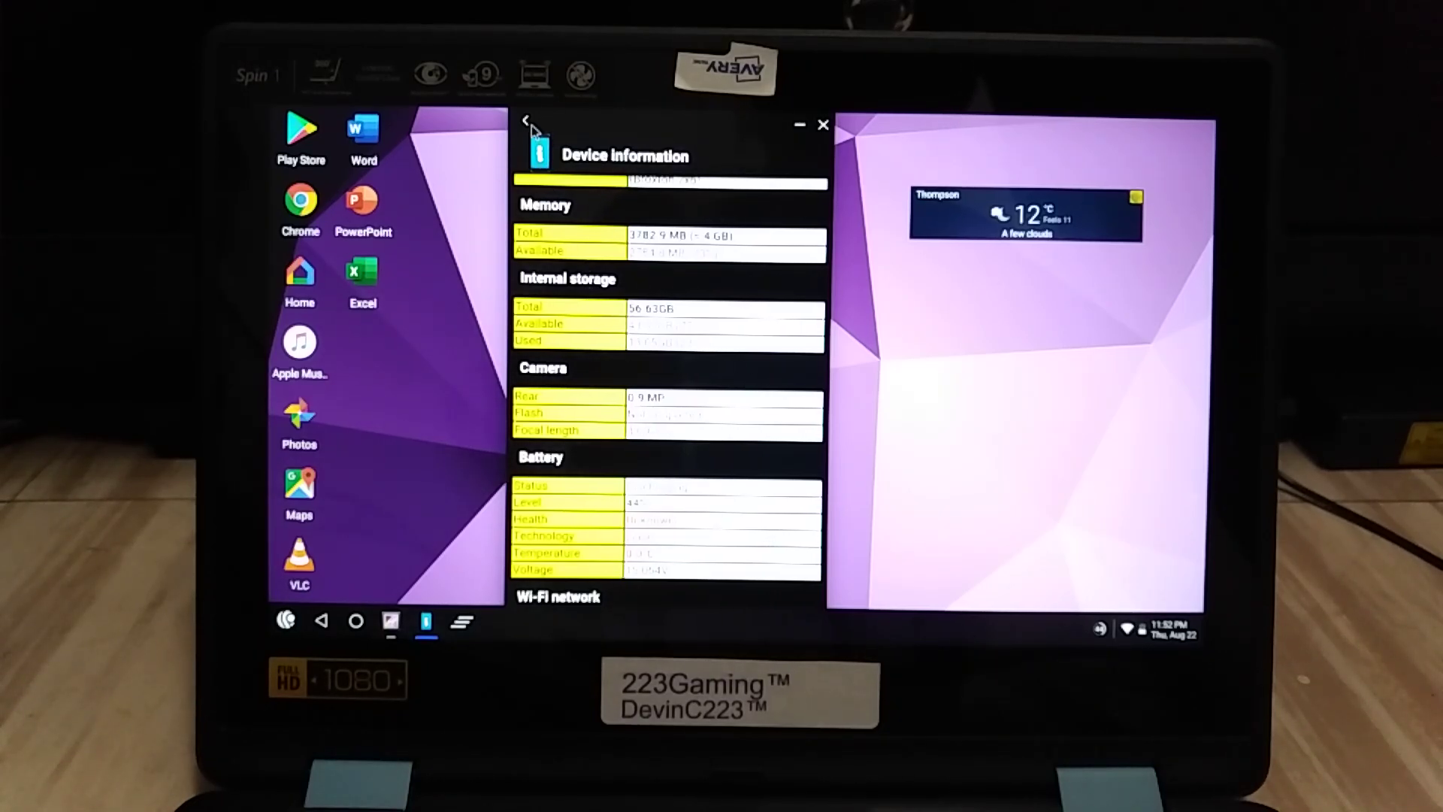
{"action": "left_click", "coordinate": [824, 124]}
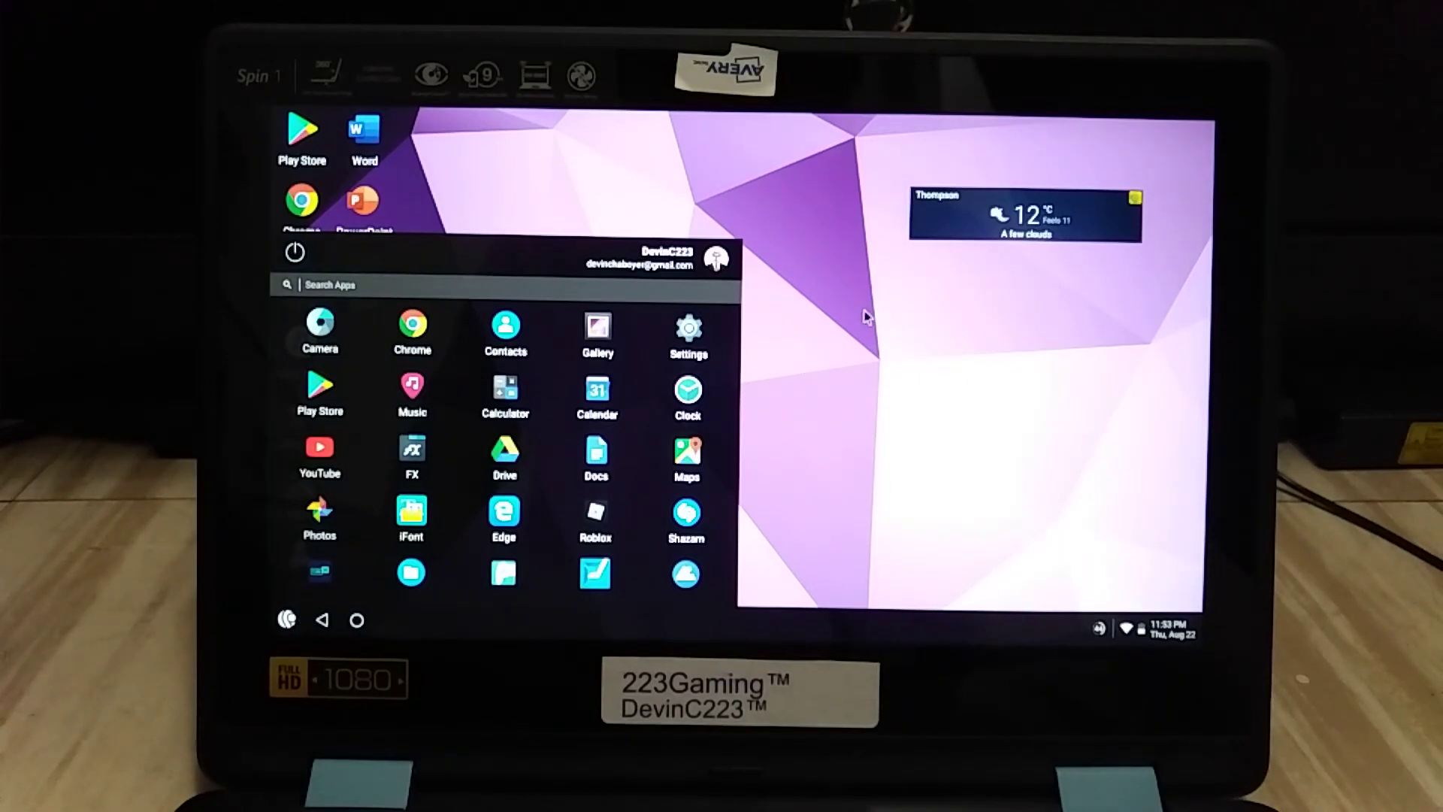
{"action": "mouse_move", "coordinate": [950, 453]}
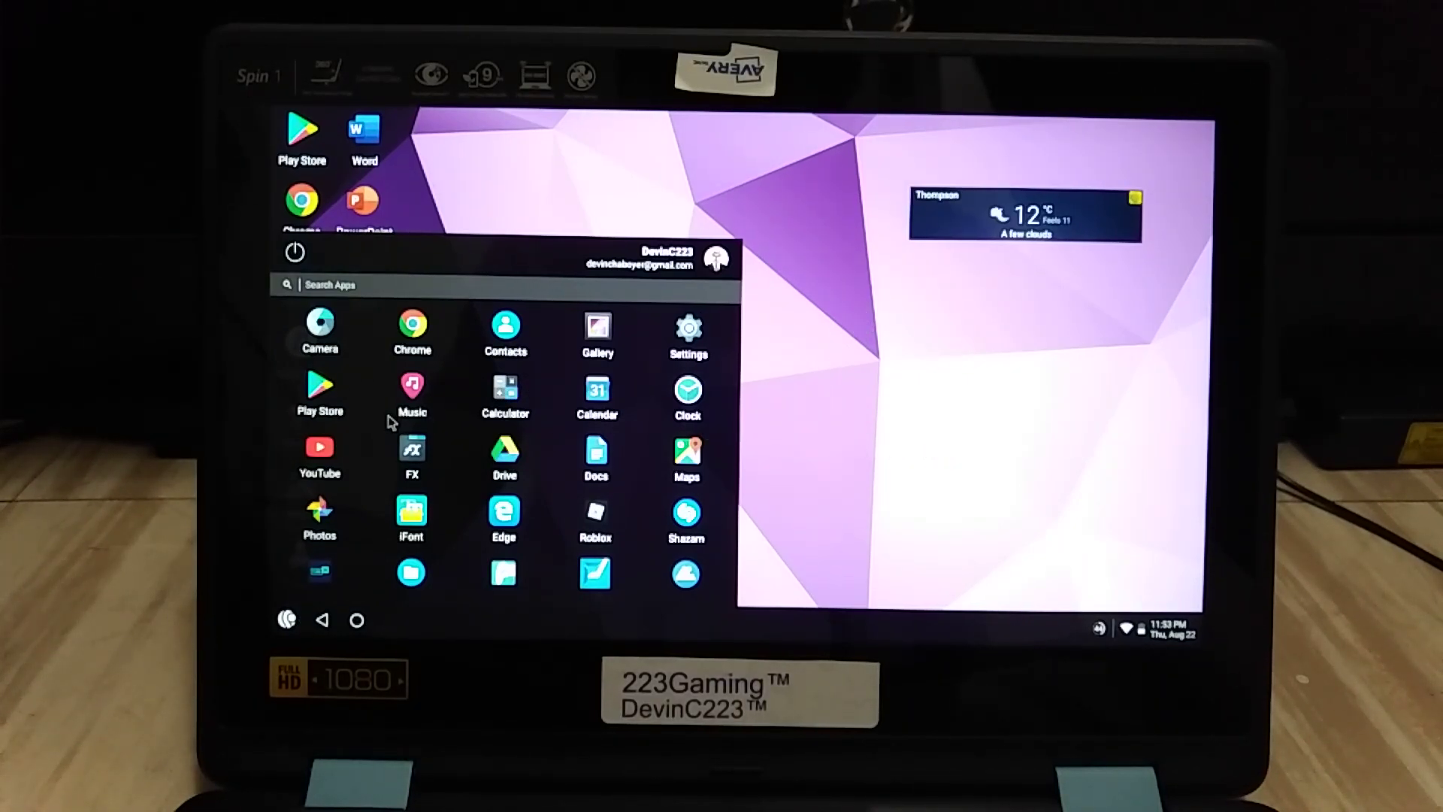
Scroll the app drawer down to reveal Files, Excel, Word and Minecraft.
{"action": "scroll", "scroll_direction": "down", "scroll_amount": 3}
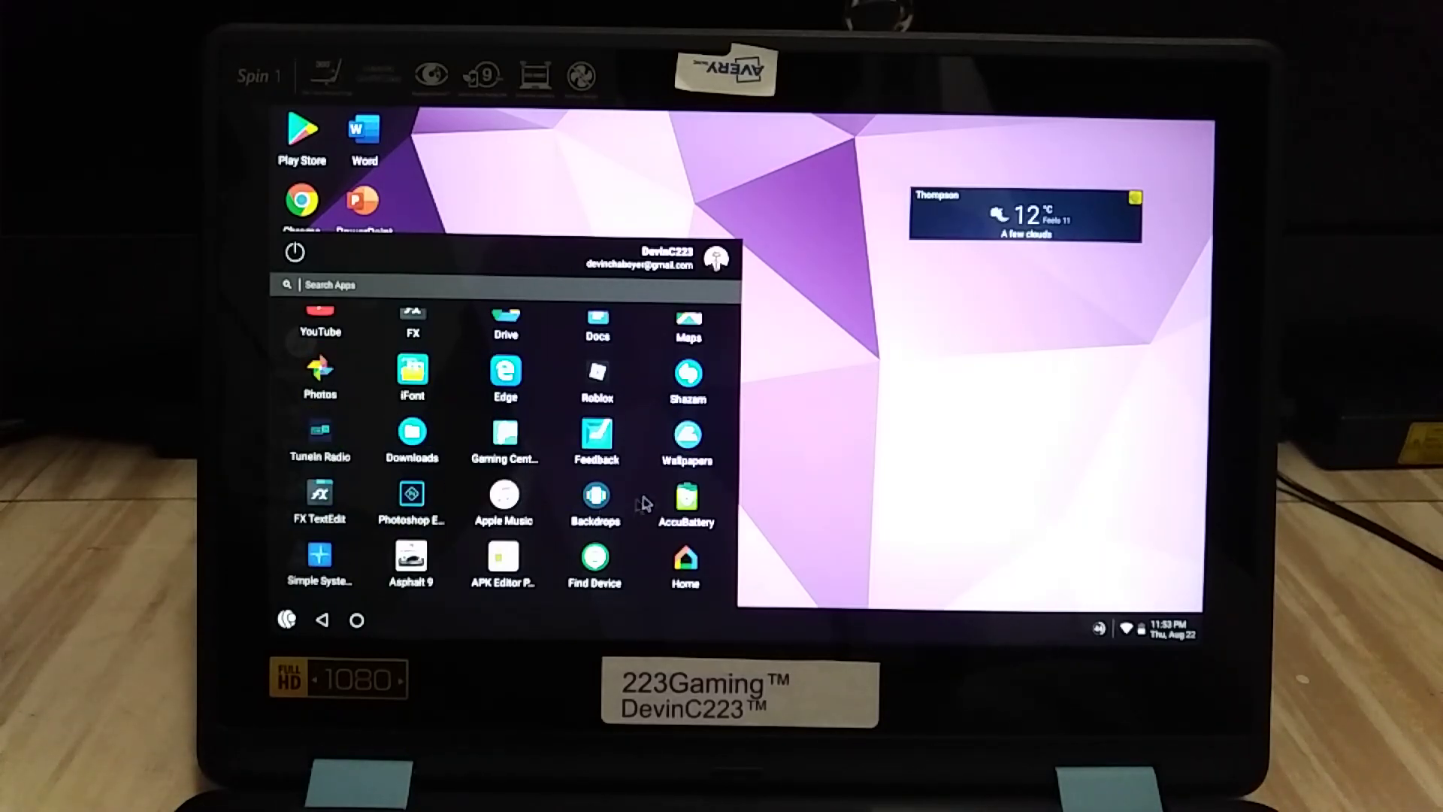
{"action": "scroll", "scroll_direction": "down", "scroll_amount": 3}
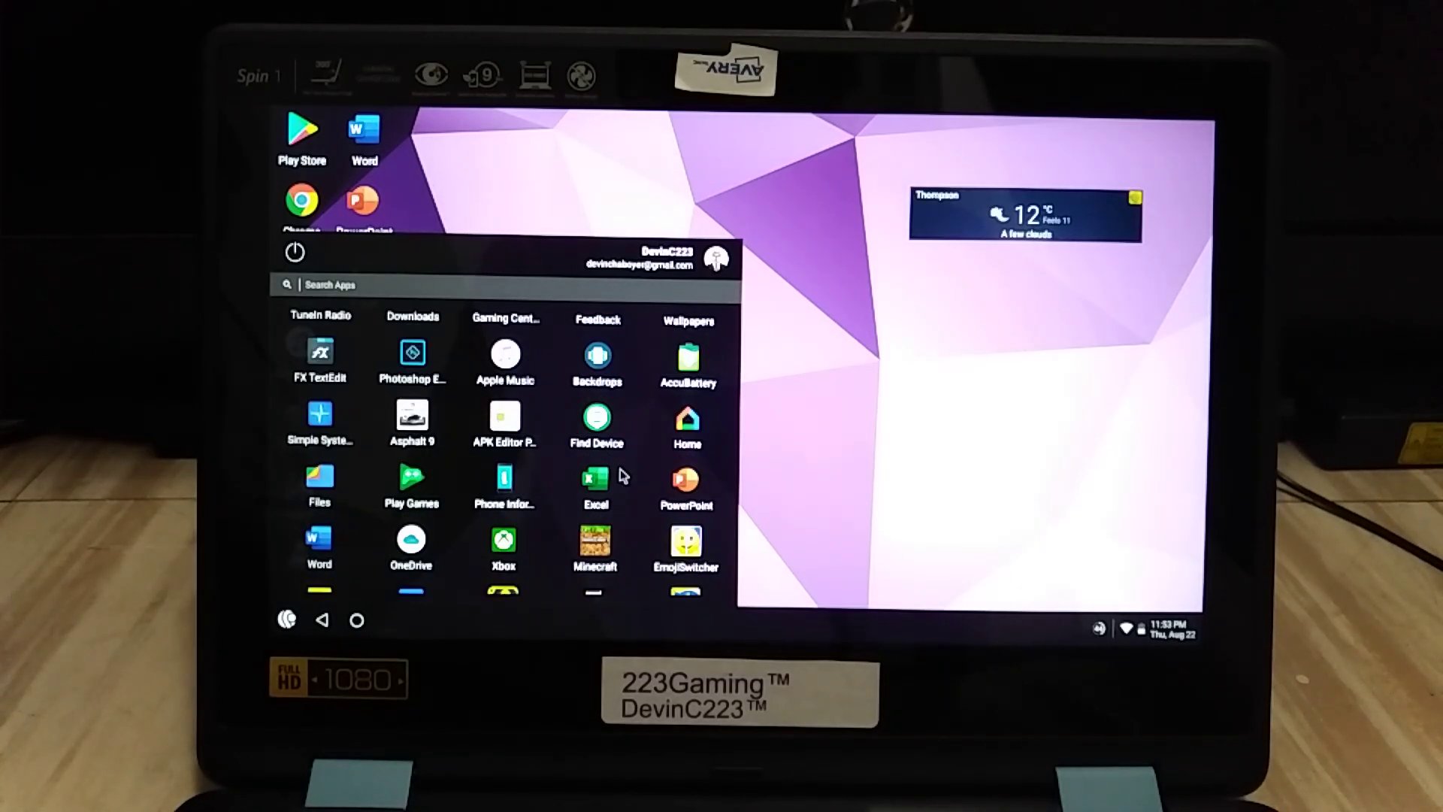
{"action": "scroll", "scroll_direction": "down", "scroll_amount": 3}
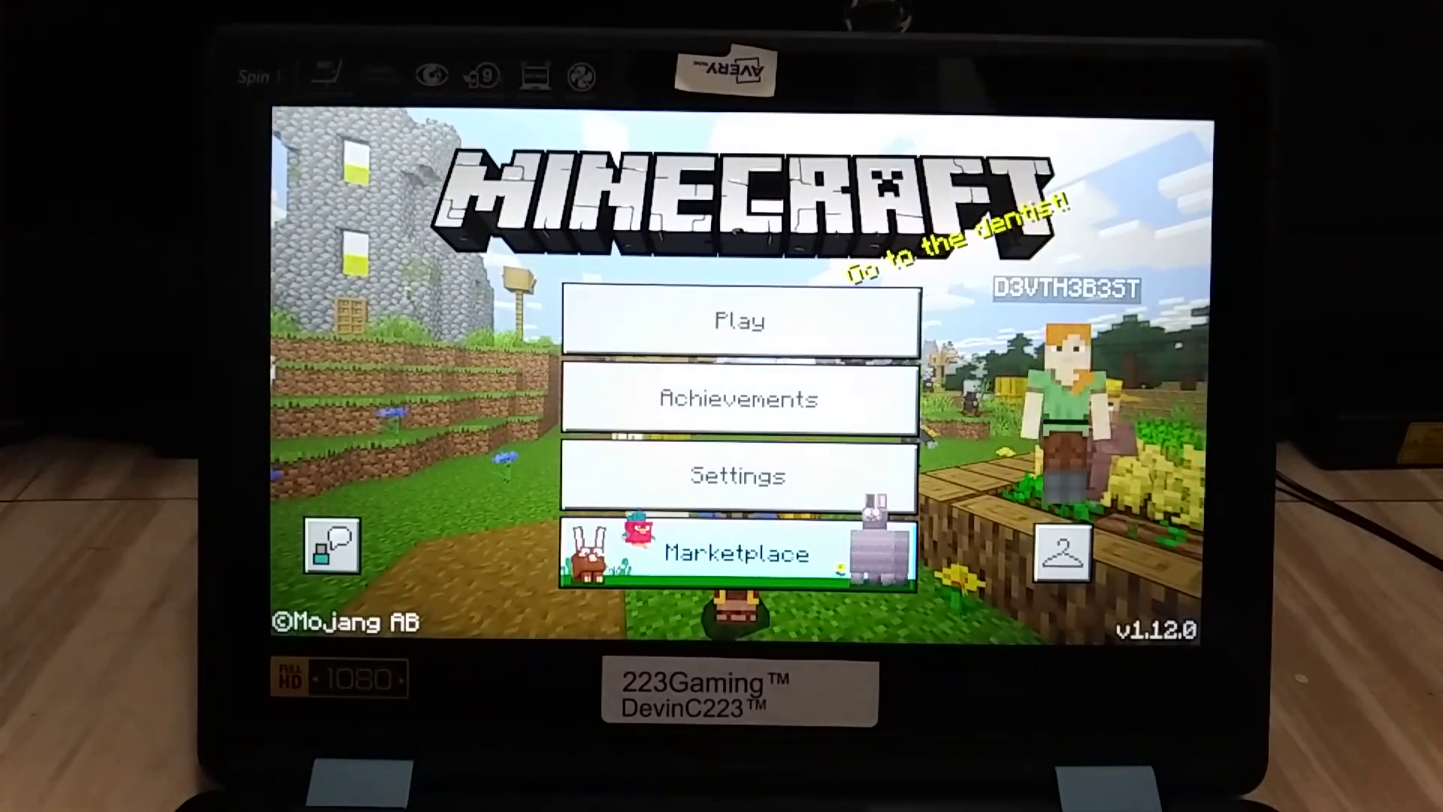
Start playing Minecraft from its title menu.
{"action": "left_click", "coordinate": [743, 340]}
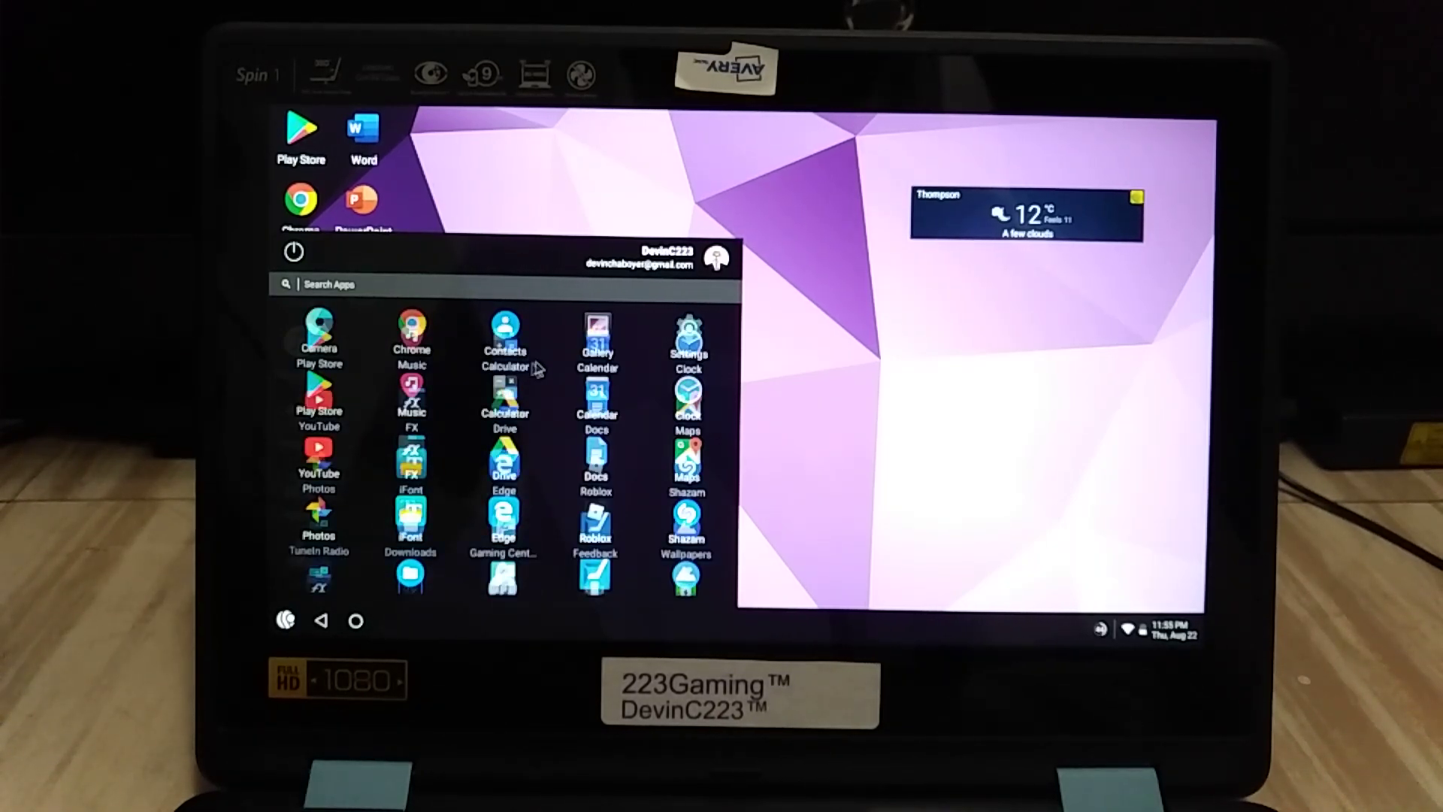
{"action": "scroll", "scroll_direction": "down", "scroll_amount": 3}
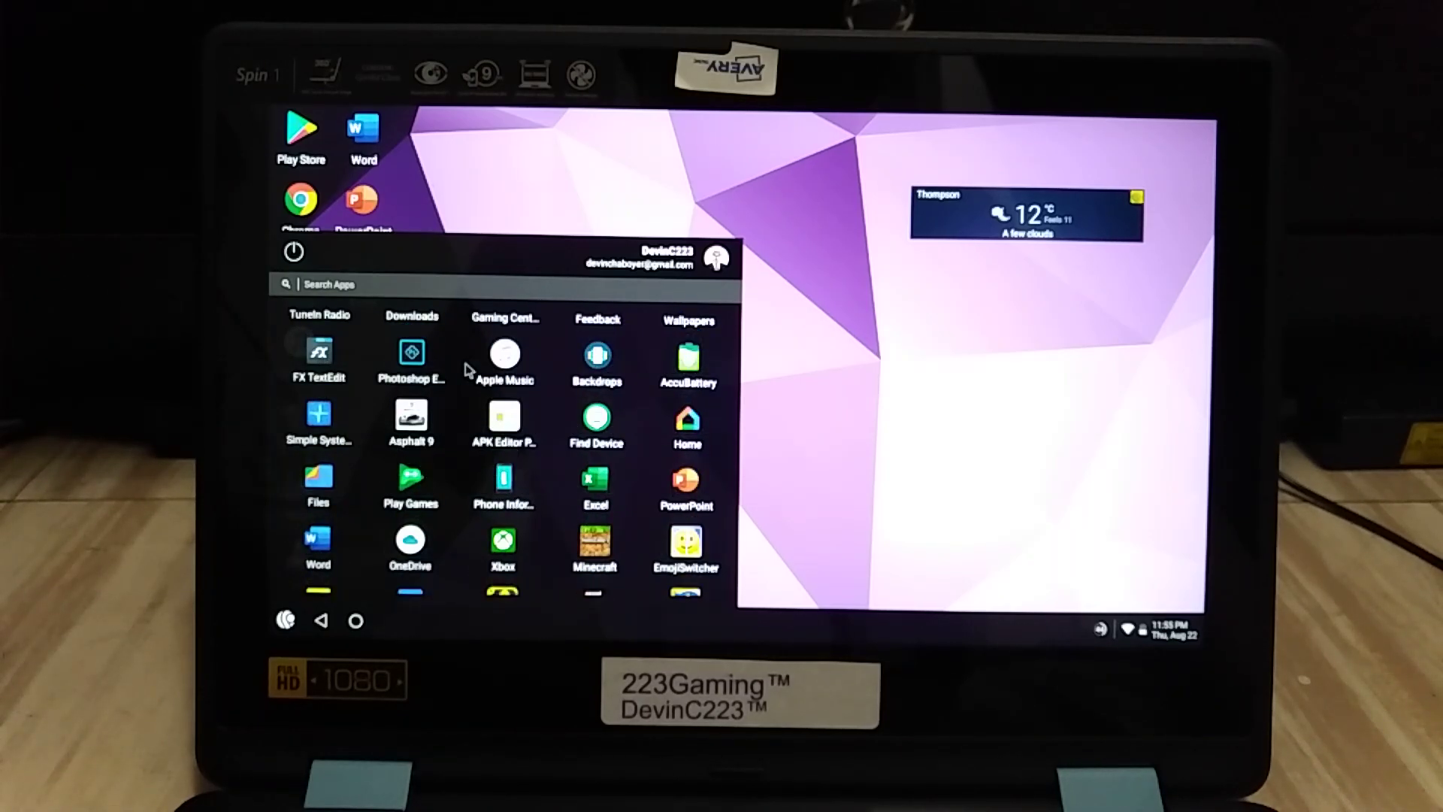
{"action": "scroll", "scroll_direction": "down", "scroll_amount": 3}
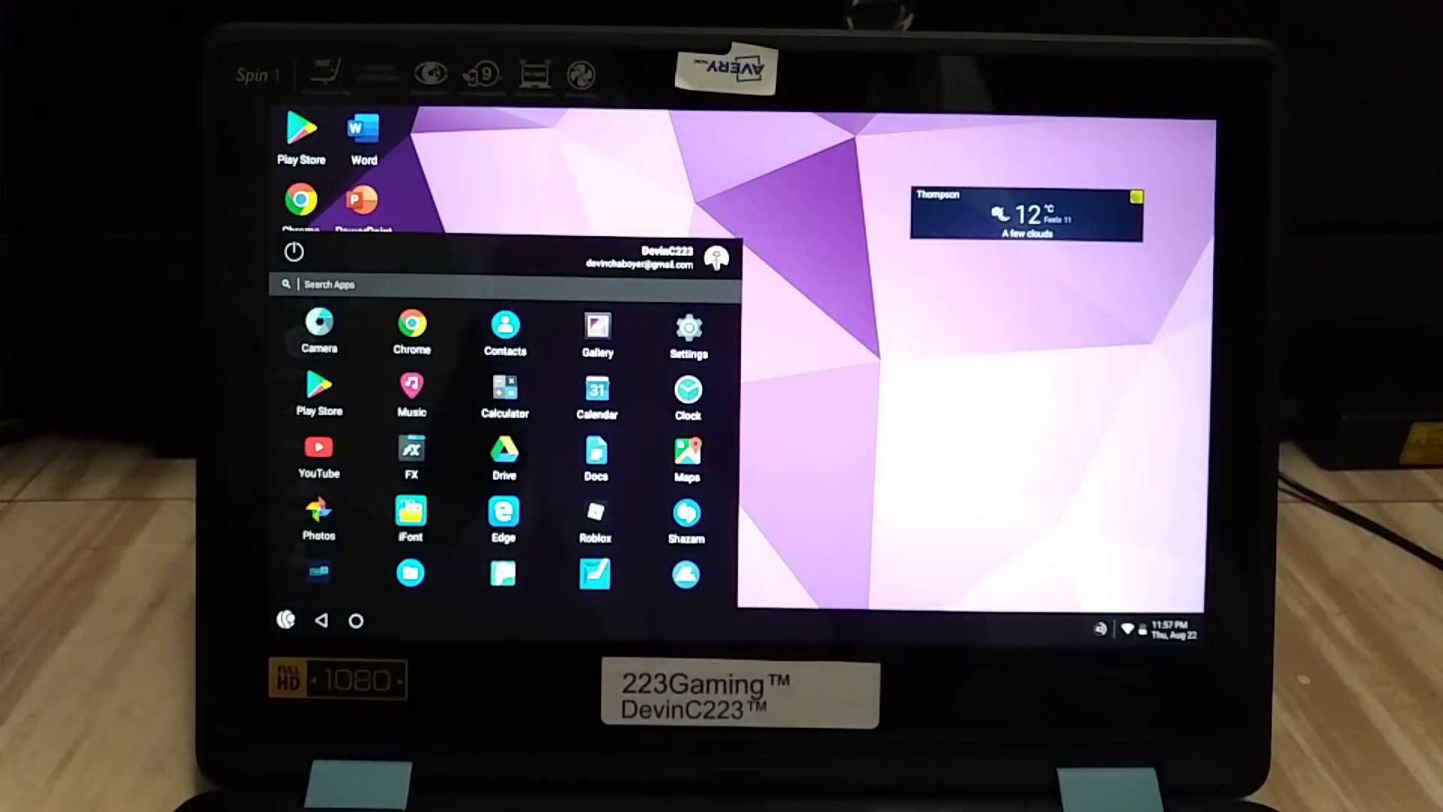
Browse TuneIn Radio's recent stations such as JACK 96.9, then close the app.
{"action": "scroll", "scroll_direction": "down", "scroll_amount": 3}
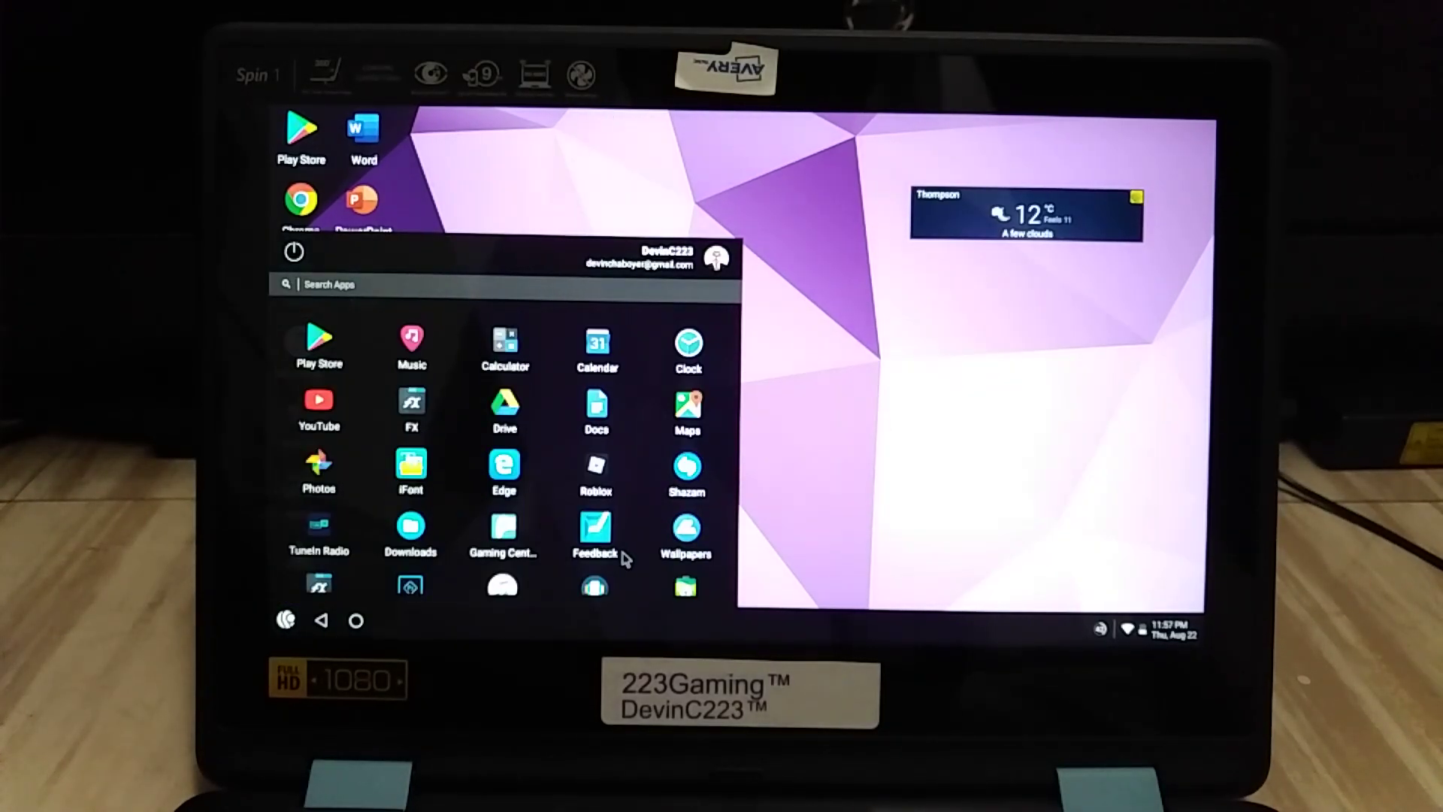
{"action": "scroll", "scroll_direction": "down", "scroll_amount": 3}
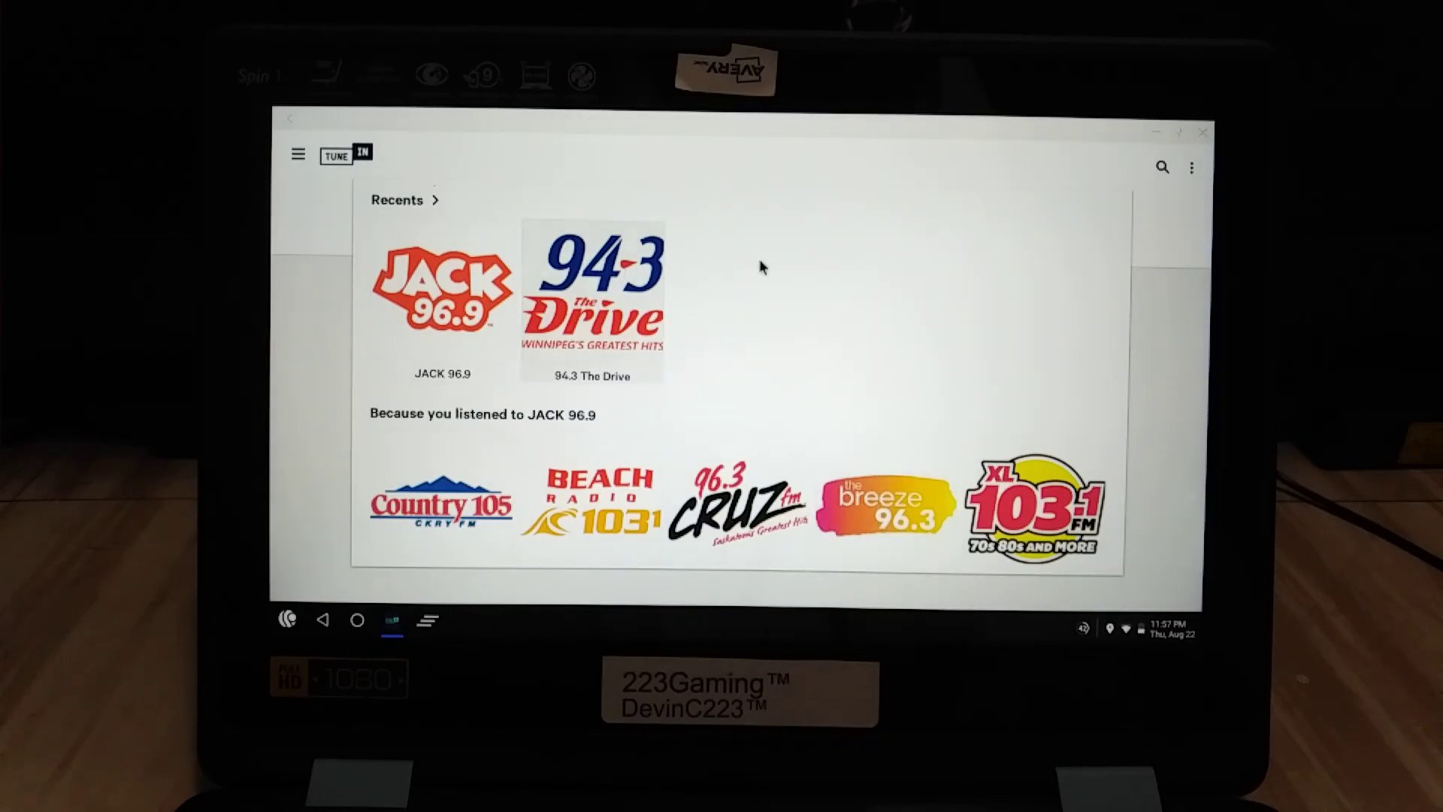
{"action": "left_click", "coordinate": [595, 290]}
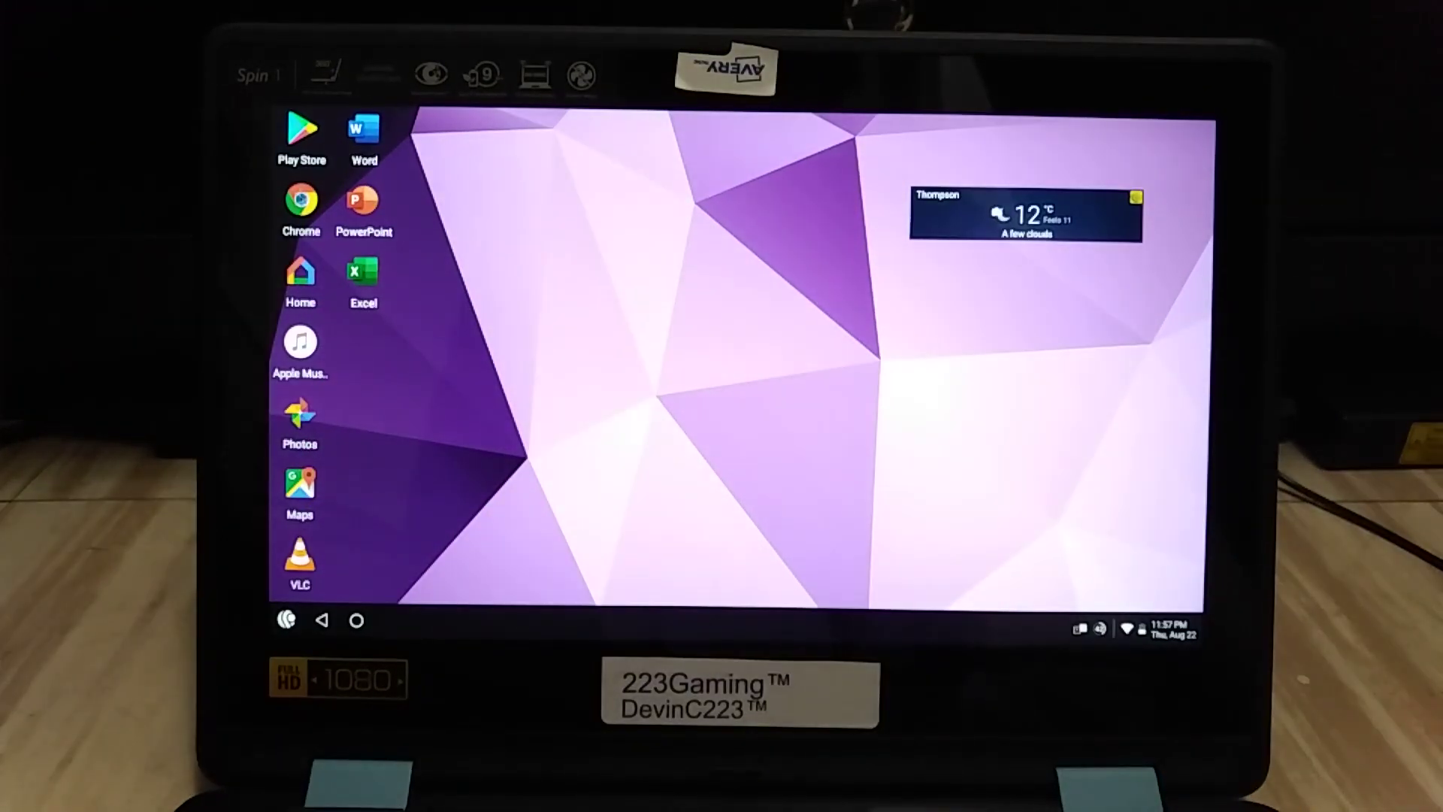
Open Chrome and visit whatsmyos.com, scrolling its Windows 7 64-bit report.
{"action": "left_click", "coordinate": [299, 205]}
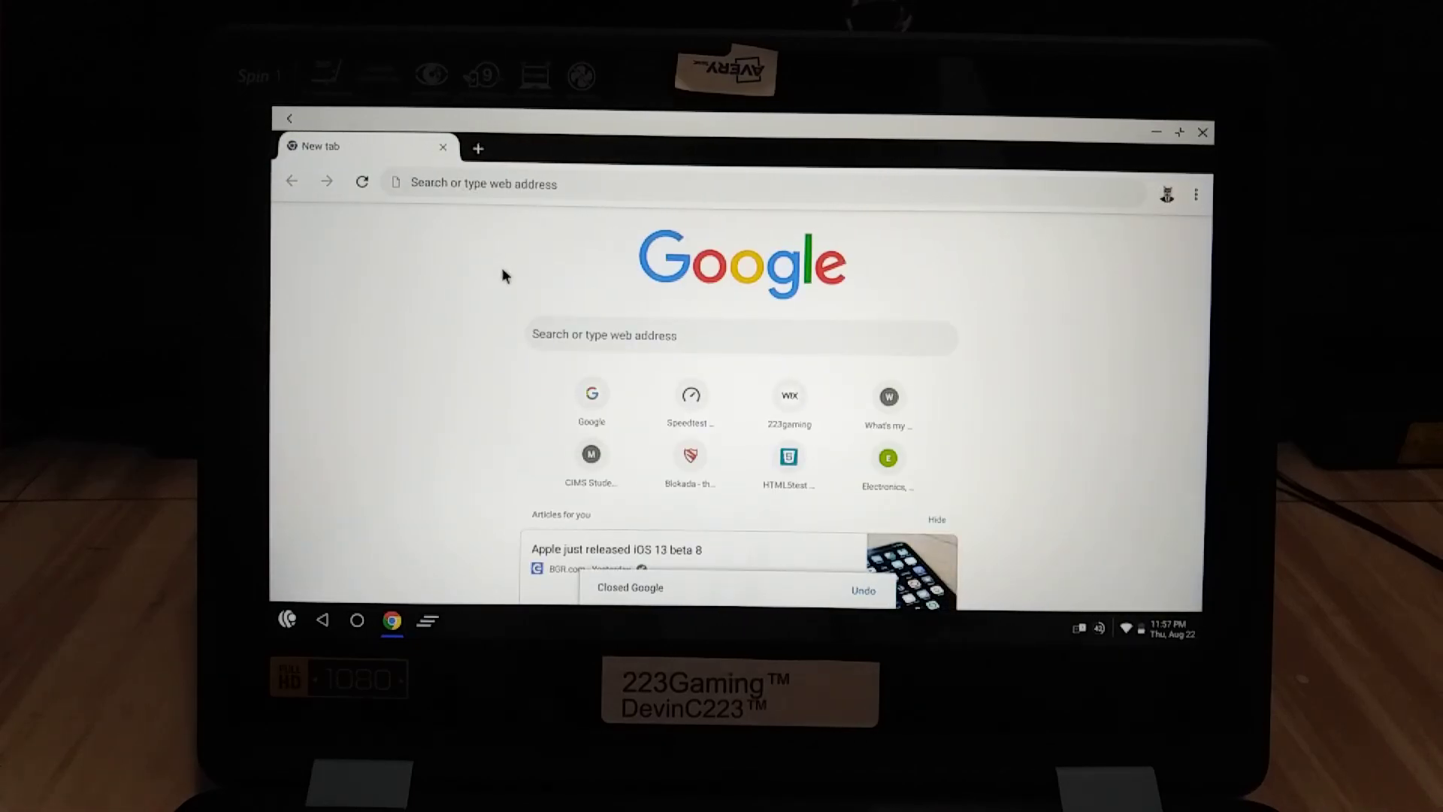
{"action": "type", "text": "whatsmyos.com"}
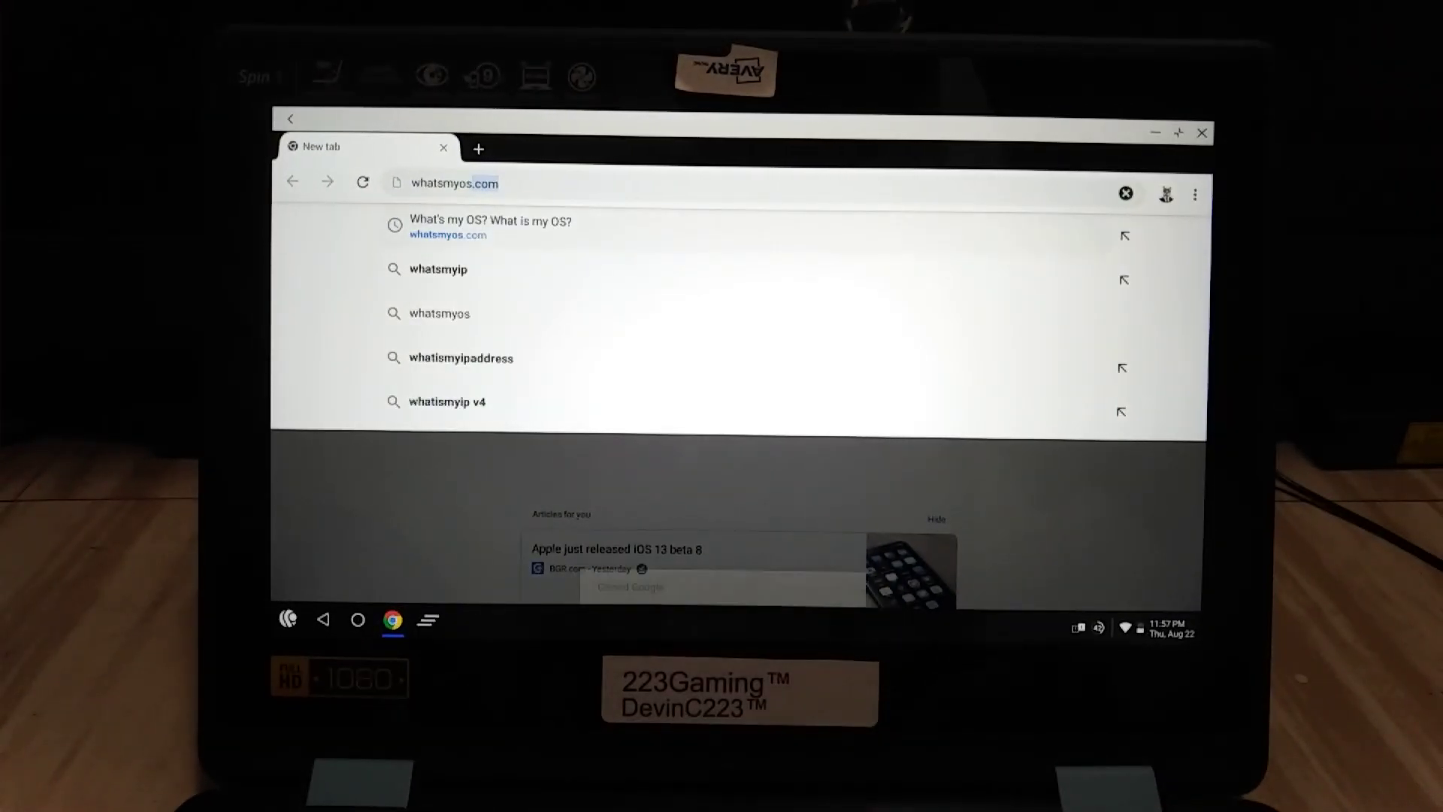
{"action": "left_click", "coordinate": [490, 226]}
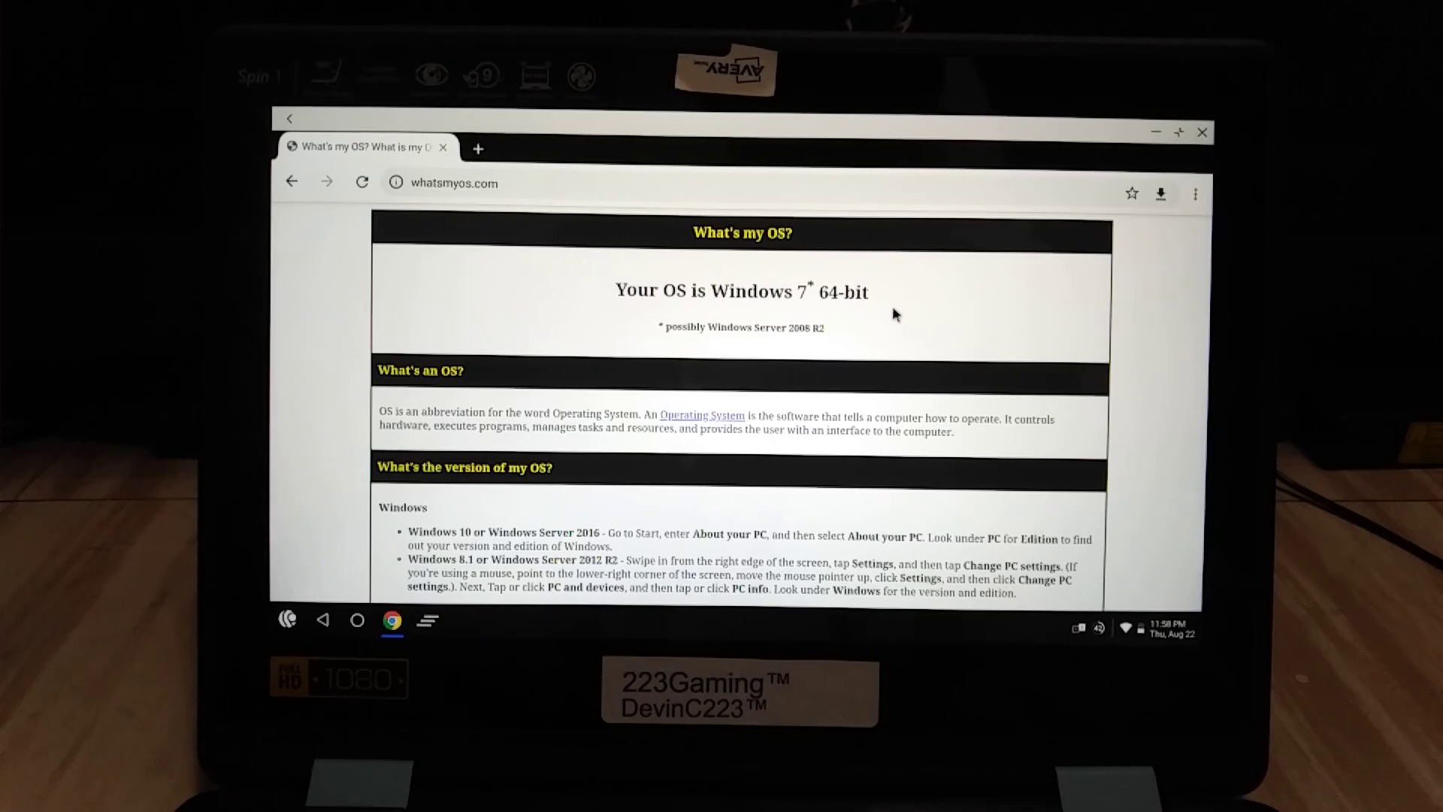
{"action": "scroll", "scroll_direction": "down", "scroll_amount": 3}
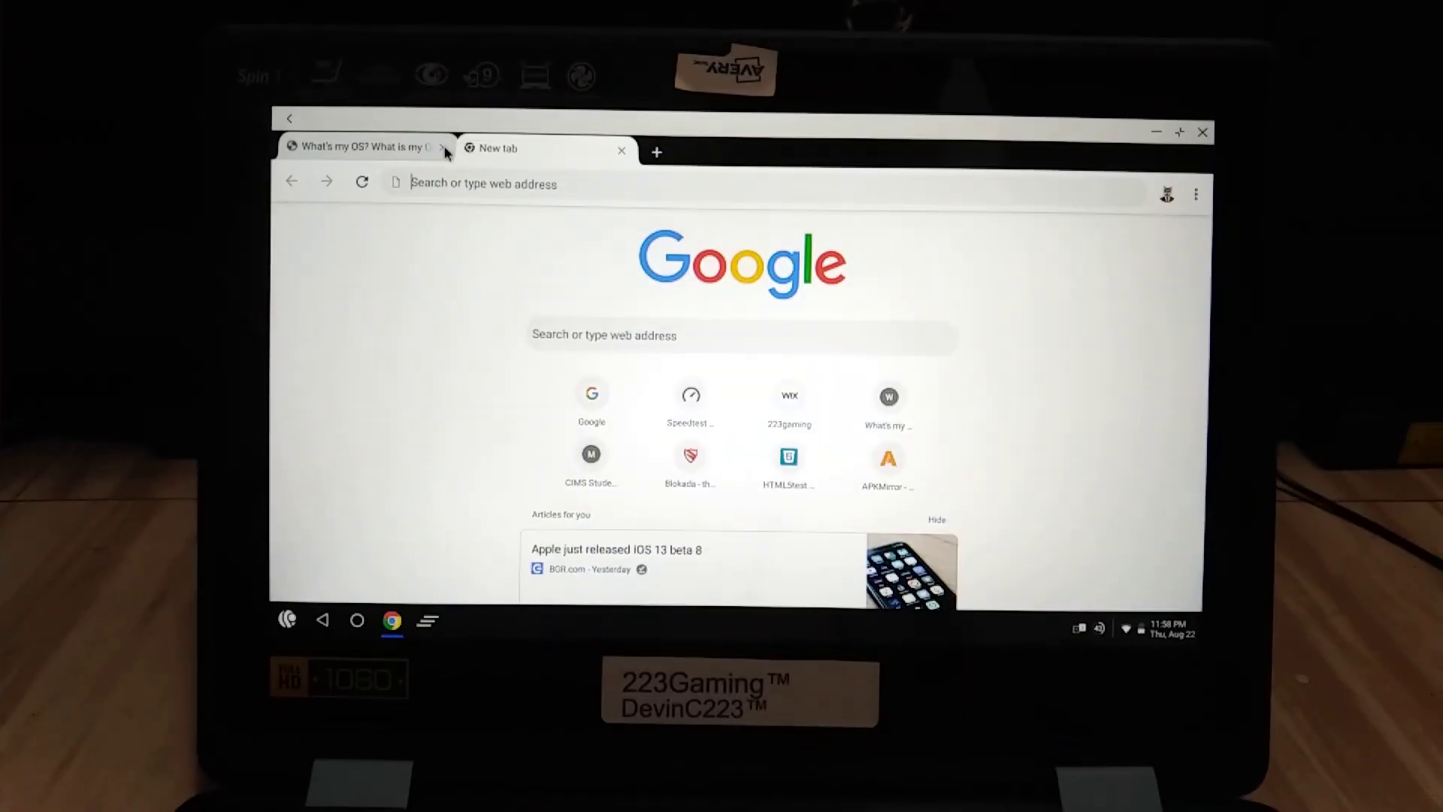
Close the What's my OS? tab, and later the Speedtest tab.
{"action": "left_click", "coordinate": [443, 148]}
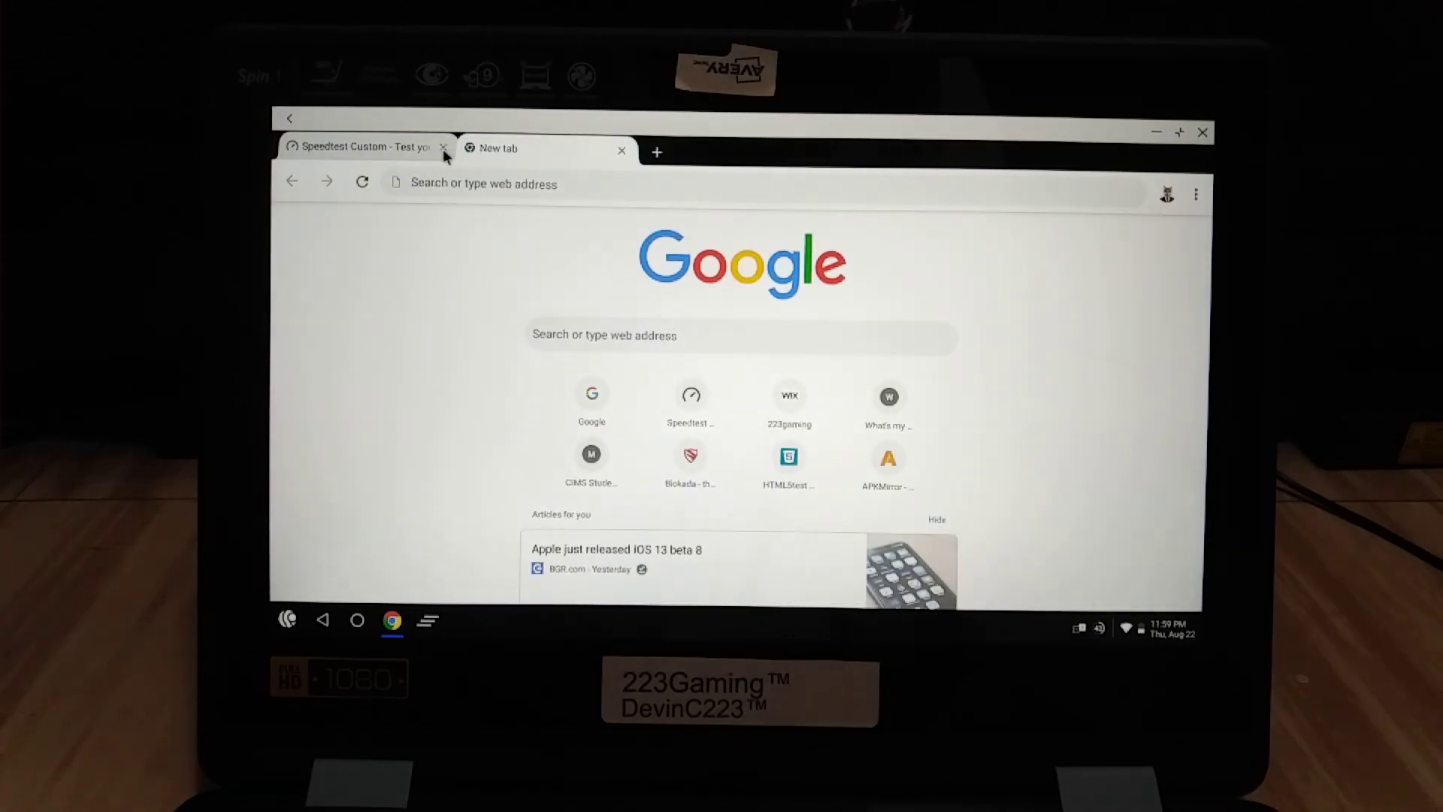
{"action": "left_click", "coordinate": [443, 147]}
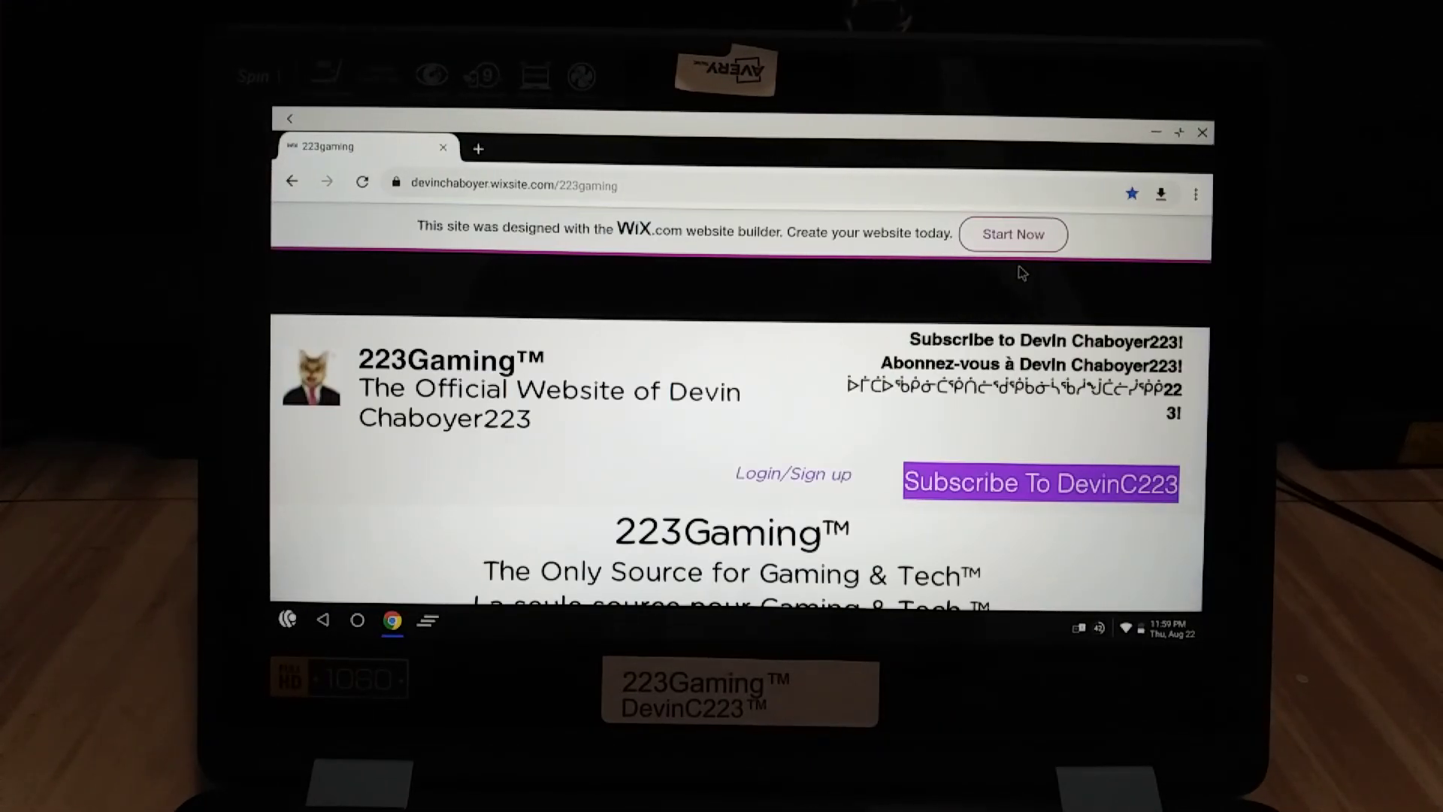
Scroll the 223gaming Wix site, then close its tab.
{"action": "scroll", "scroll_direction": "down", "scroll_amount": 3}
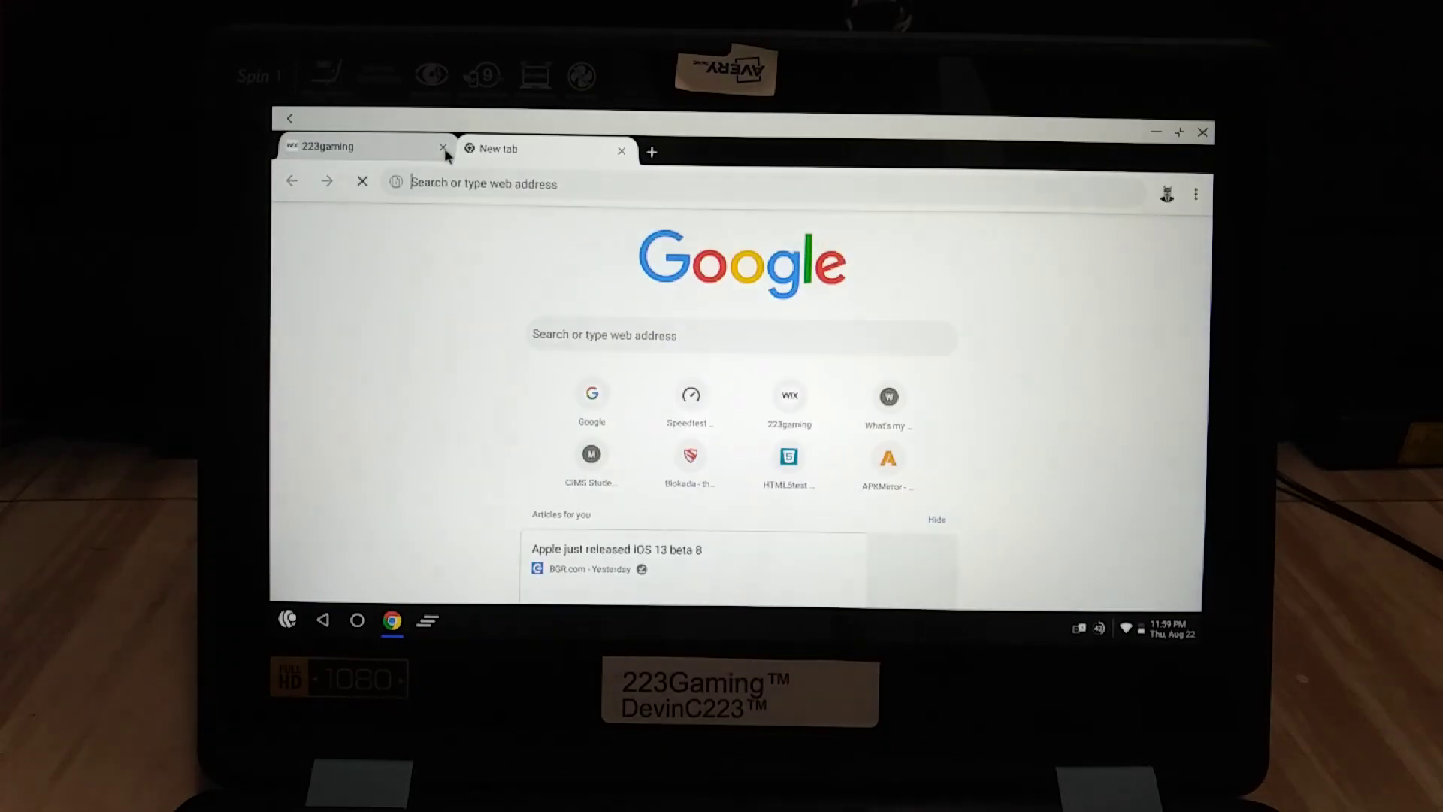
{"action": "left_click", "coordinate": [442, 147]}
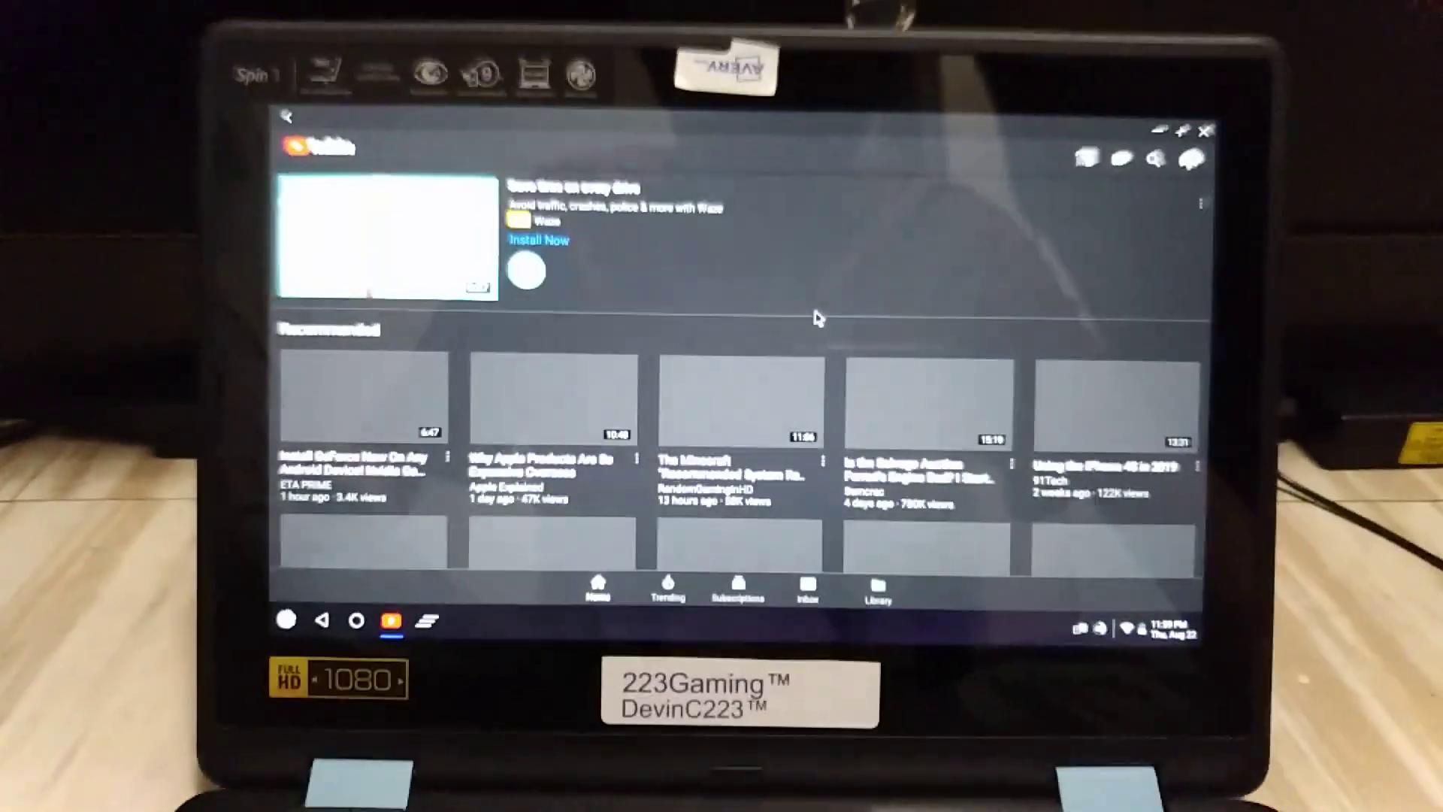
Play the BlackBerry Curve 9330 video from the YouTube home feed.
{"action": "left_click", "coordinate": [1148, 160]}
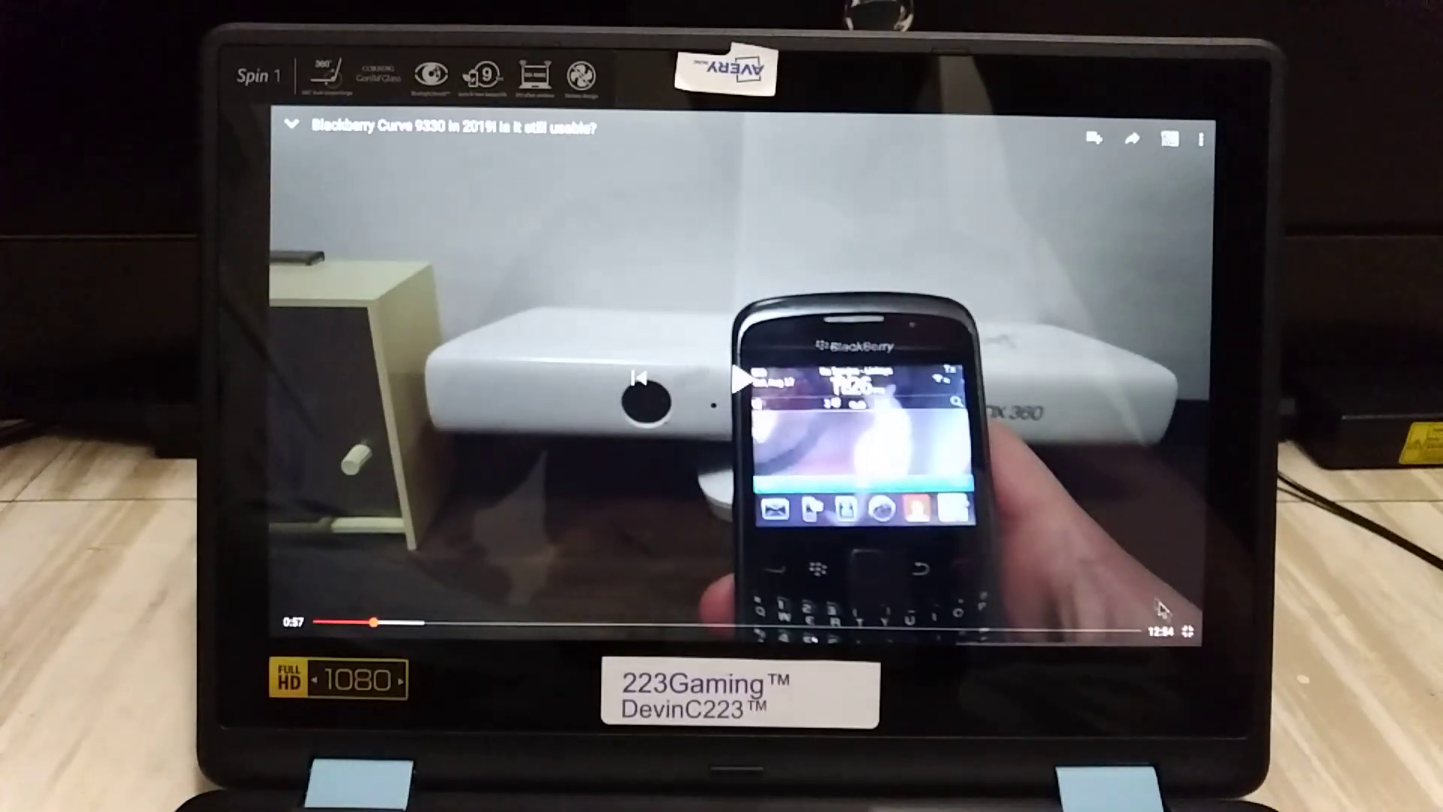
Minimize the playing BlackBerry video to return to the Devin Chaboyer223 channel home page.
{"action": "left_click", "coordinate": [294, 128]}
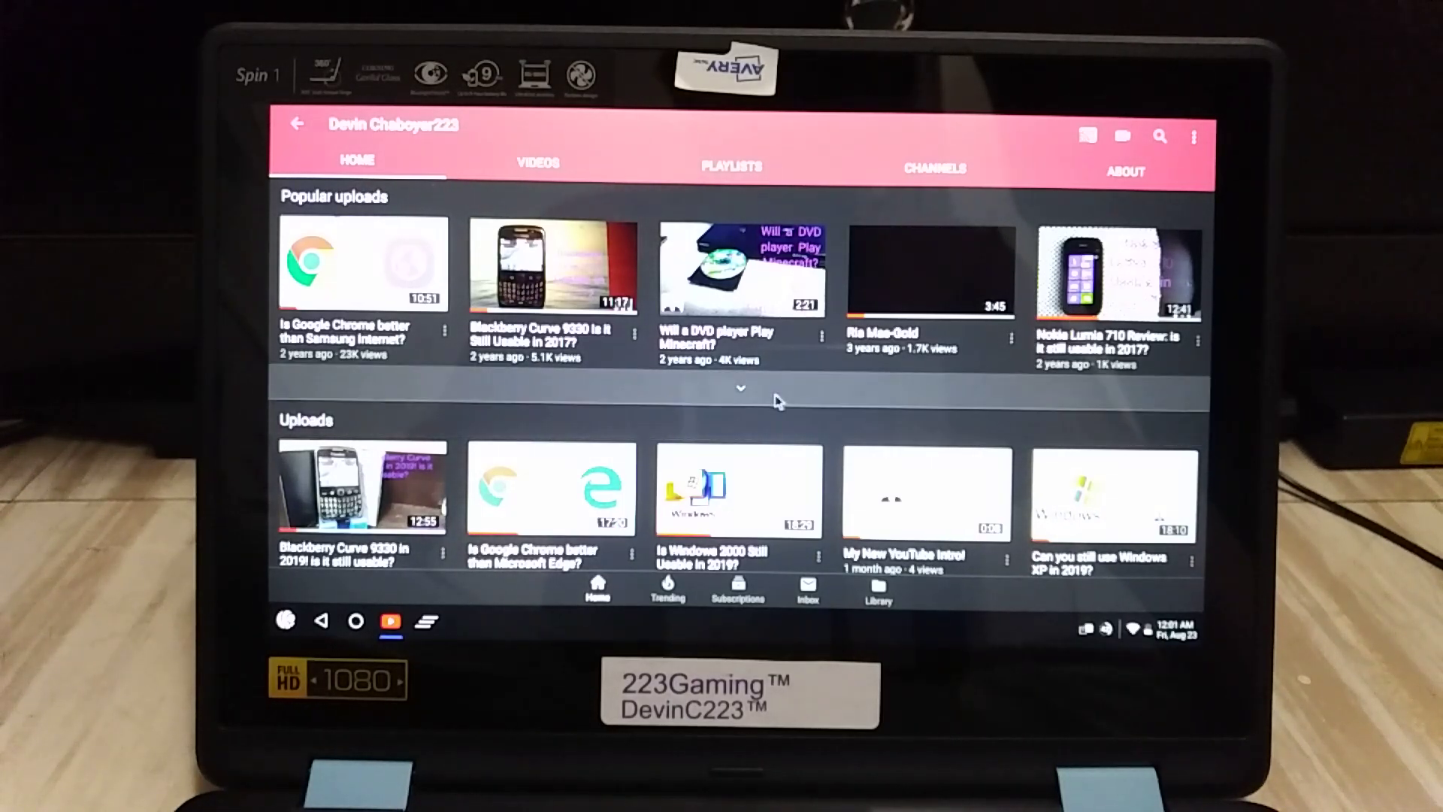
Read the channel's About description and links, then bring up the launcher's app drawer.
{"action": "left_click", "coordinate": [1125, 170]}
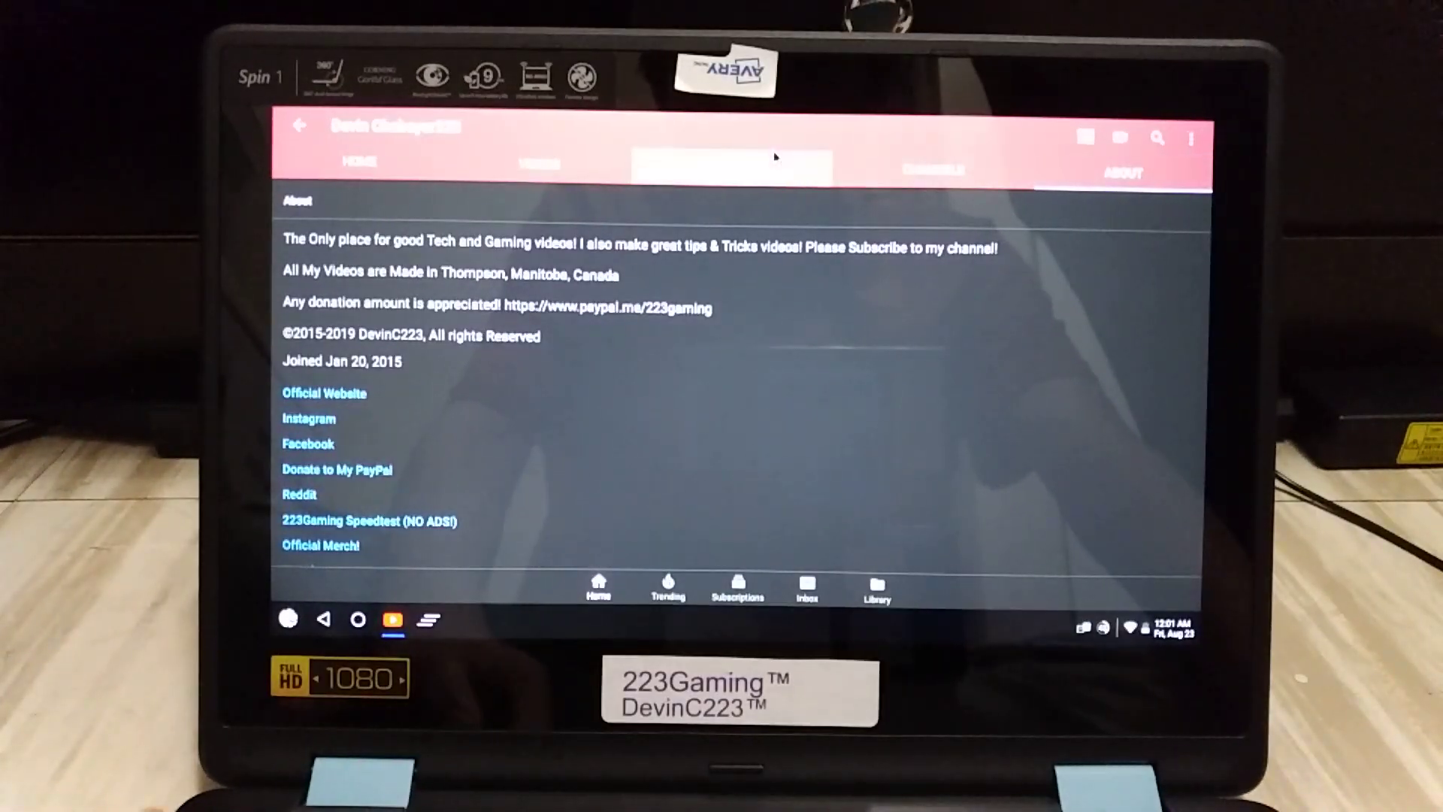
{"action": "left_click", "coordinate": [355, 619]}
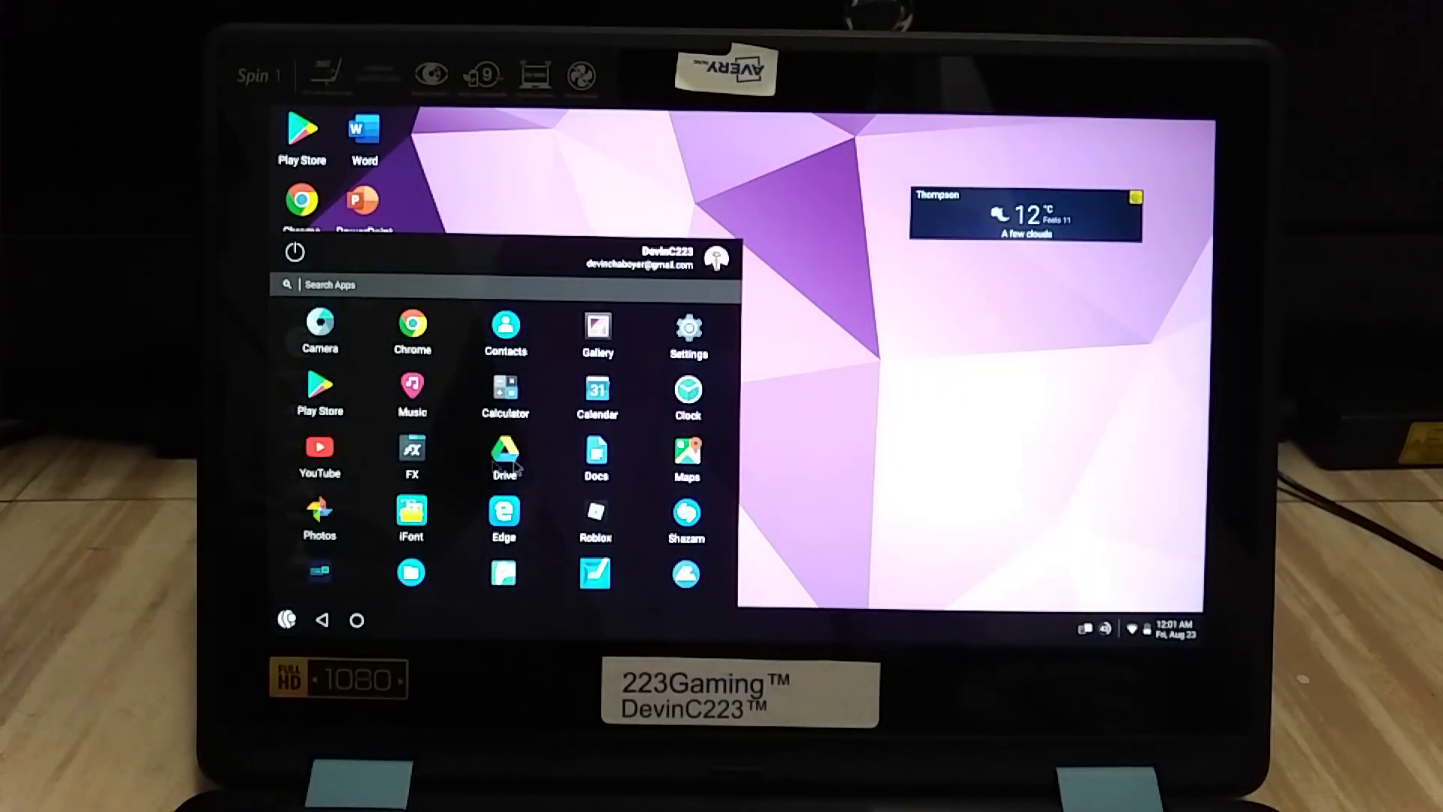
Scroll the app drawer and launch Word with a new blank document.
{"action": "scroll", "scroll_direction": "down", "scroll_amount": 3}
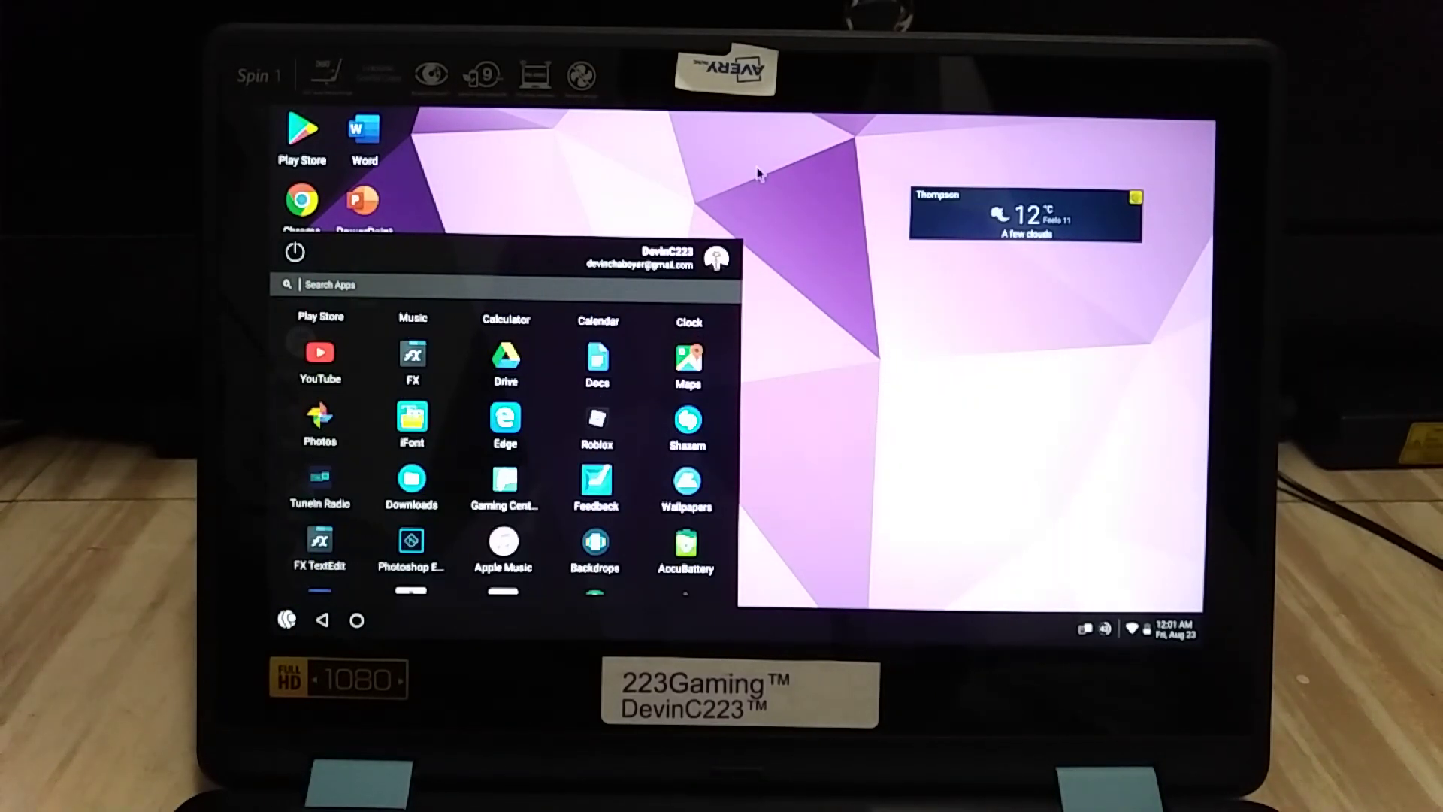
{"action": "left_click", "coordinate": [363, 130]}
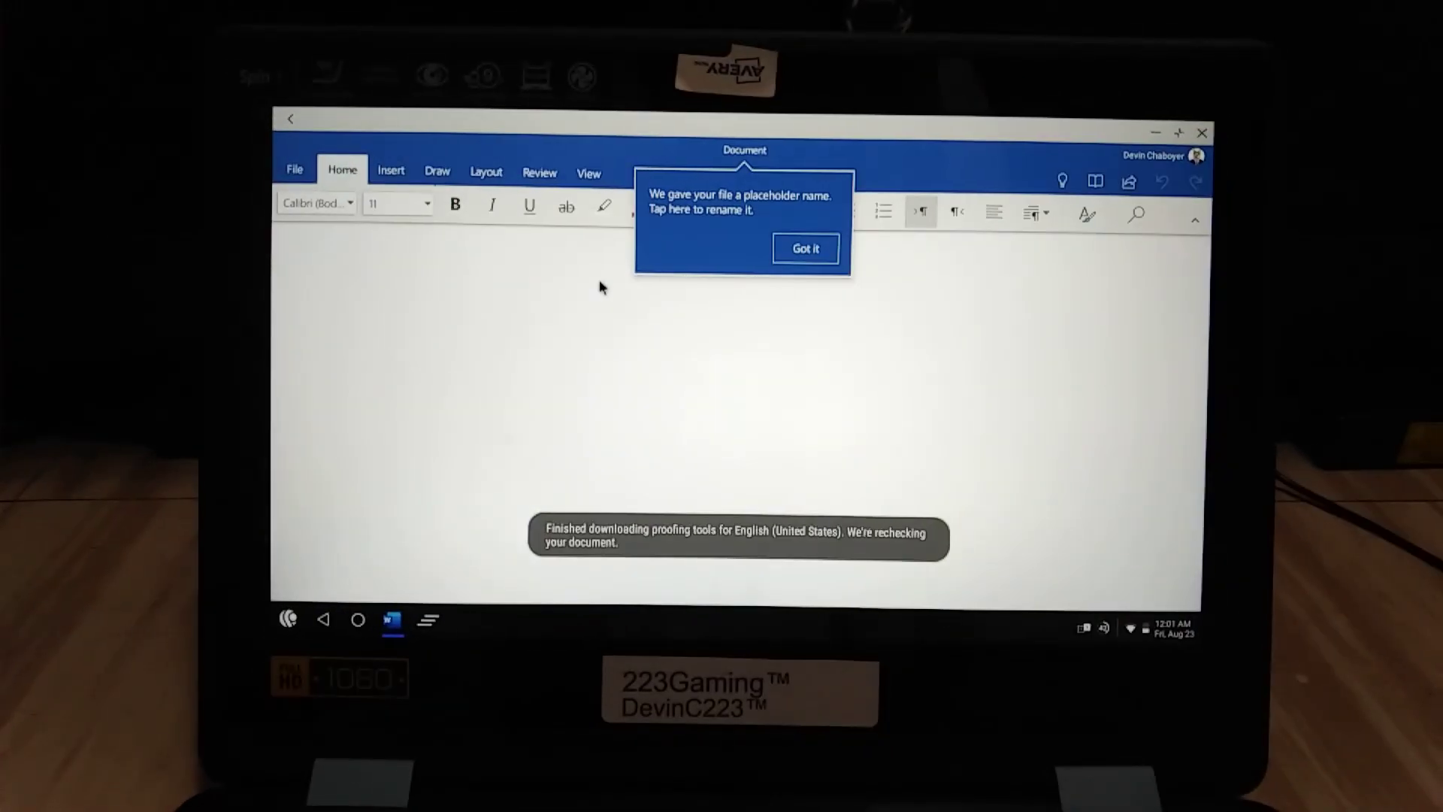
Type 'Please subscribe!' in Arial Nova, check its font sizes, then switch to VLC.
{"action": "type", "text": "pl"}
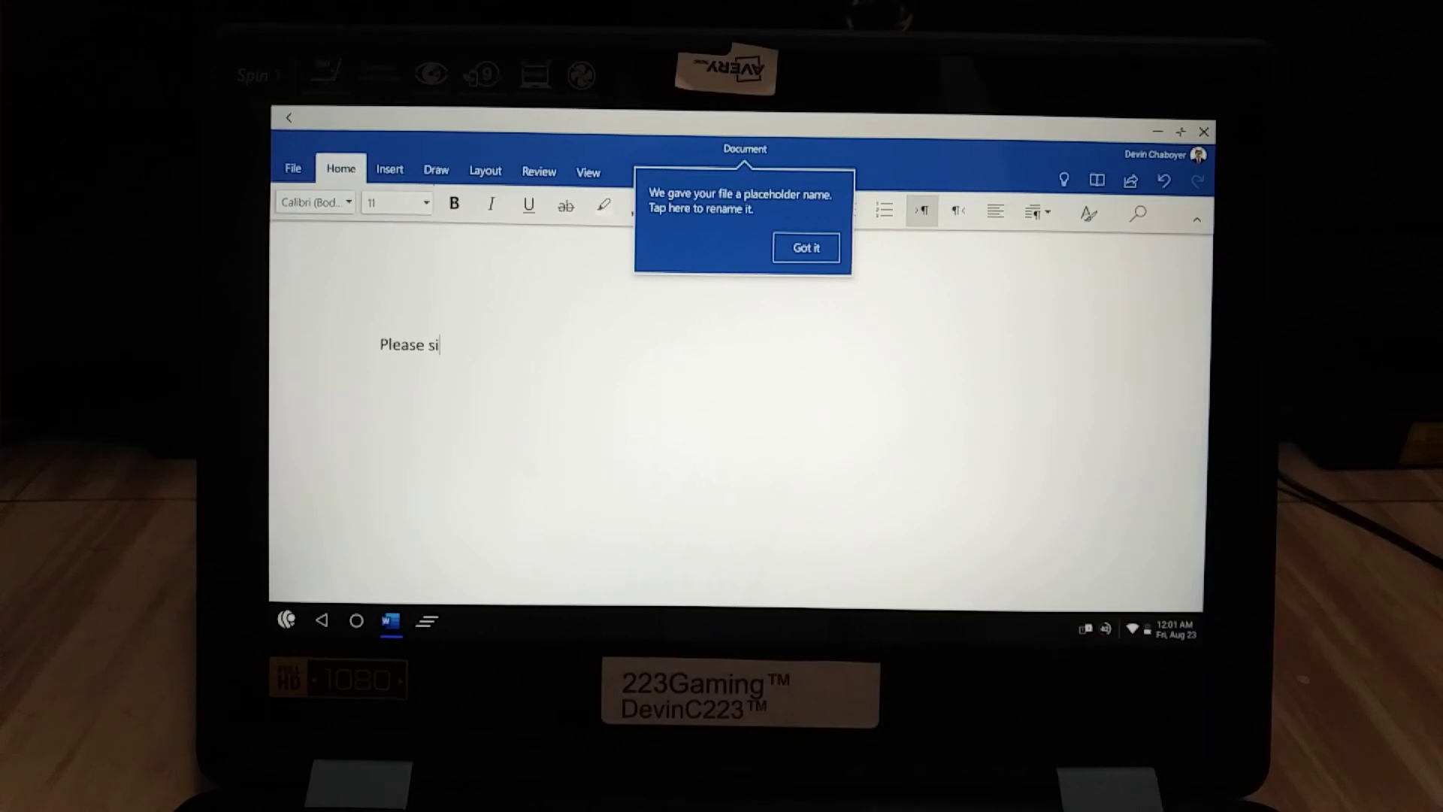
{"action": "type", "text": "ubscribe"}
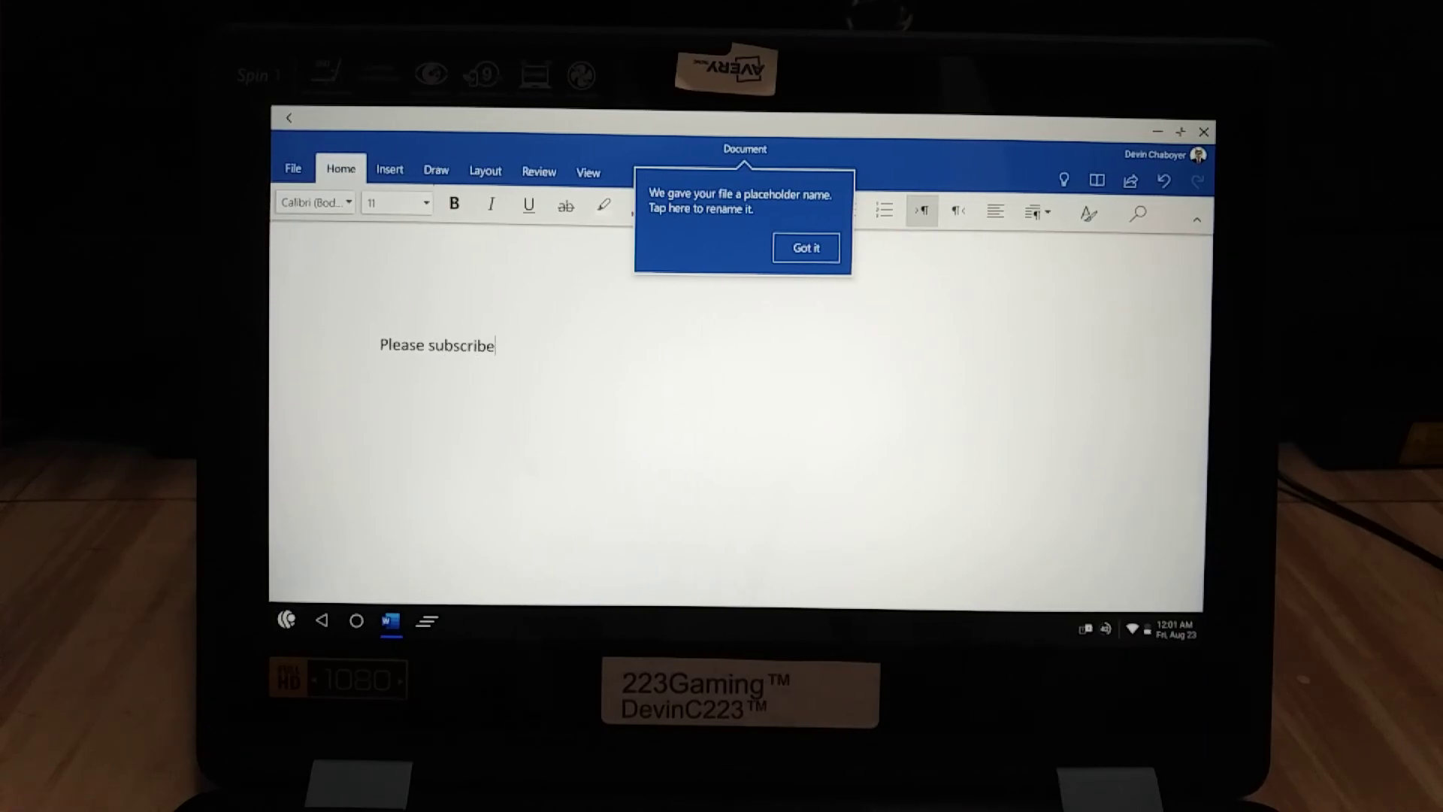
{"action": "type", "text": "!"}
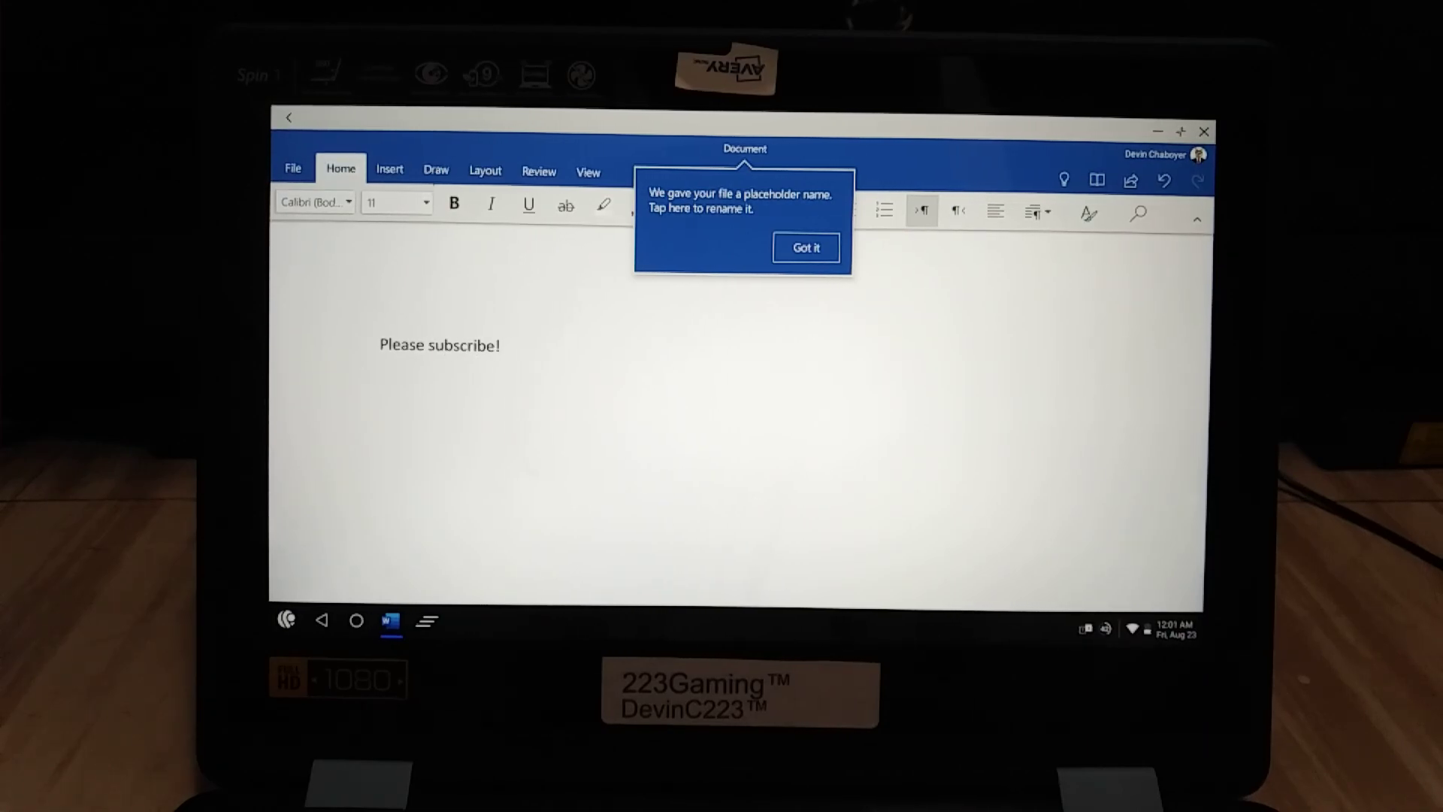
{"action": "left_click", "coordinate": [806, 248]}
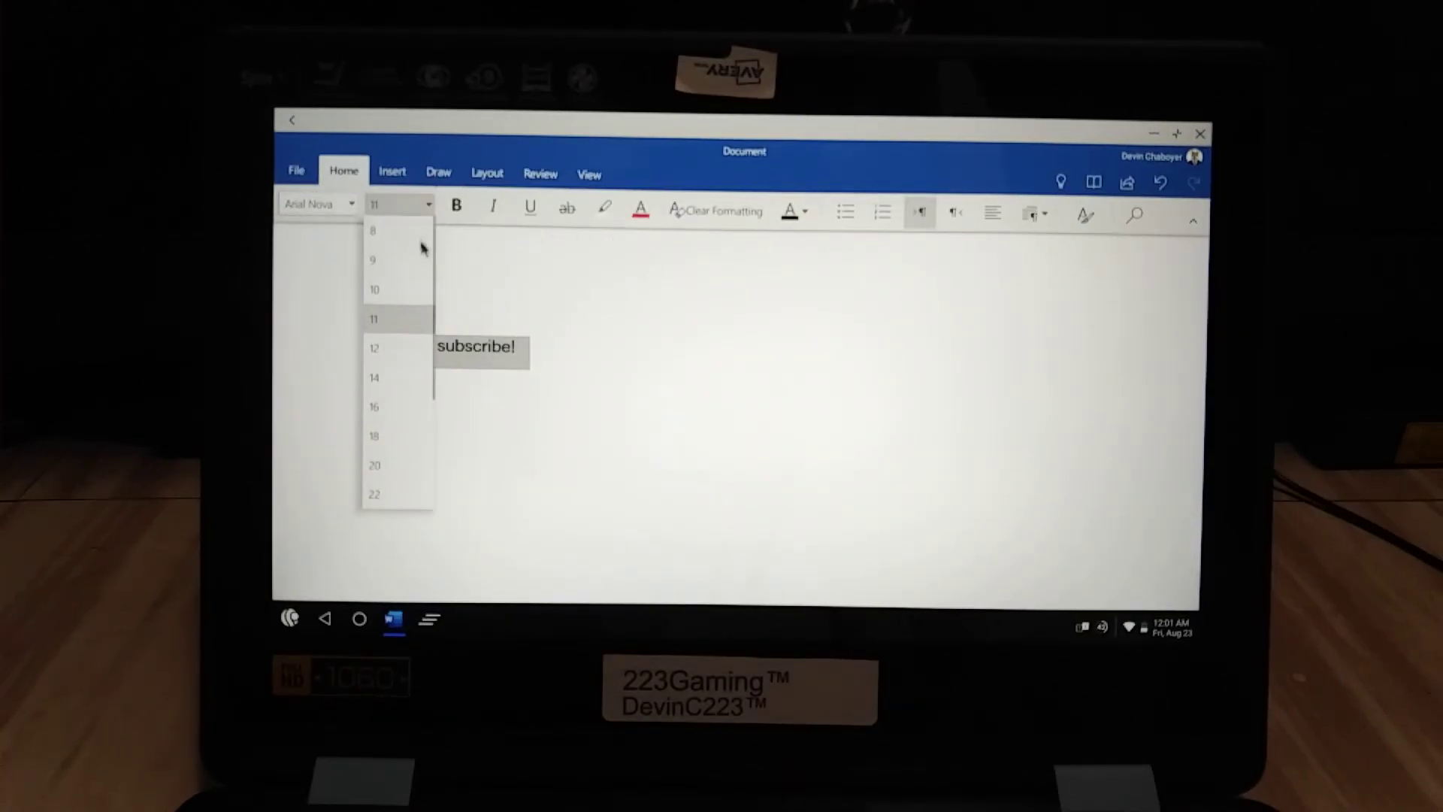
{"action": "left_click", "coordinate": [374, 466]}
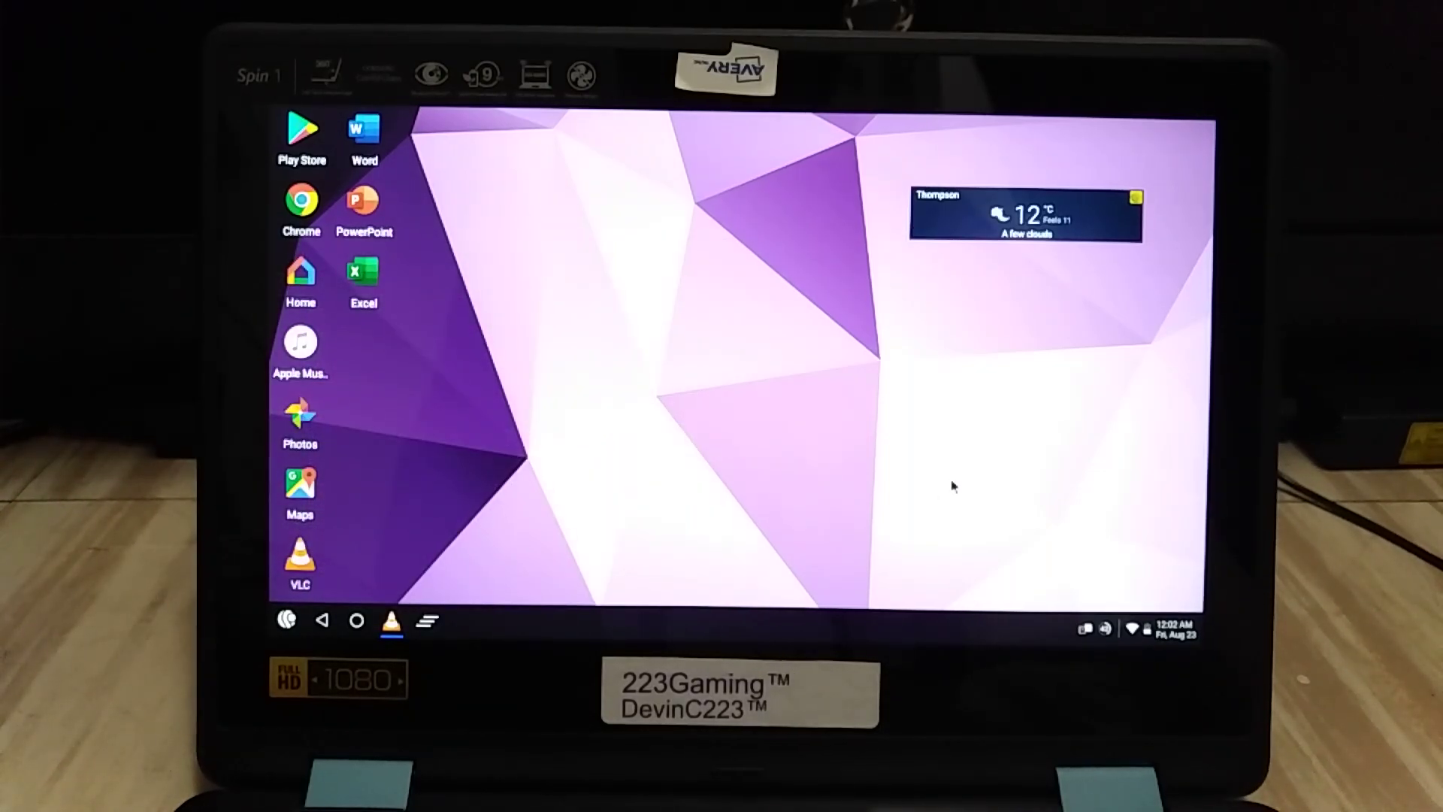
{"action": "left_click", "coordinate": [300, 343]}
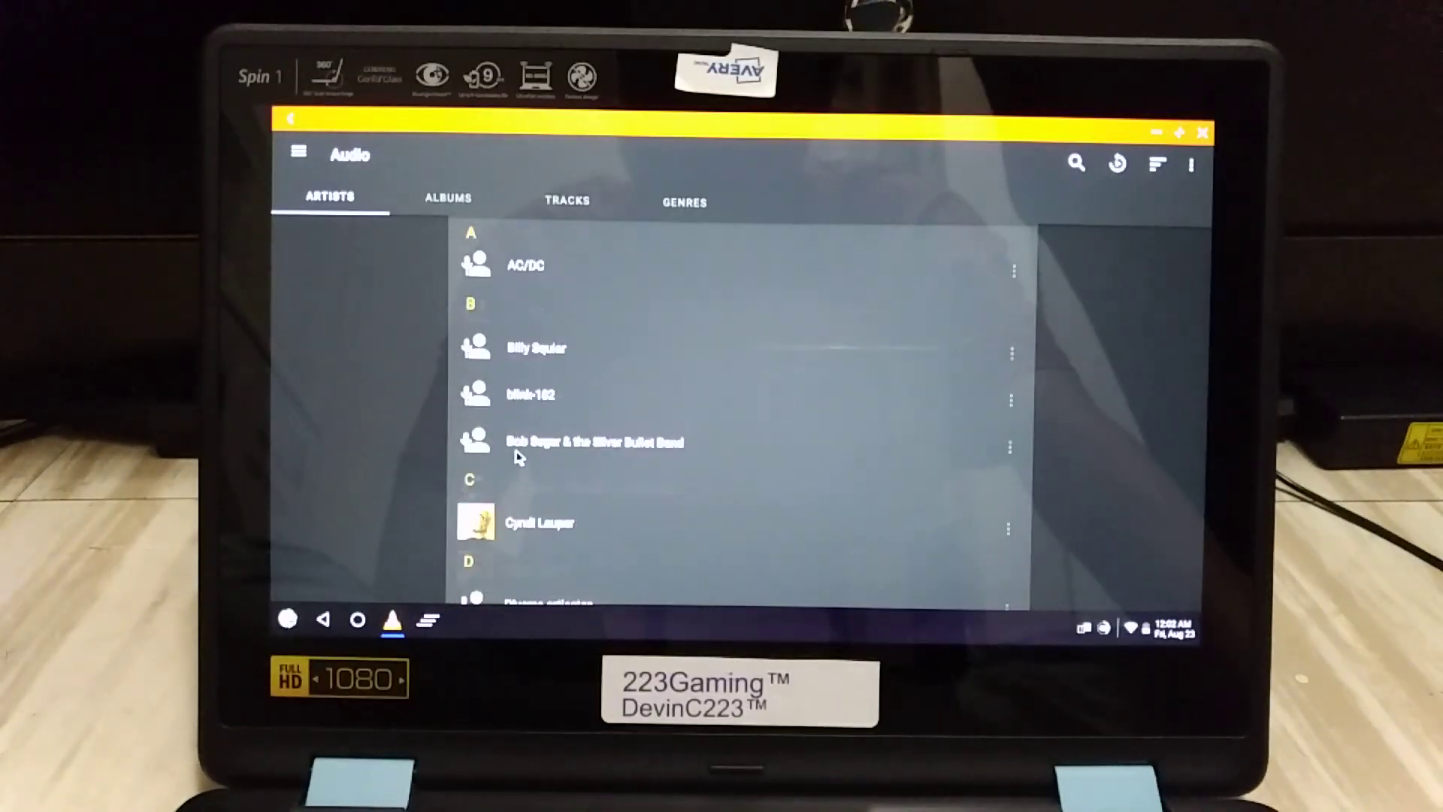
{"action": "left_click", "coordinate": [536, 348]}
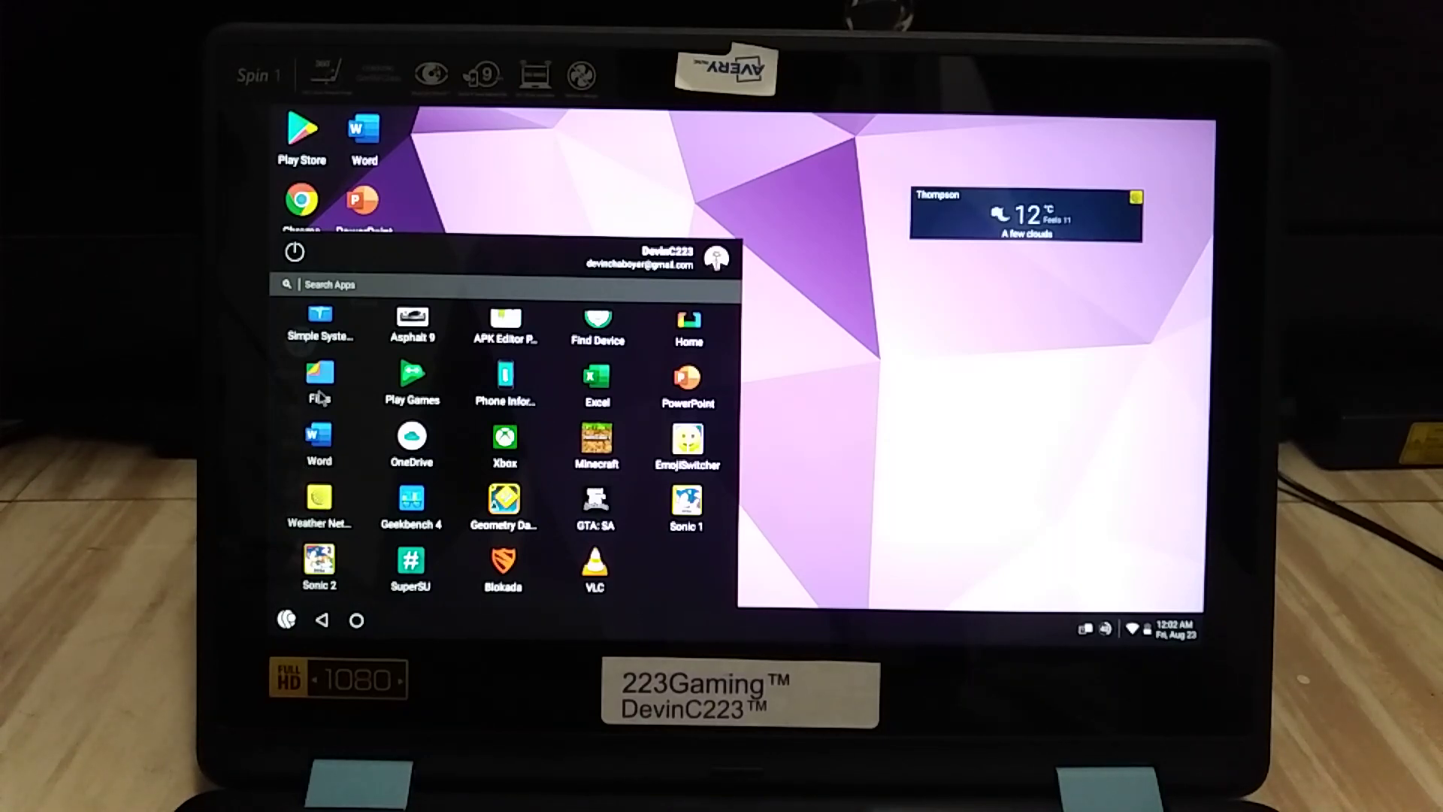
Launch the Files app, showing audio files like Blink182 - Adams Song.
{"action": "left_click", "coordinate": [320, 374]}
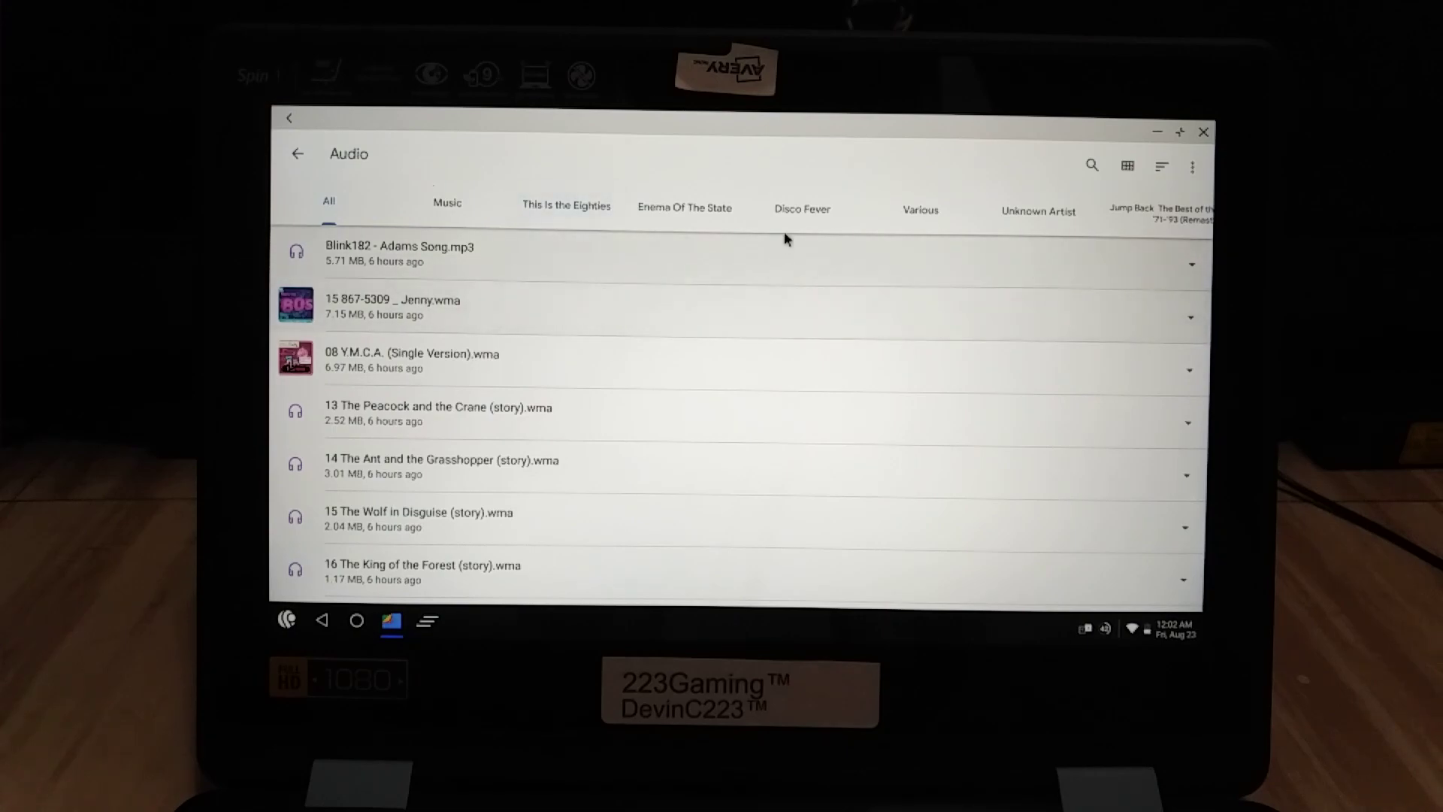
Scroll the Audio list down to tracks like Cyndi Lauper - She Bop and Bob Seger - Night Moves.
{"action": "scroll", "scroll_direction": "down", "scroll_amount": 3}
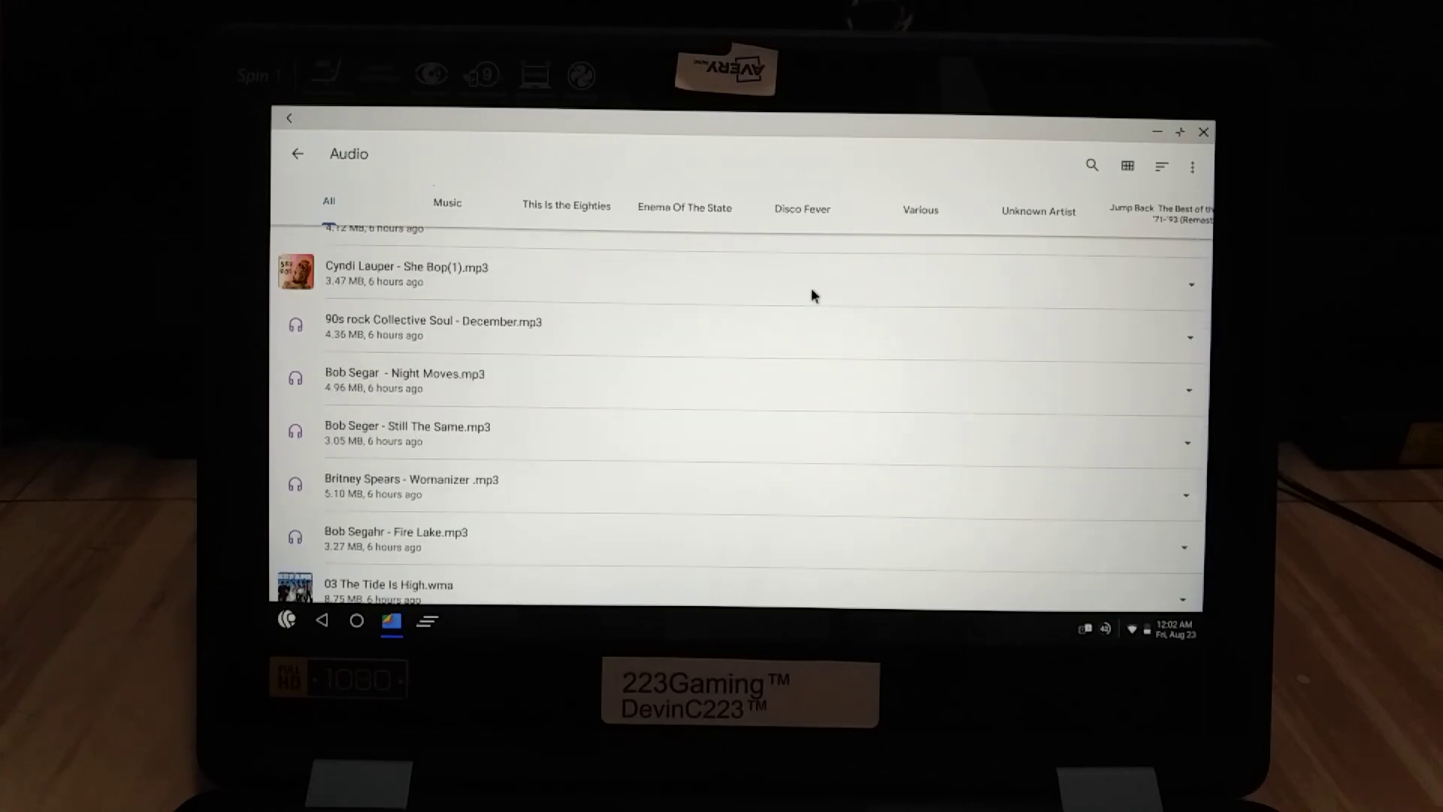
{"action": "mouse_move", "coordinate": [611, 434]}
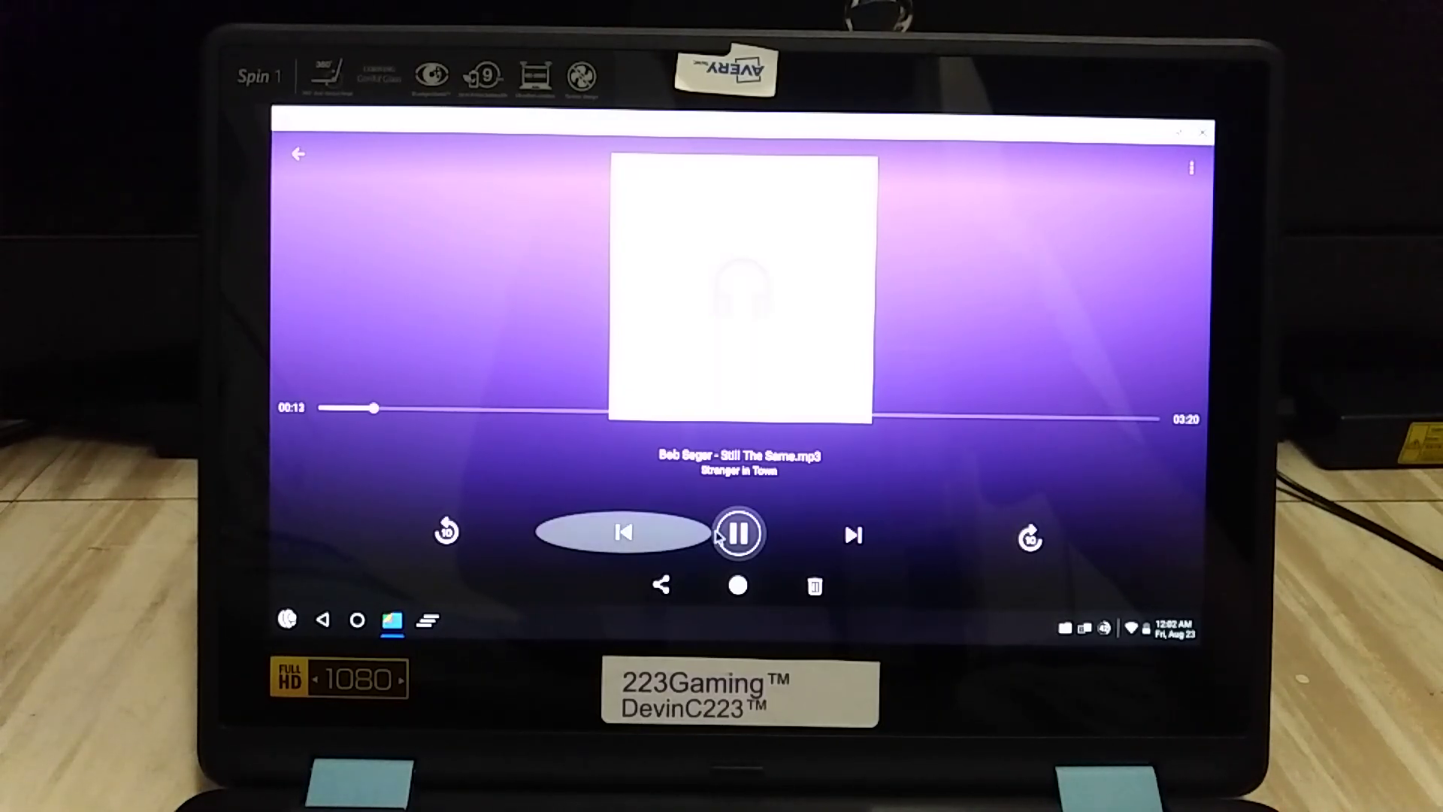
Pause Bob Seger's Still The Same and close the player, back to the app drawer.
{"action": "left_click", "coordinate": [738, 534]}
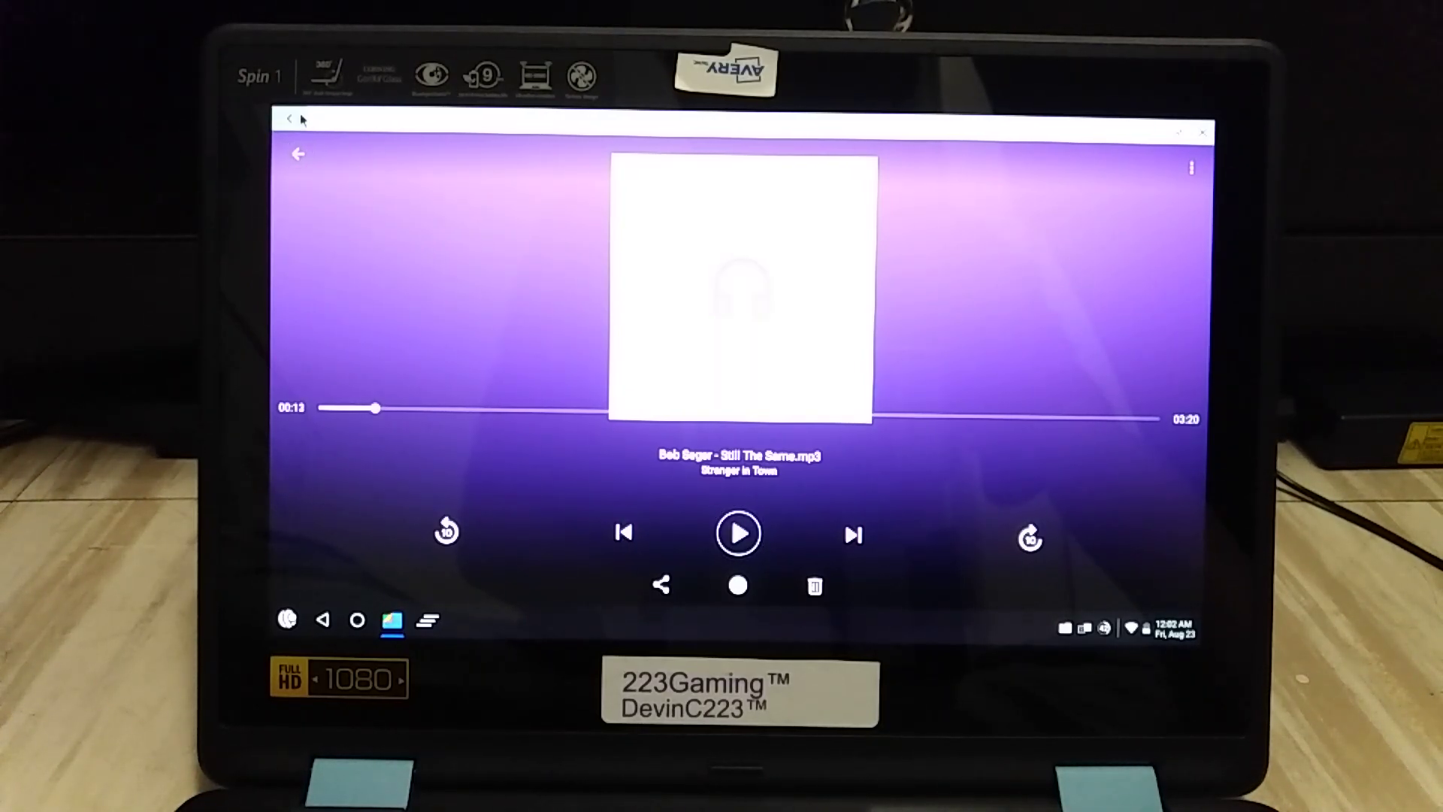
{"action": "left_click", "coordinate": [298, 154]}
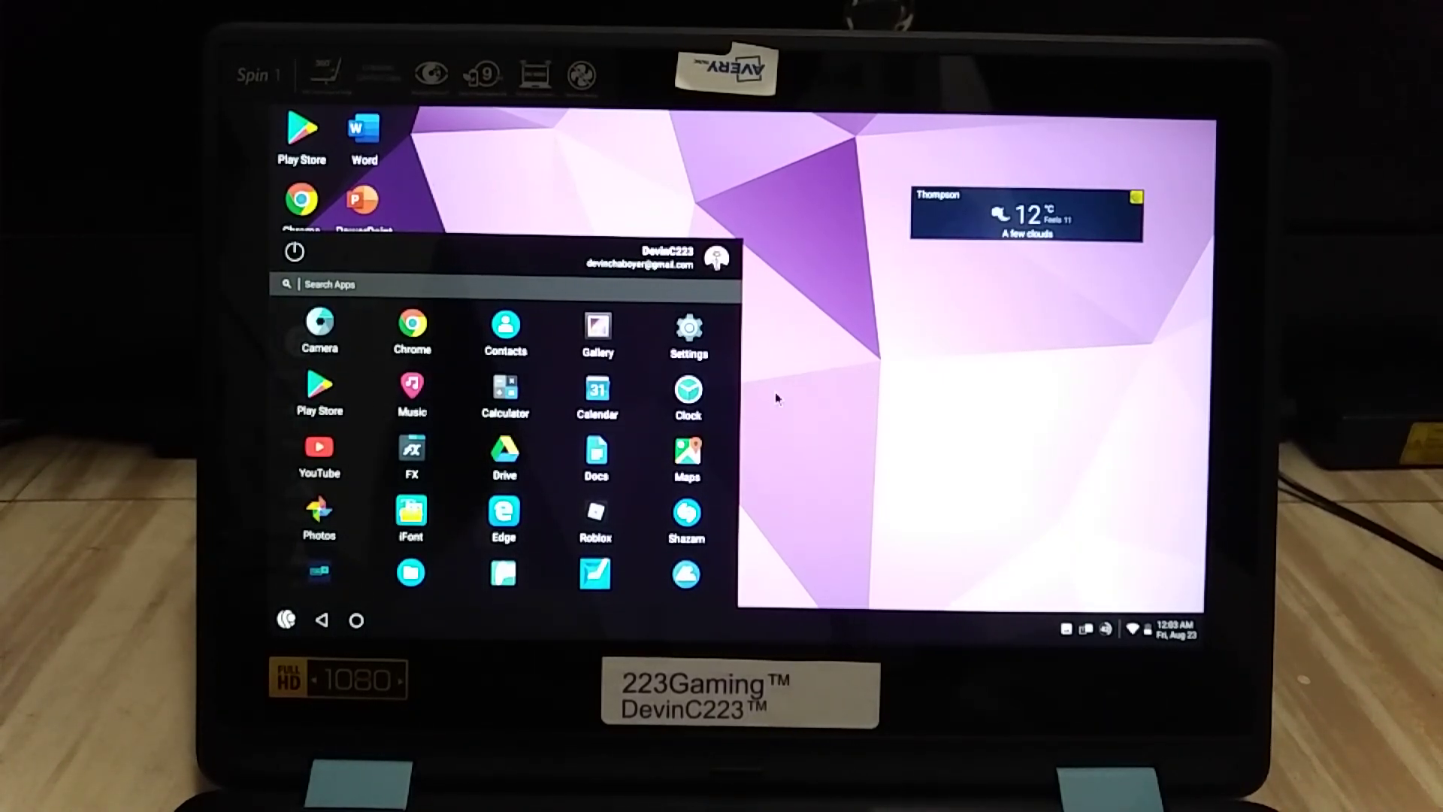
Scroll down through the app drawer to reach Photoshop Express.
{"action": "scroll", "scroll_direction": "down", "scroll_amount": 3}
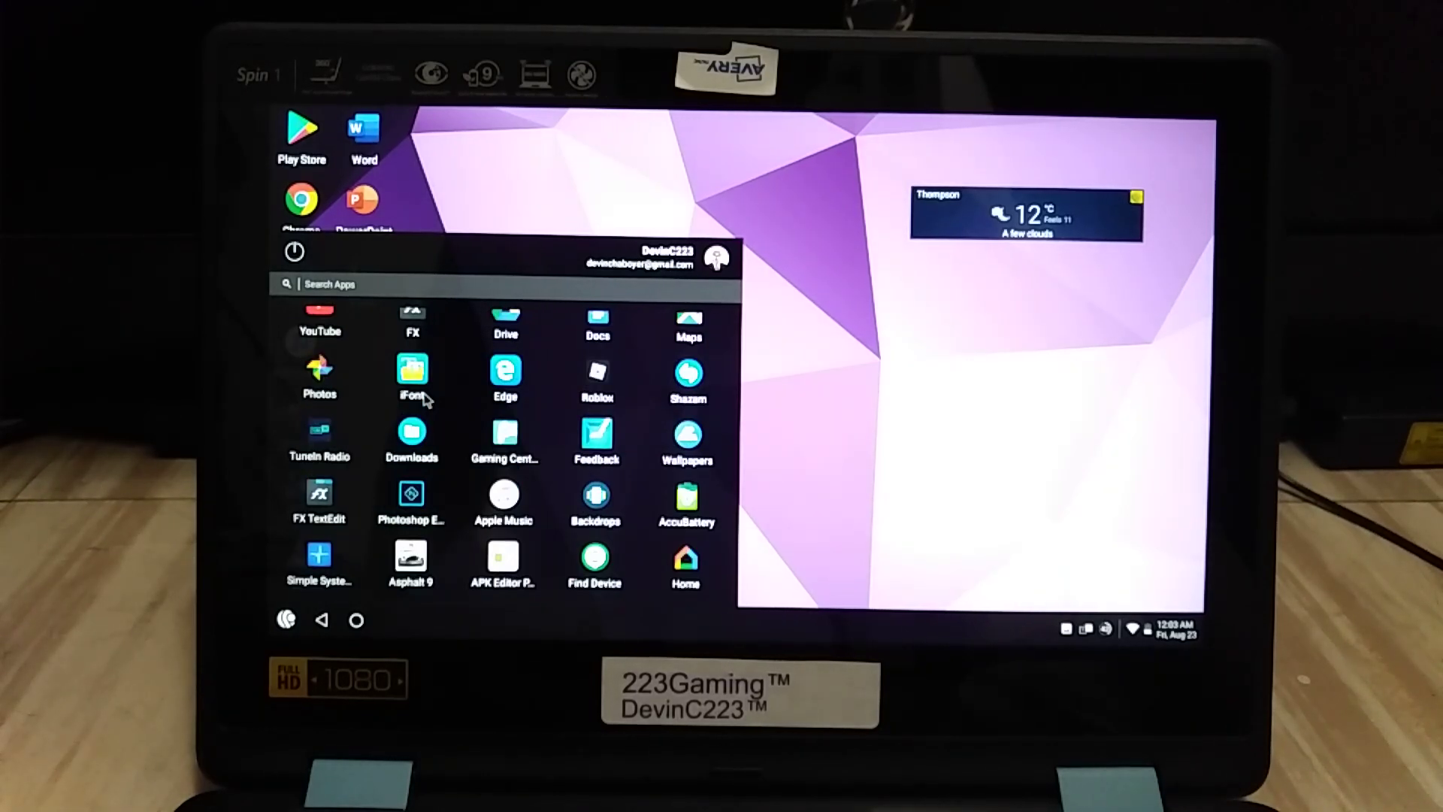
{"action": "scroll", "scroll_direction": "down", "scroll_amount": 3}
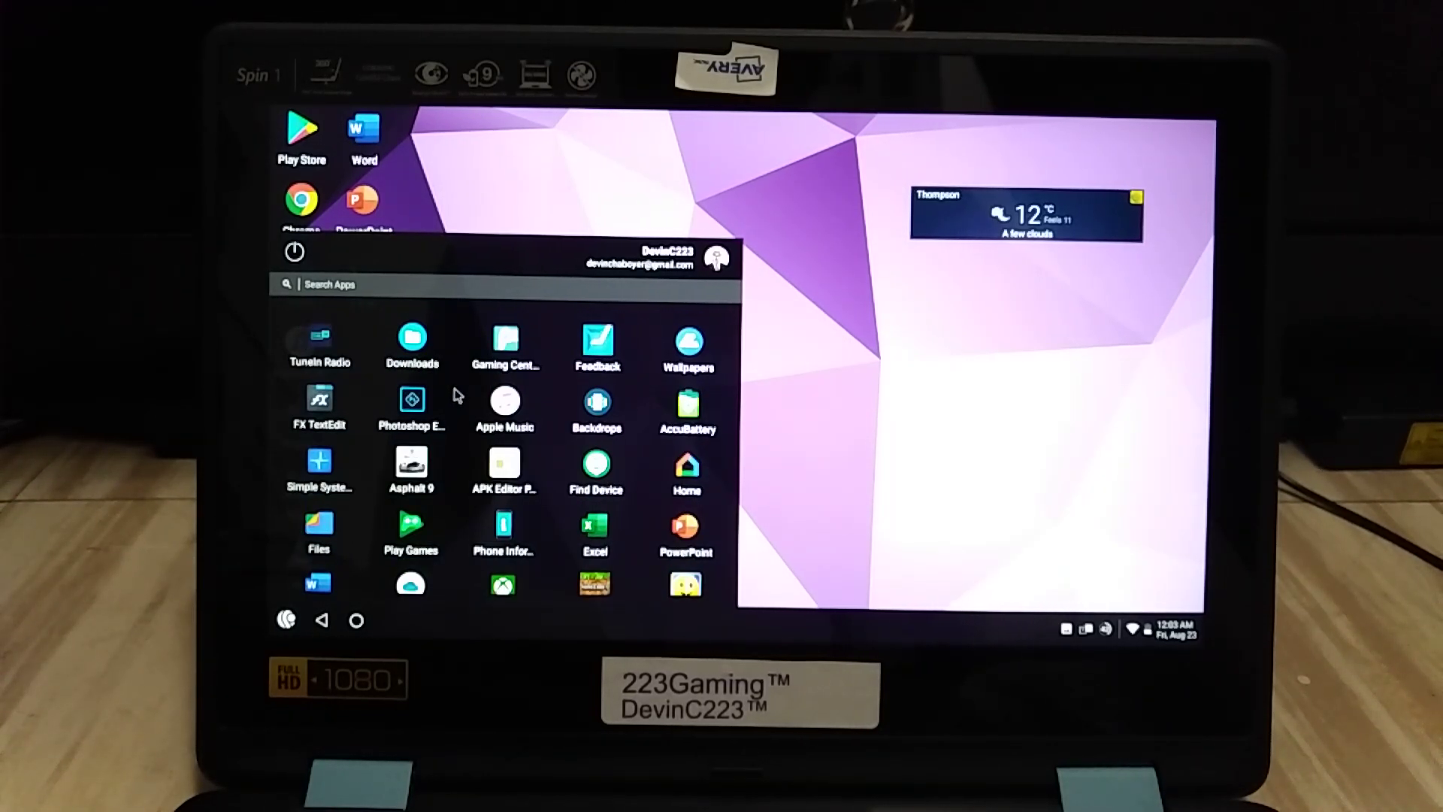
{"action": "scroll", "scroll_direction": "down", "scroll_amount": 3}
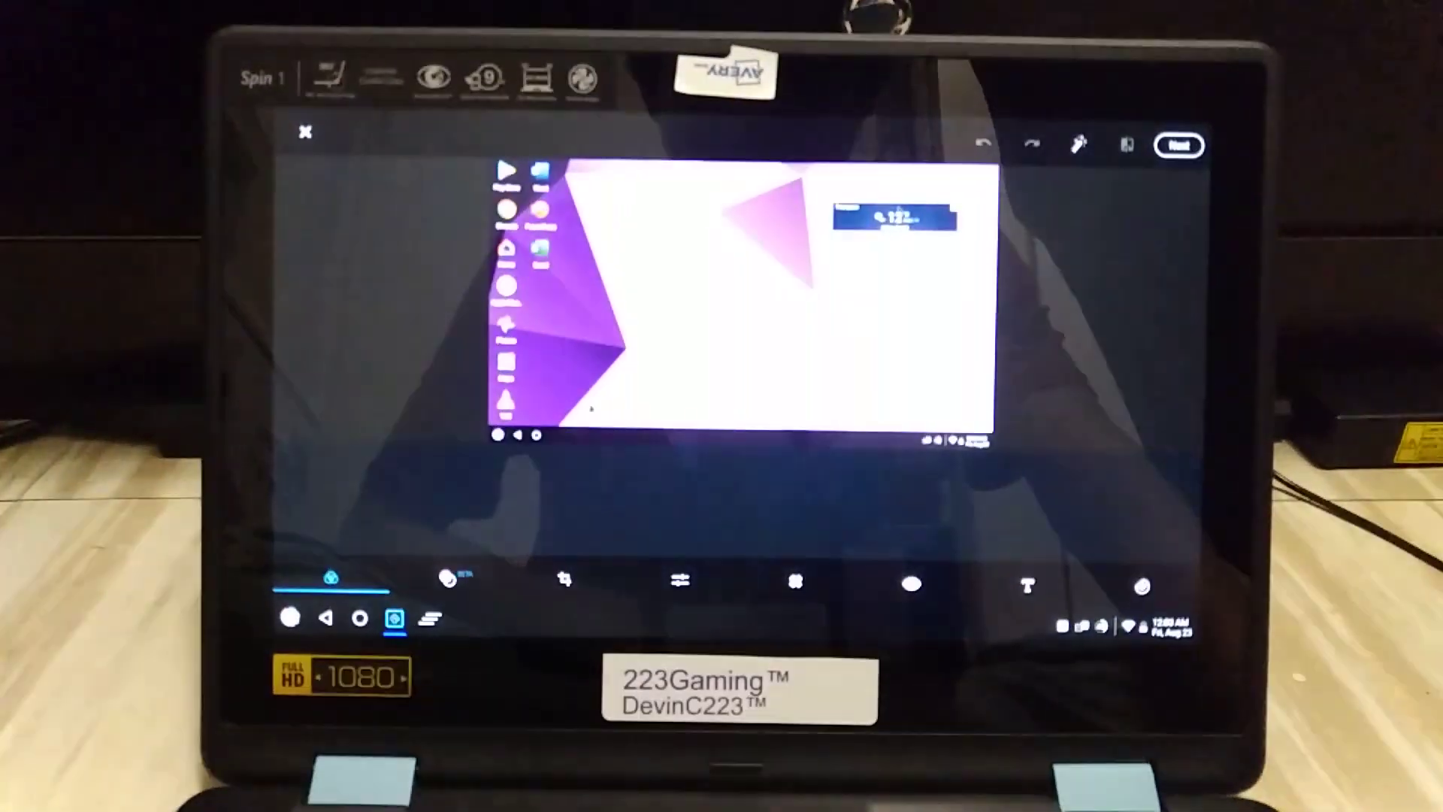
Browse the filter looks, crop the screenshot tighter, and bring up the text style presets.
{"action": "left_click", "coordinate": [328, 577]}
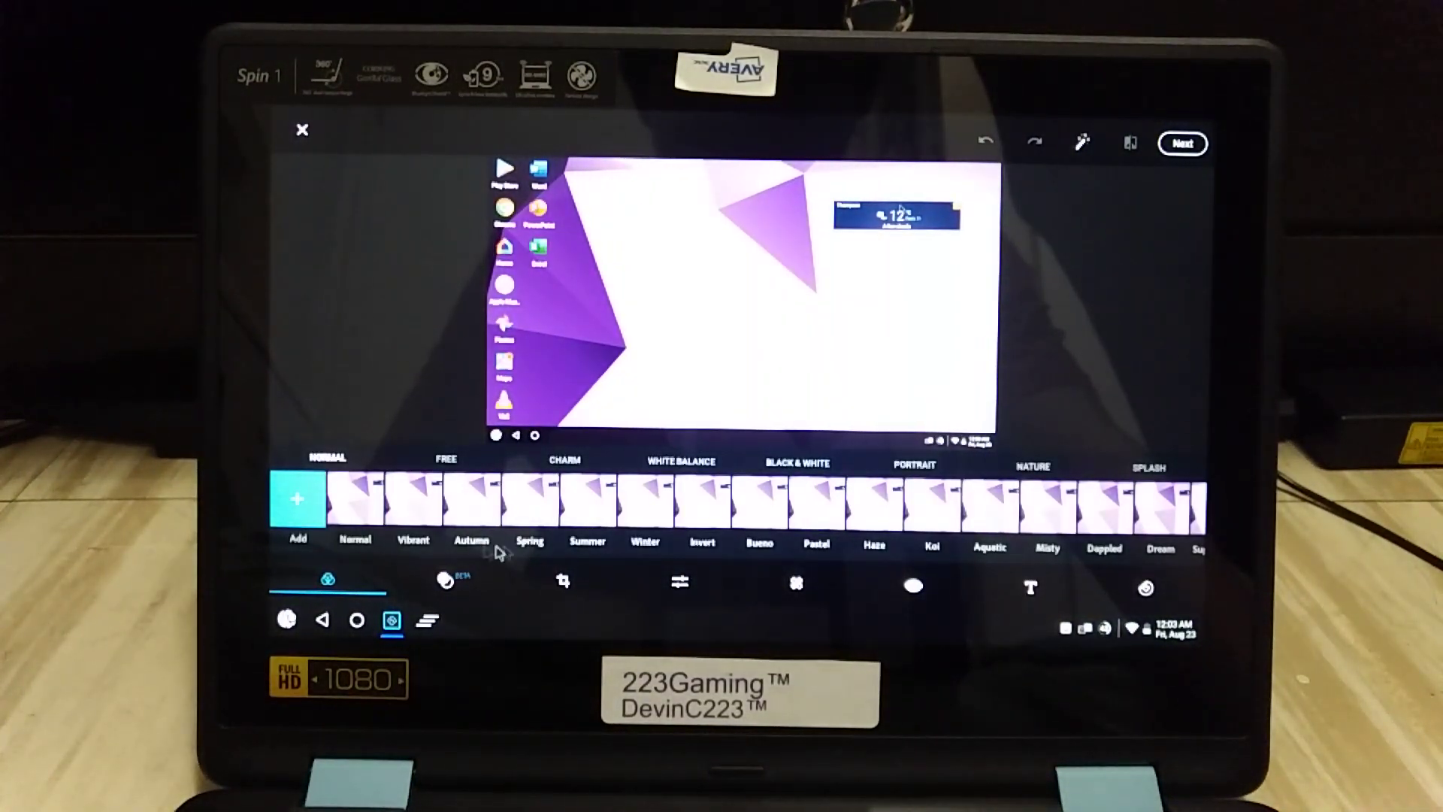
{"action": "left_click", "coordinate": [563, 582]}
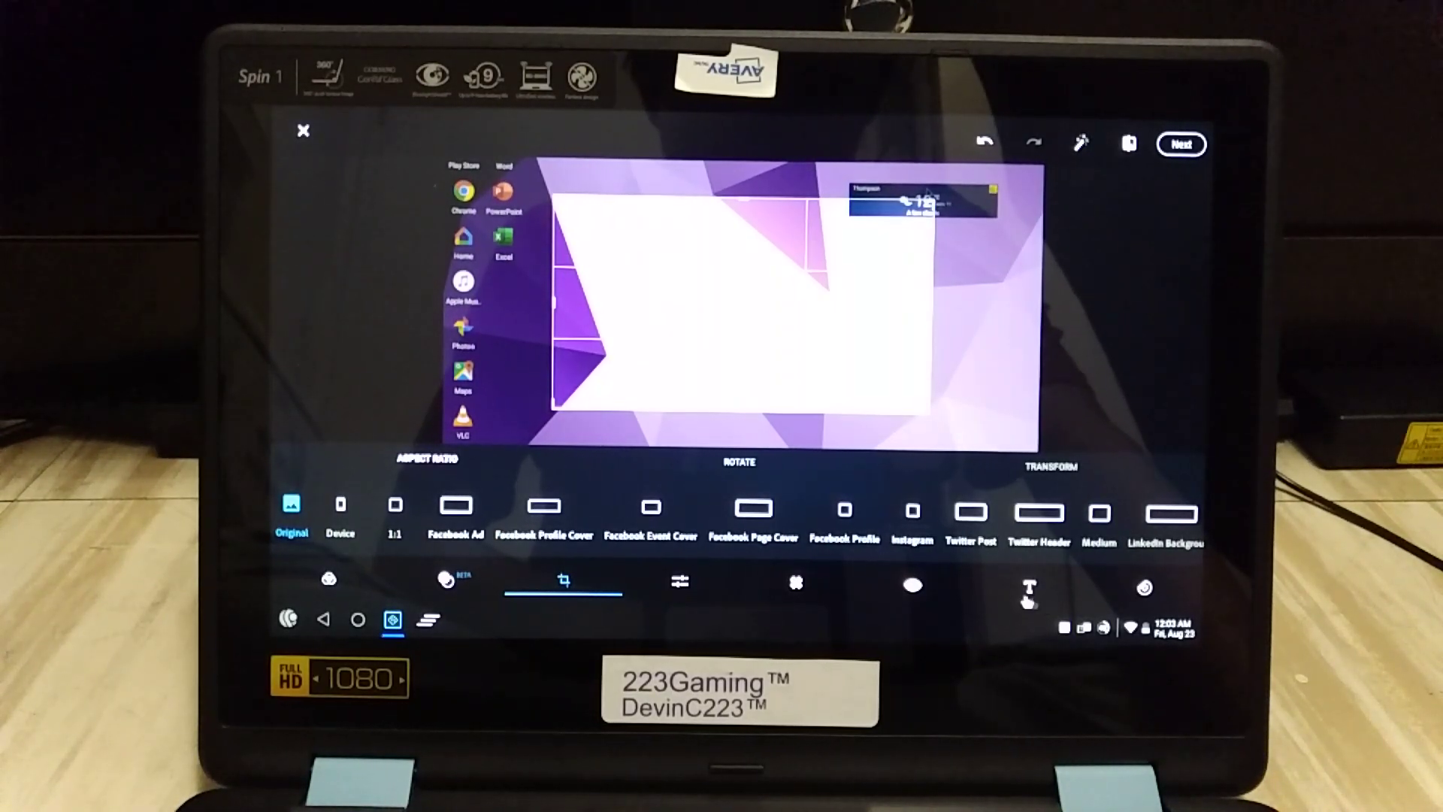
{"action": "left_click", "coordinate": [1028, 587]}
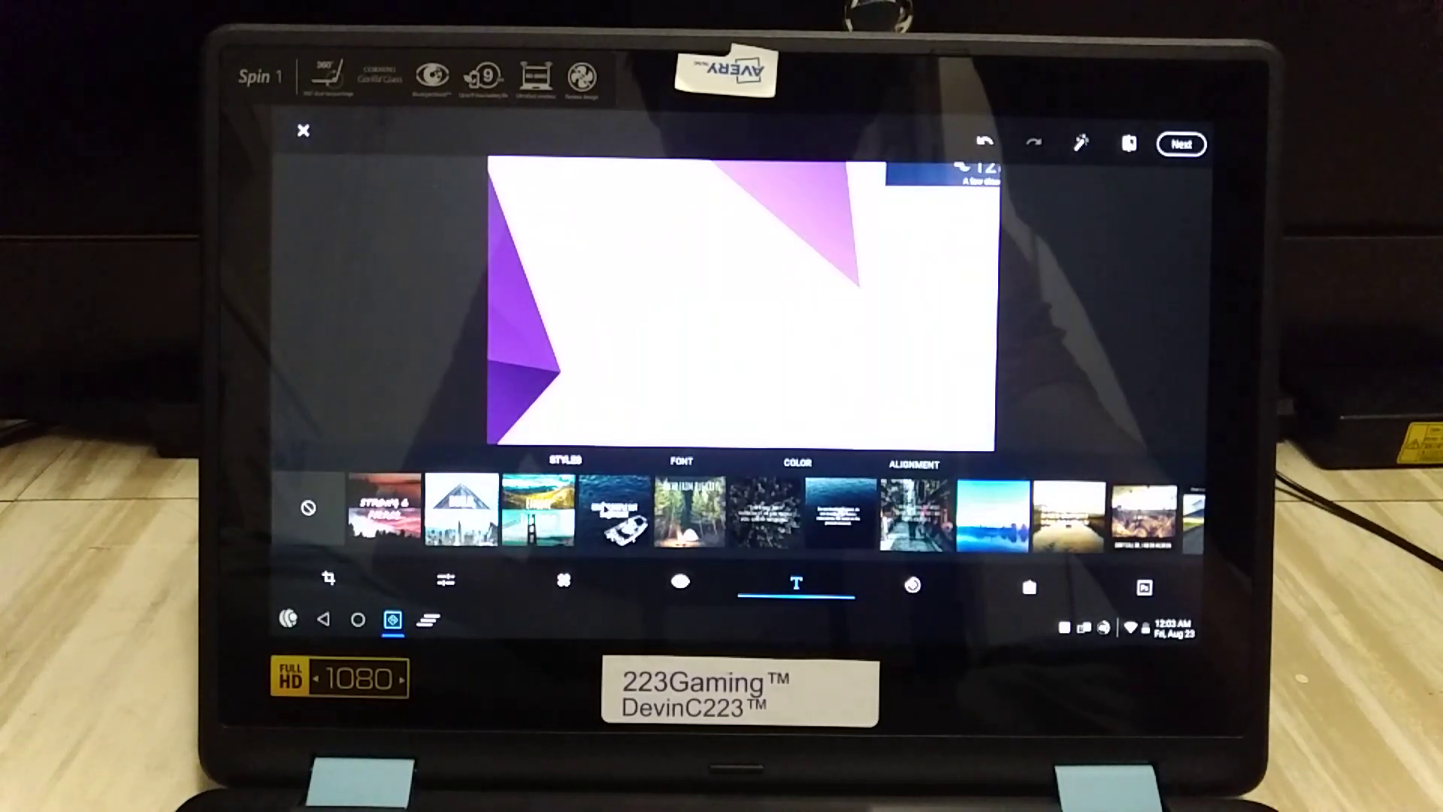
Add a 'Sub 2pewdiepie' caption from a text style and recolour it in the Color tab.
{"action": "left_click", "coordinate": [618, 517]}
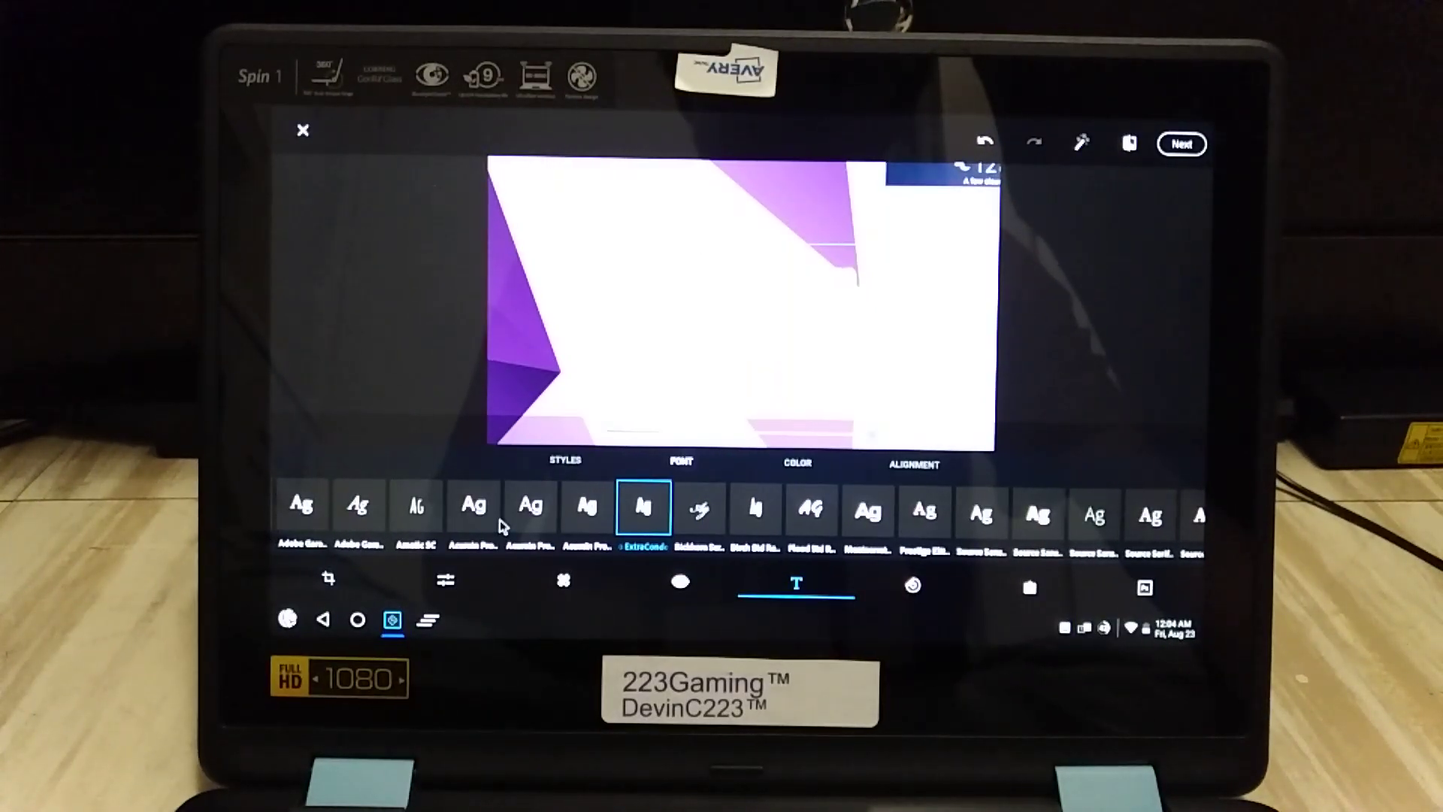
{"action": "left_click", "coordinate": [796, 464]}
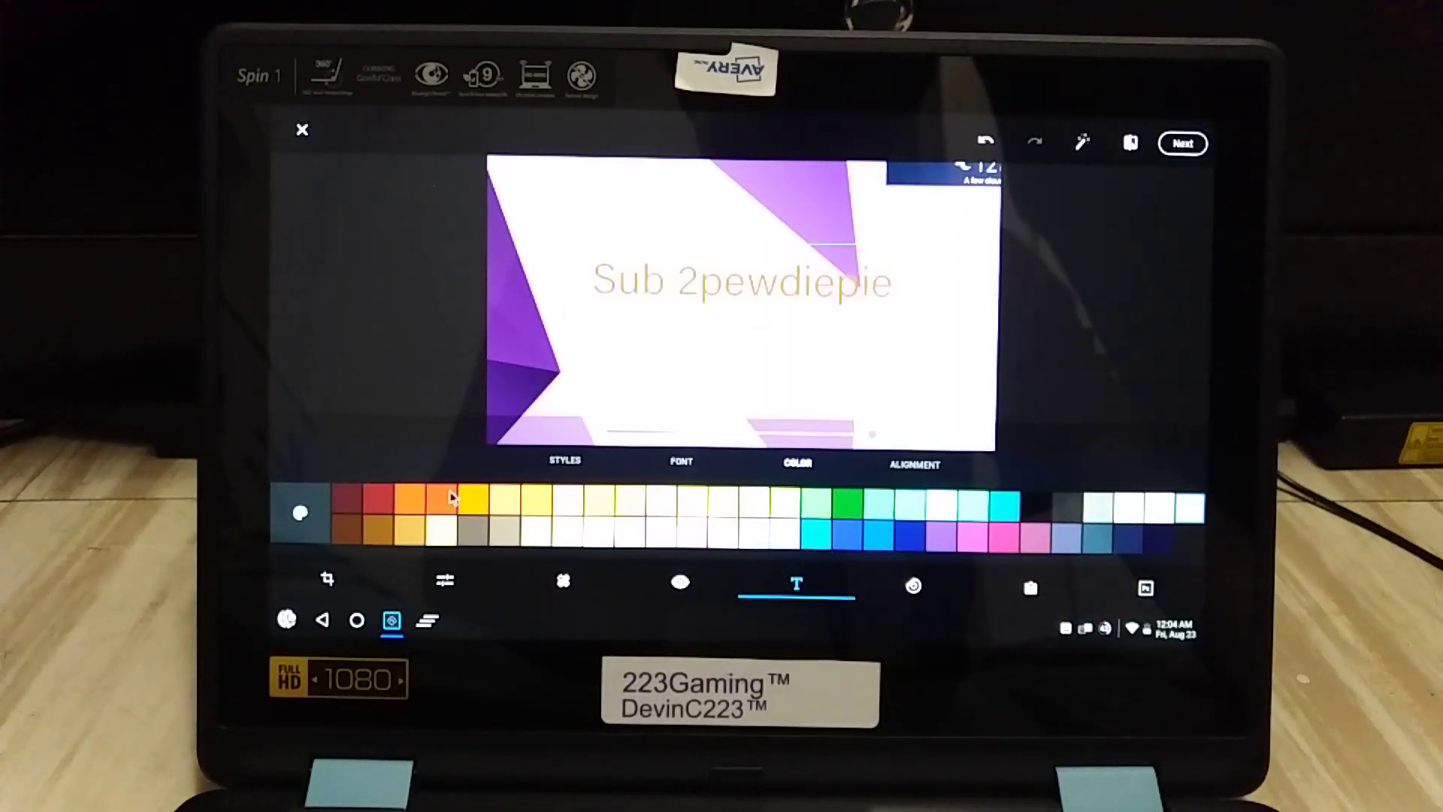
{"action": "left_click", "coordinate": [443, 501]}
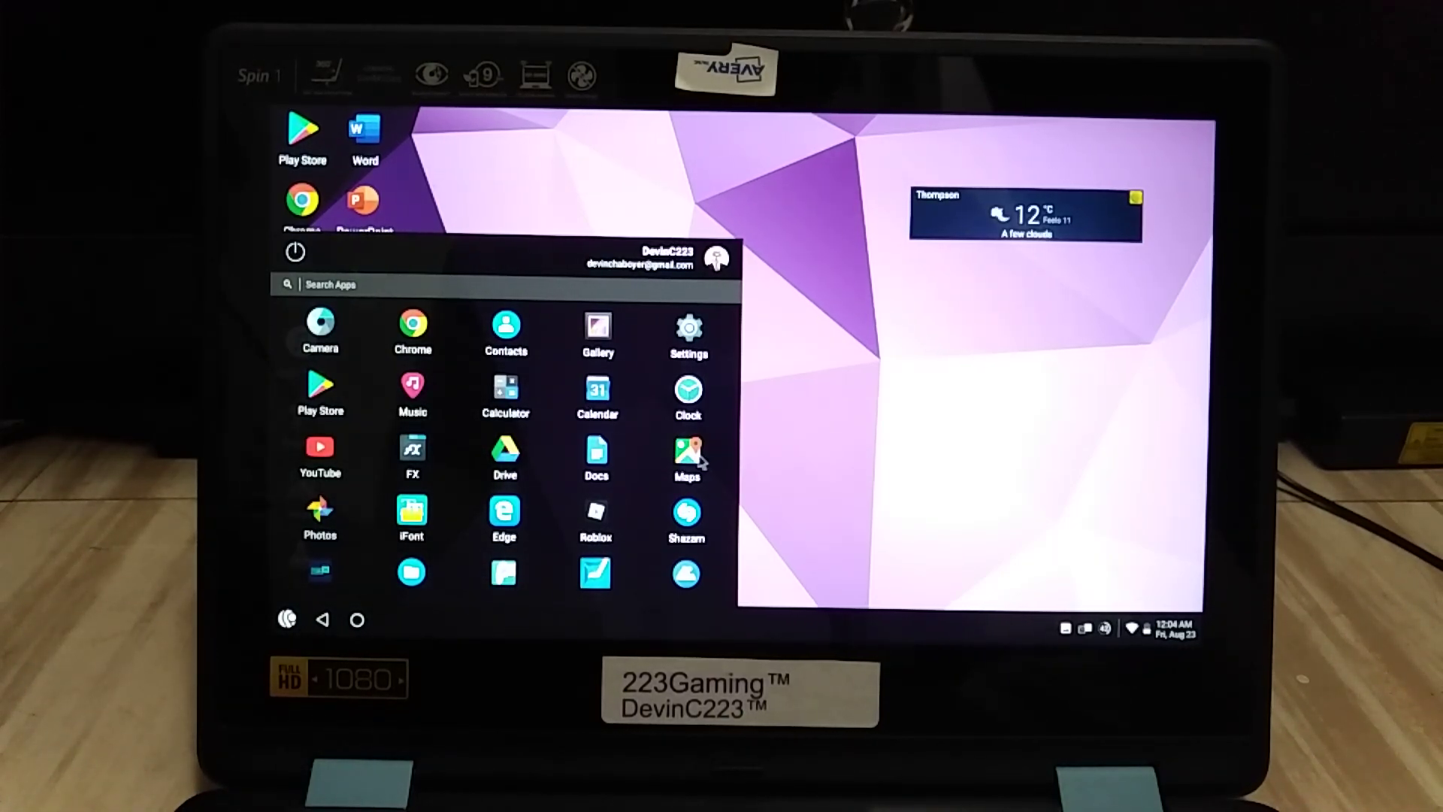
Launch Google Maps from the app drawer to show the Thompson area map.
{"action": "left_click", "coordinate": [687, 453]}
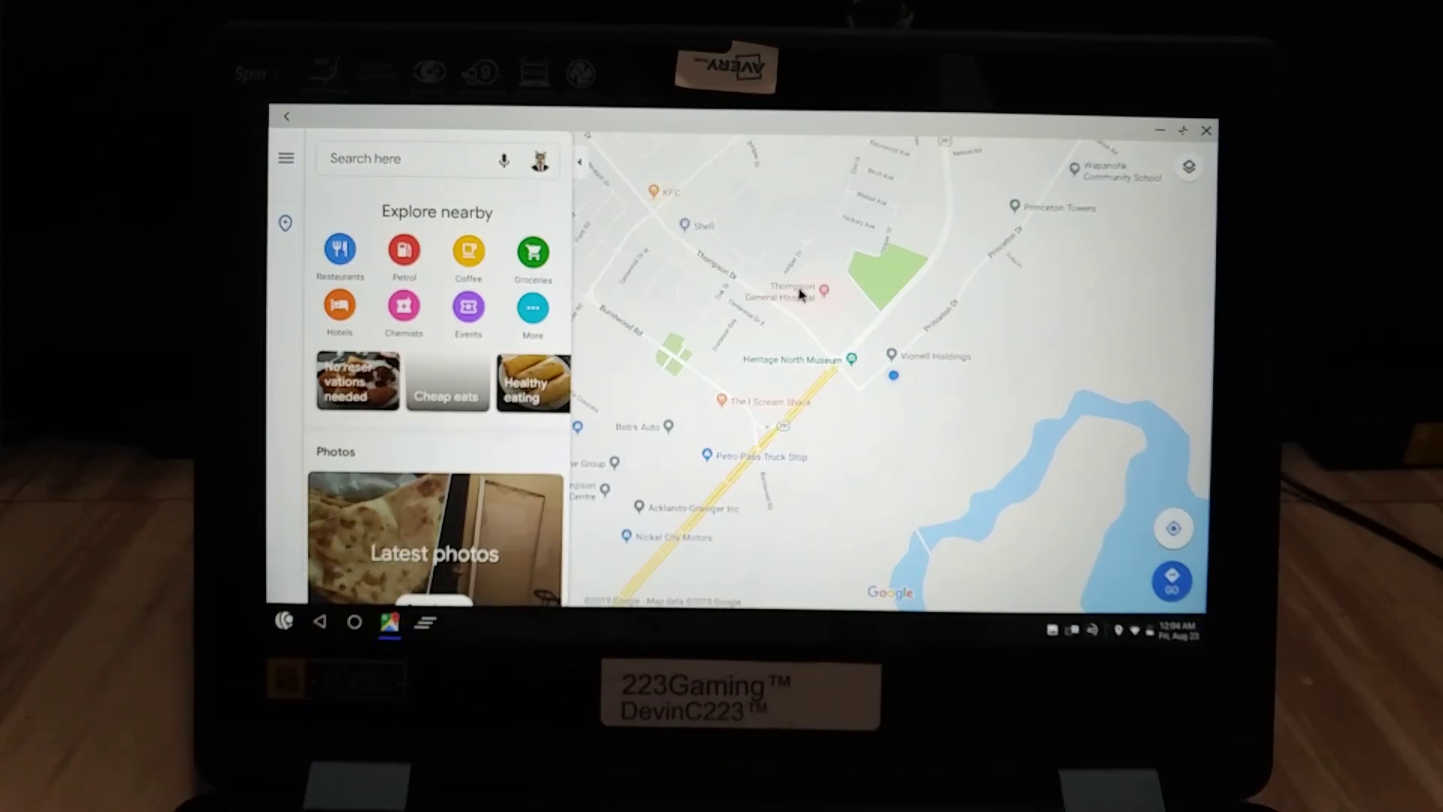
Zoom out over the Americas, review the map type options, then close Maps.
{"action": "left_click", "coordinate": [827, 288]}
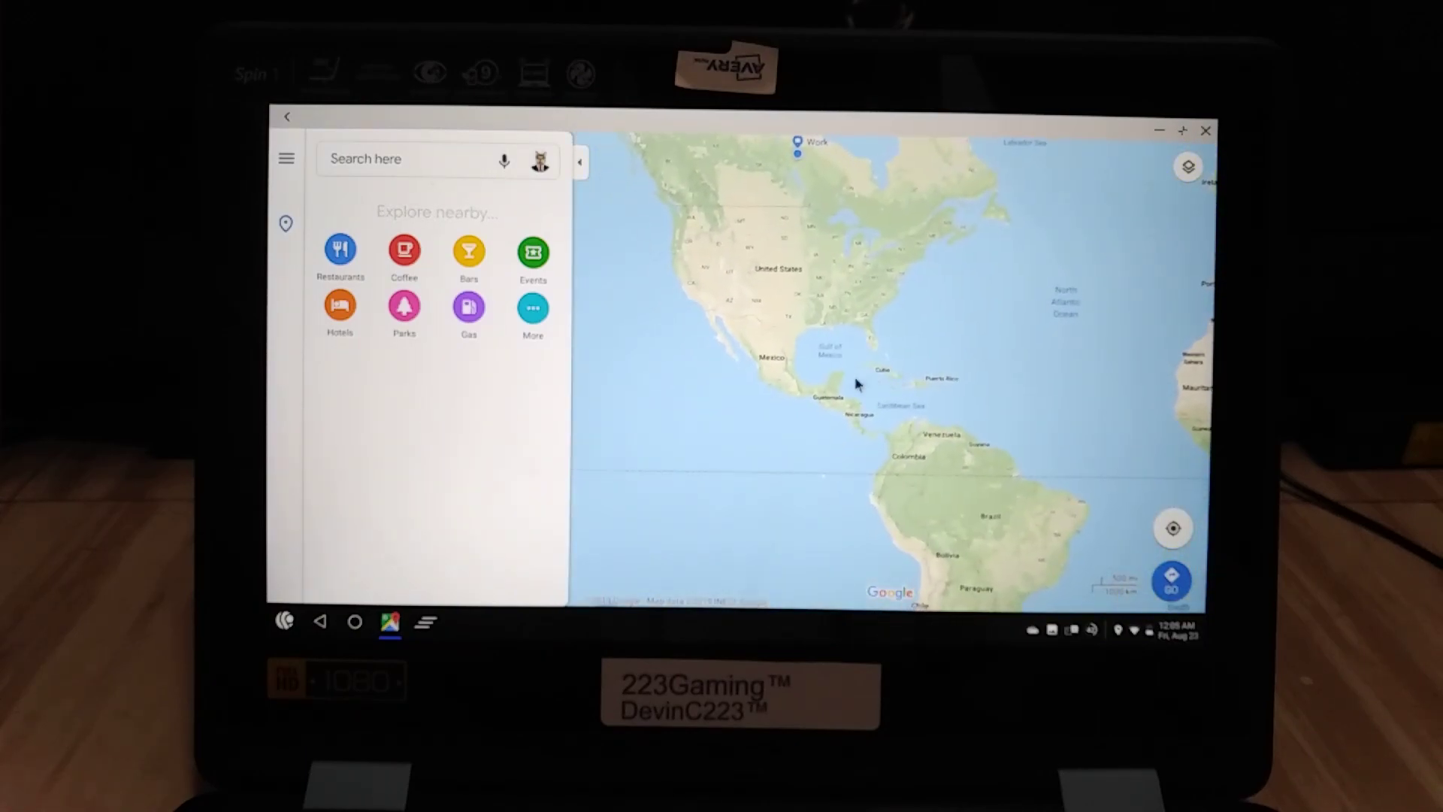
{"action": "left_click", "coordinate": [1187, 165]}
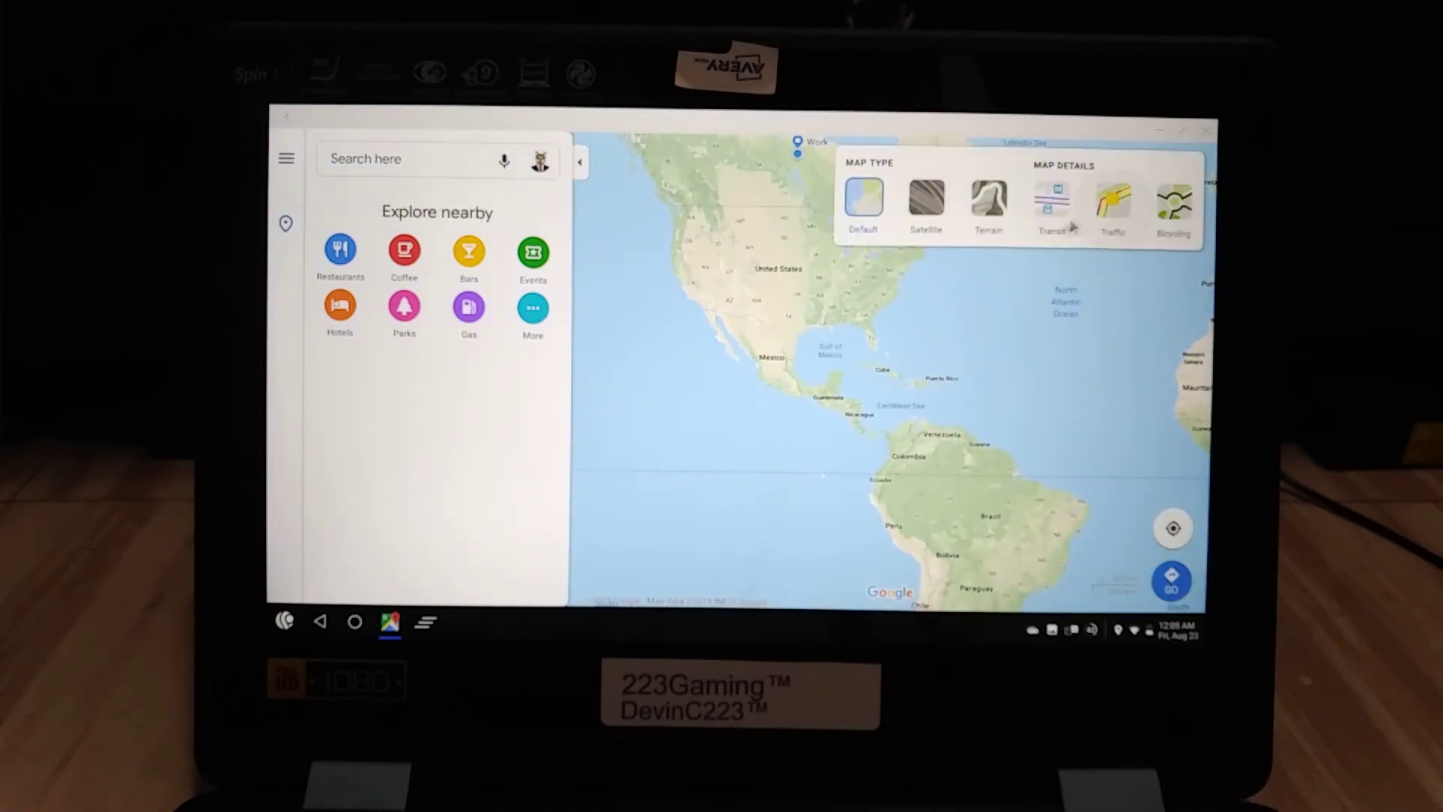
{"action": "left_click", "coordinate": [925, 197]}
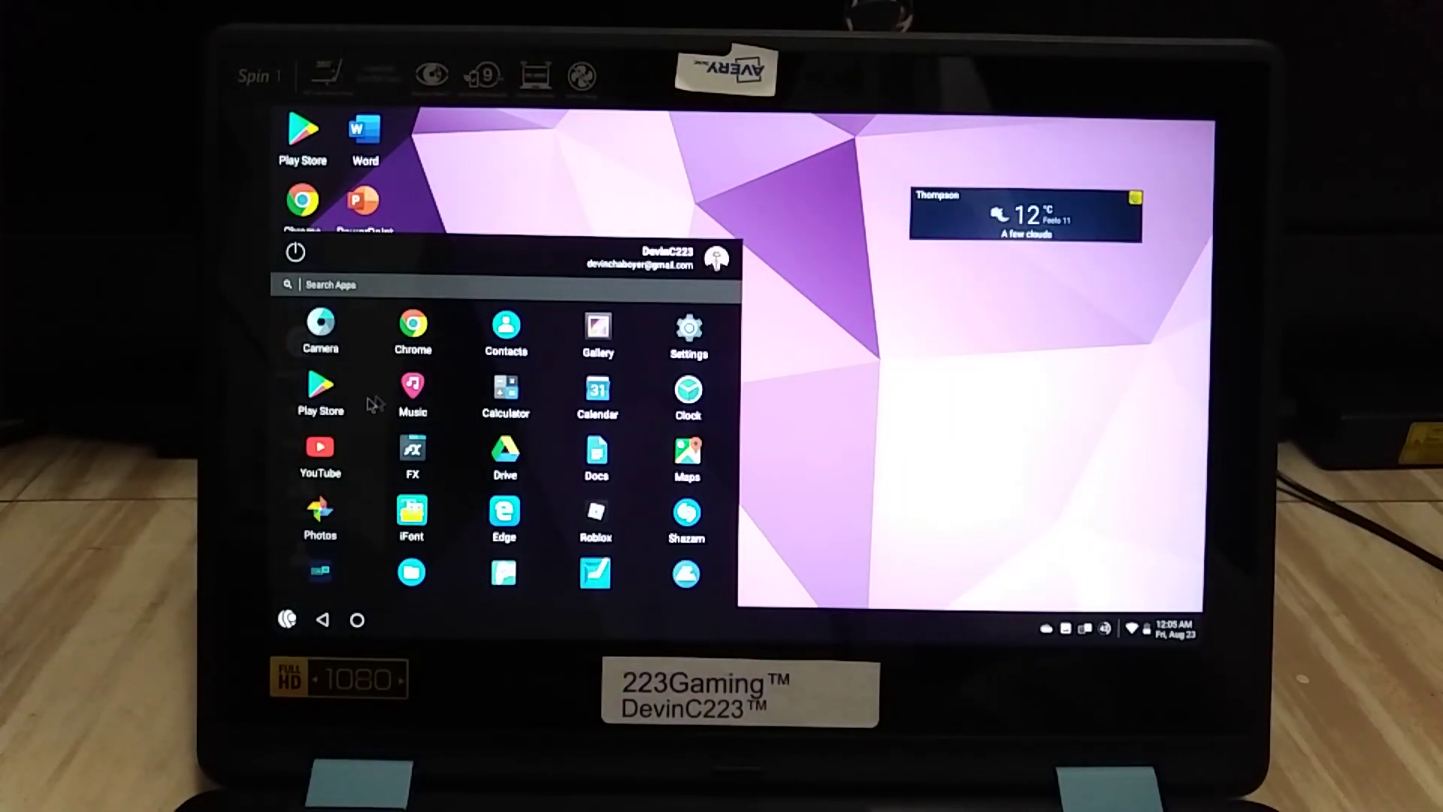
Open Settings and scroll down to the System section showing About device.
{"action": "scroll", "scroll_direction": "down", "scroll_amount": 3}
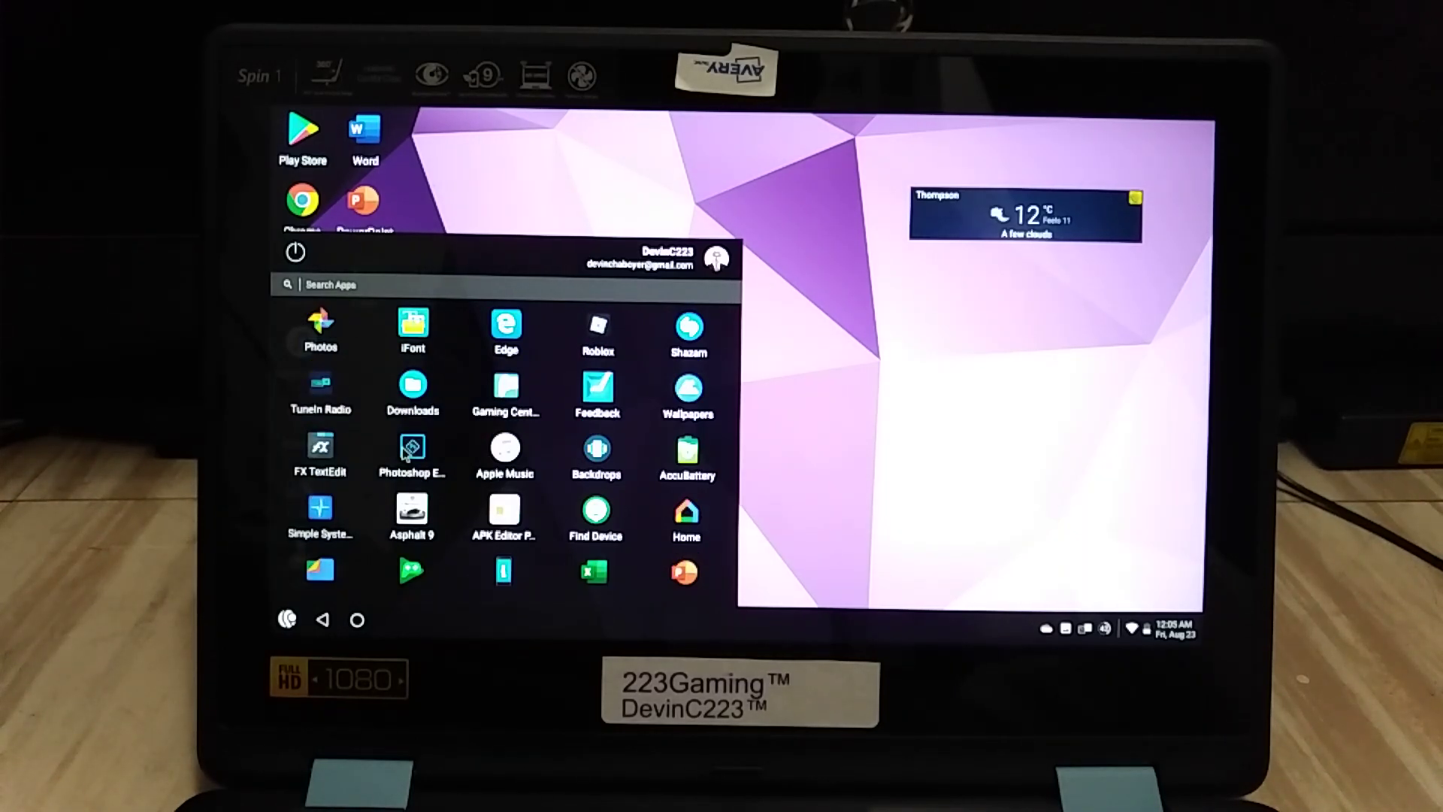
{"action": "scroll", "scroll_direction": "down", "scroll_amount": 3}
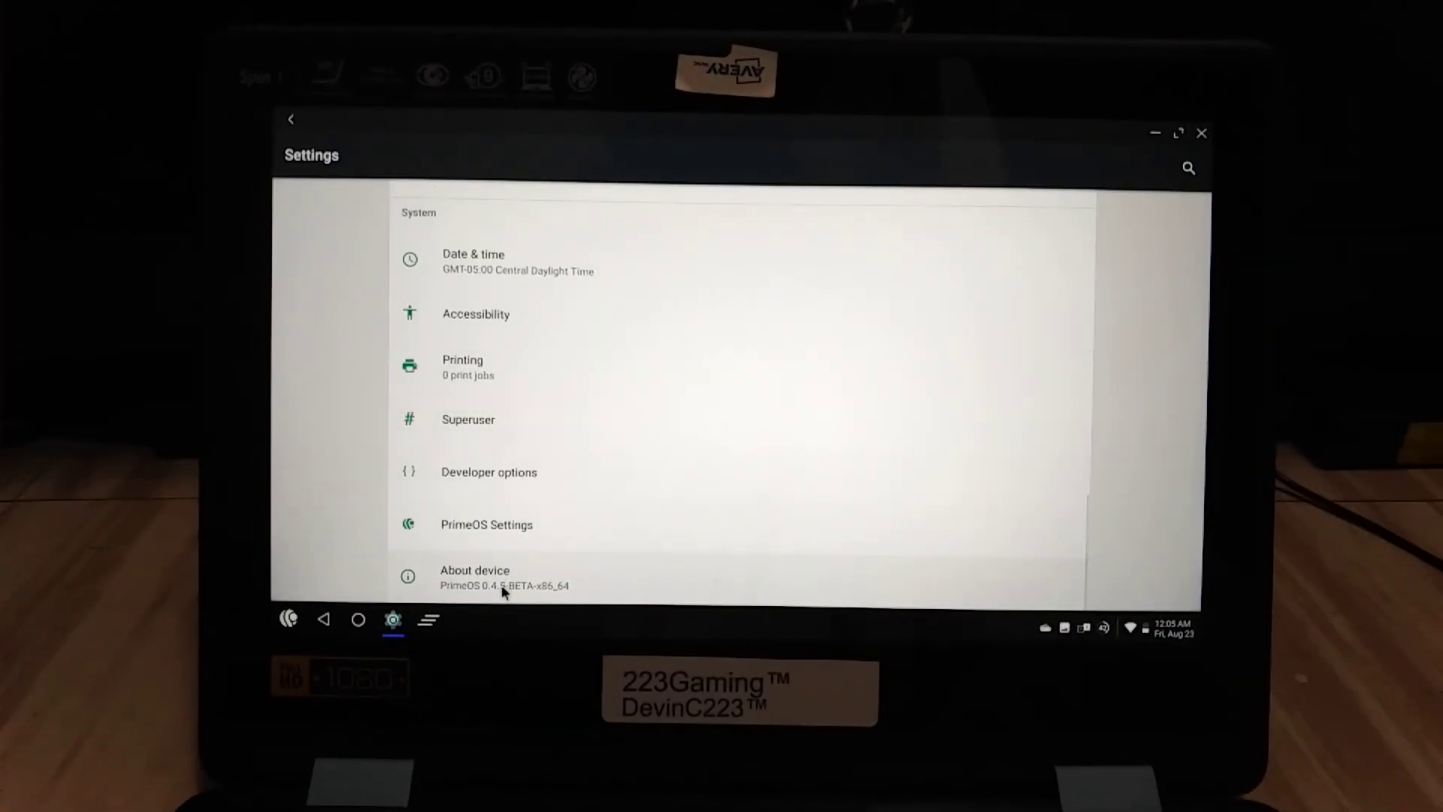
Confirm PrimeOS 0.4.5-BETA-x86_64 is up to date via About device, then close Settings.
{"action": "left_click", "coordinate": [476, 575]}
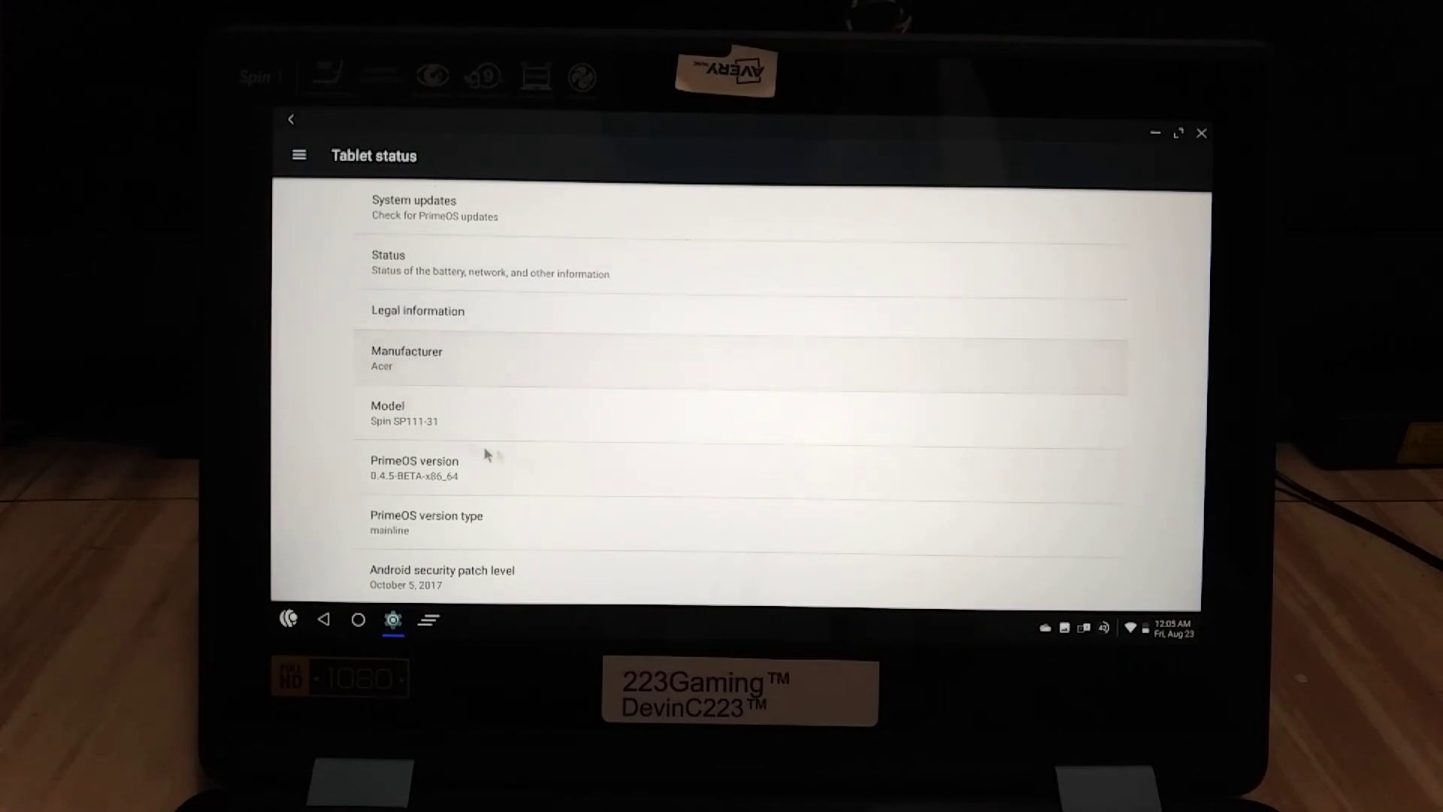
{"action": "scroll", "scroll_direction": "down", "scroll_amount": 3}
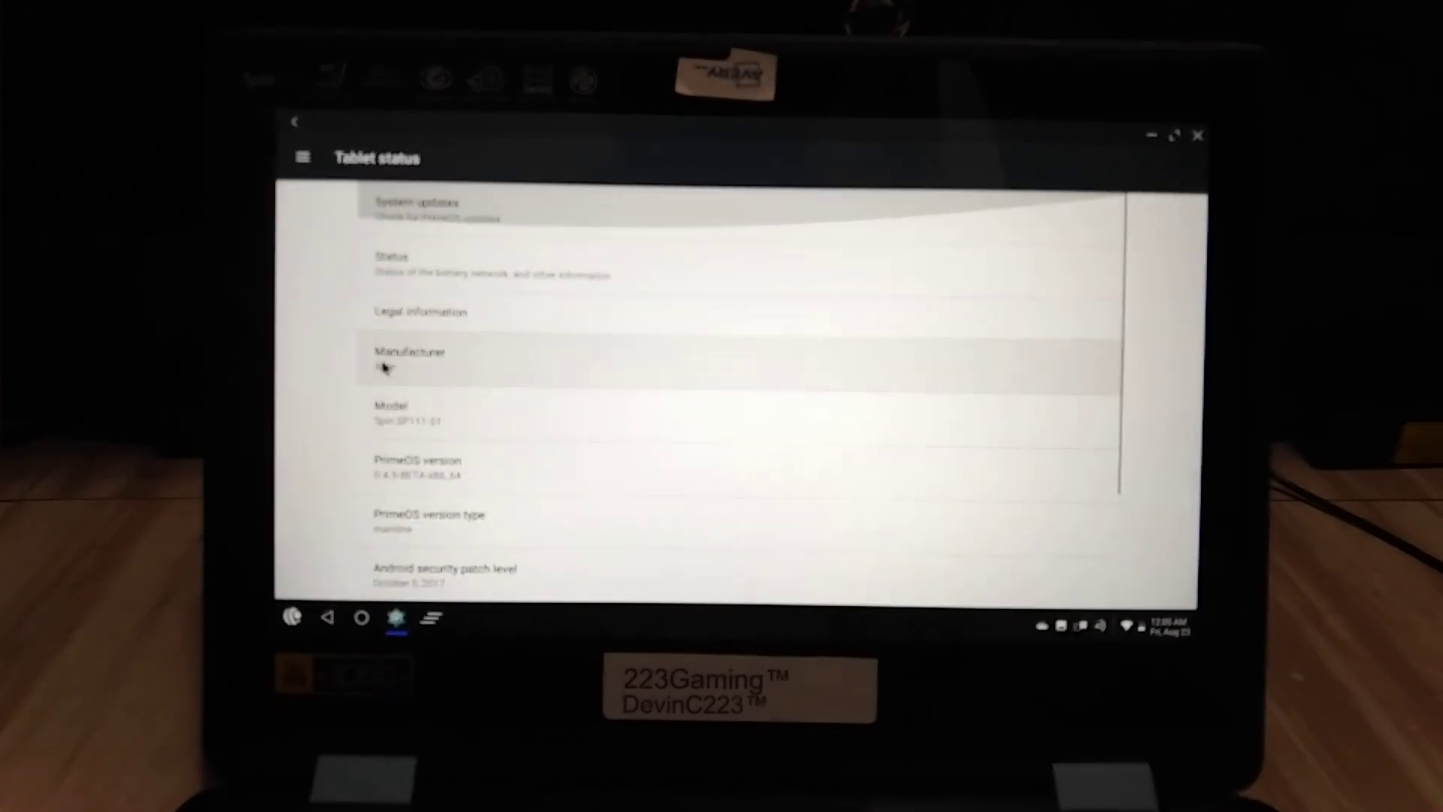
{"action": "left_click", "coordinate": [395, 259]}
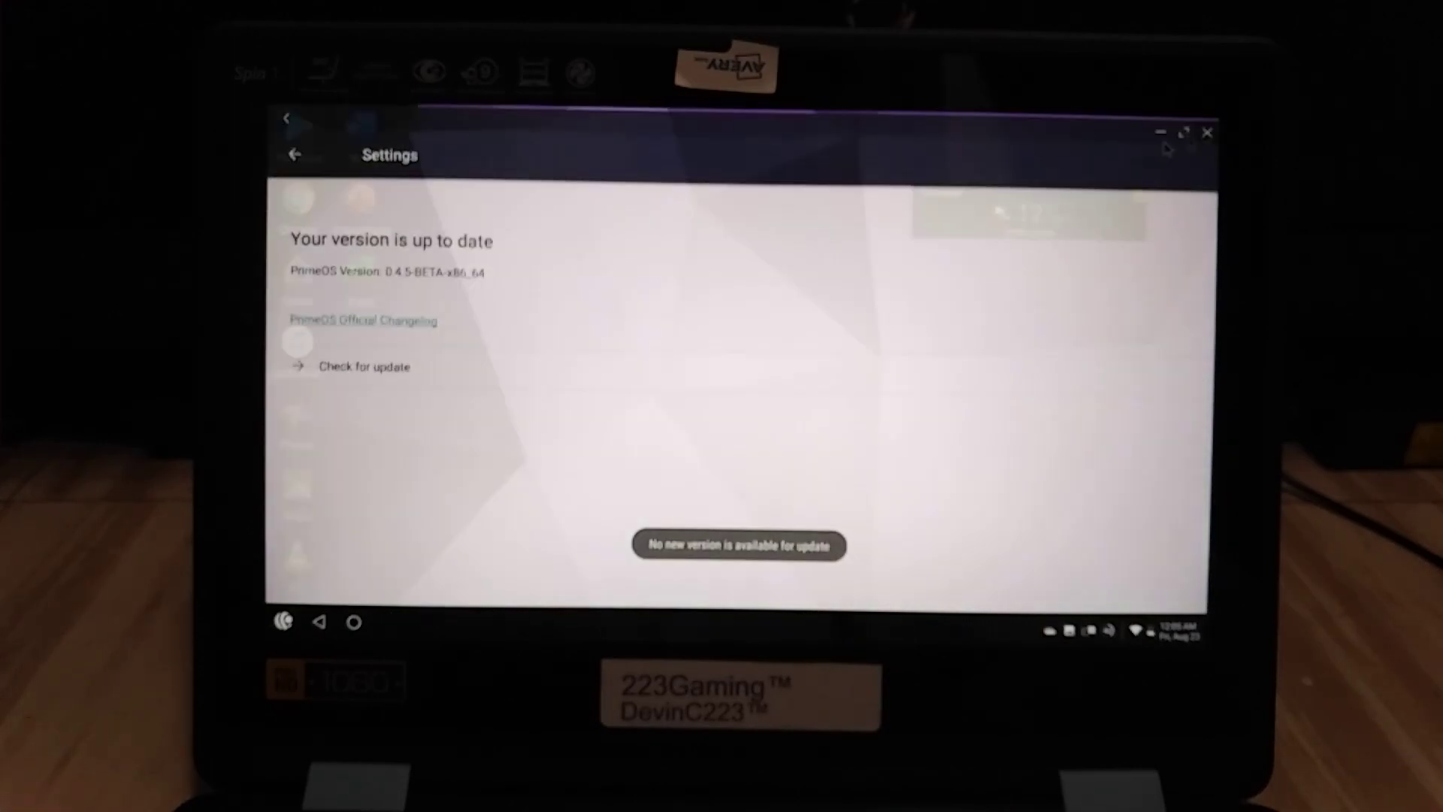
{"action": "left_click", "coordinate": [1207, 134]}
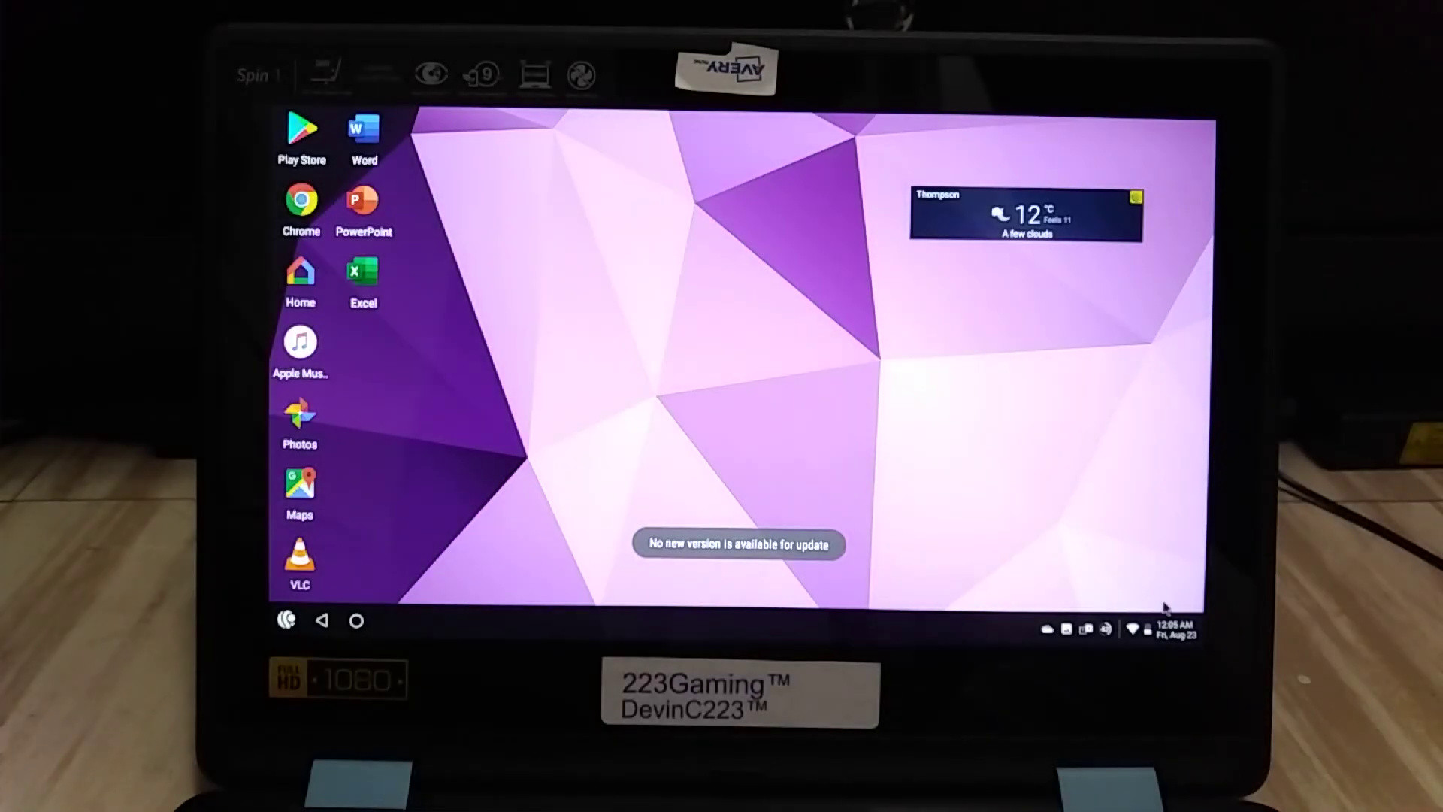